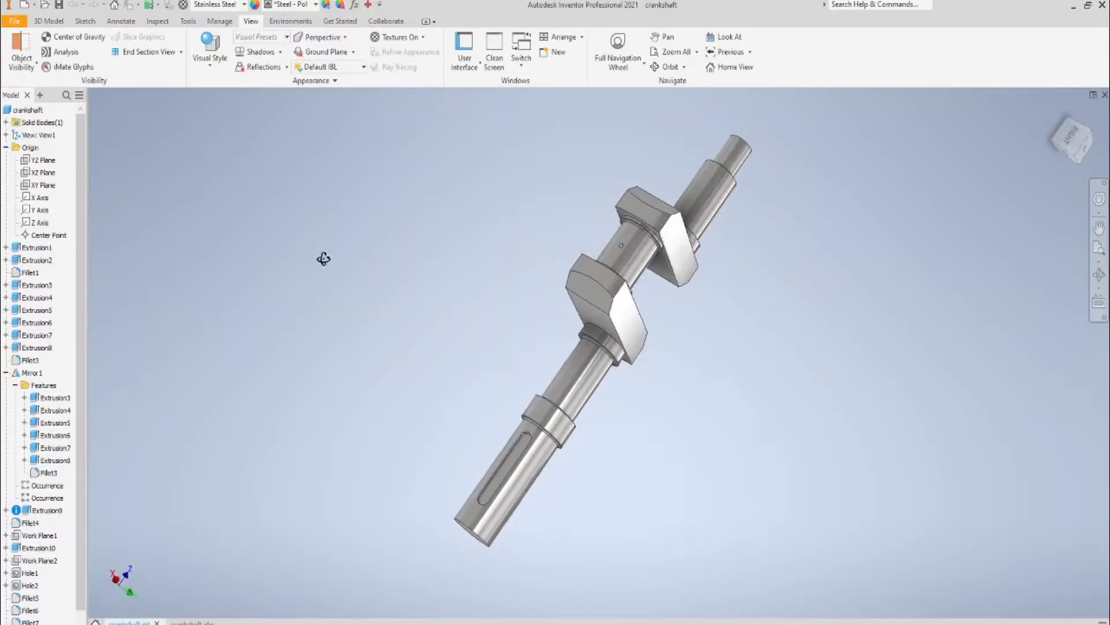
Orbit the finished crankshaft, then switch to the crankshaft.idw drawing sheet
{"action": "left_click_drag", "start_coordinate": [324, 258], "coordinate": [634, 353]}
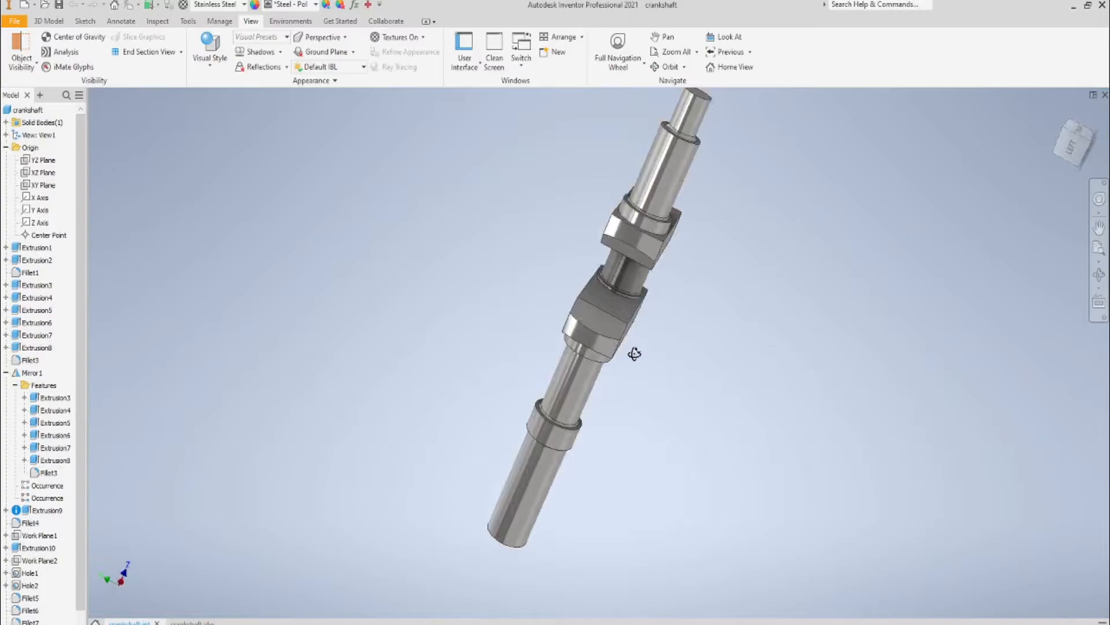
{"action": "left_click_drag", "start_coordinate": [634, 352], "coordinate": [748, 461]}
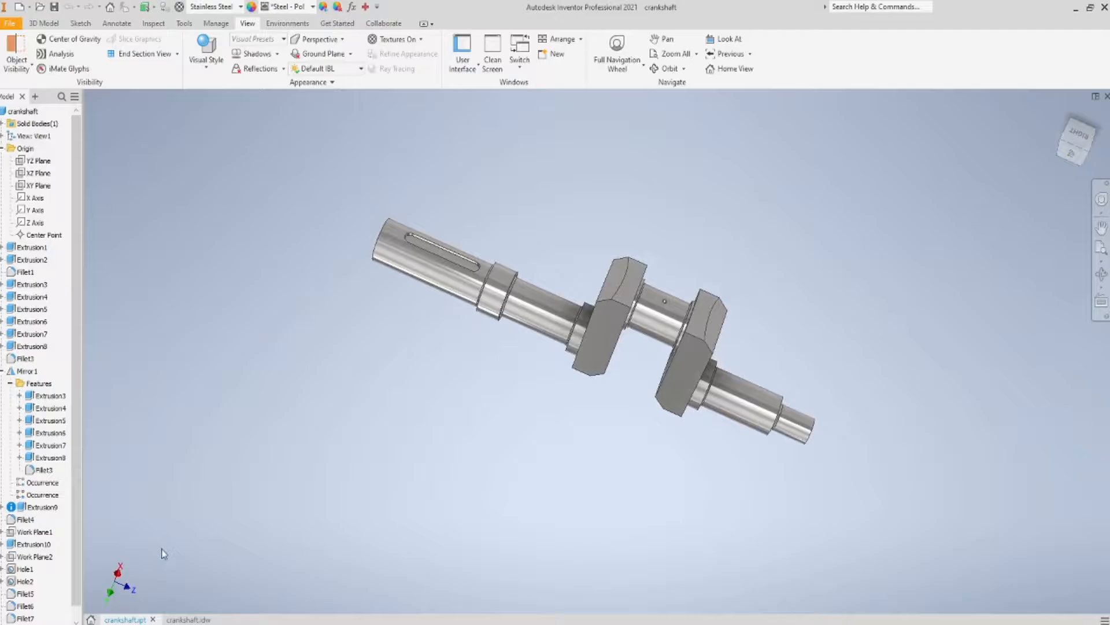
{"action": "left_click", "coordinate": [184, 619]}
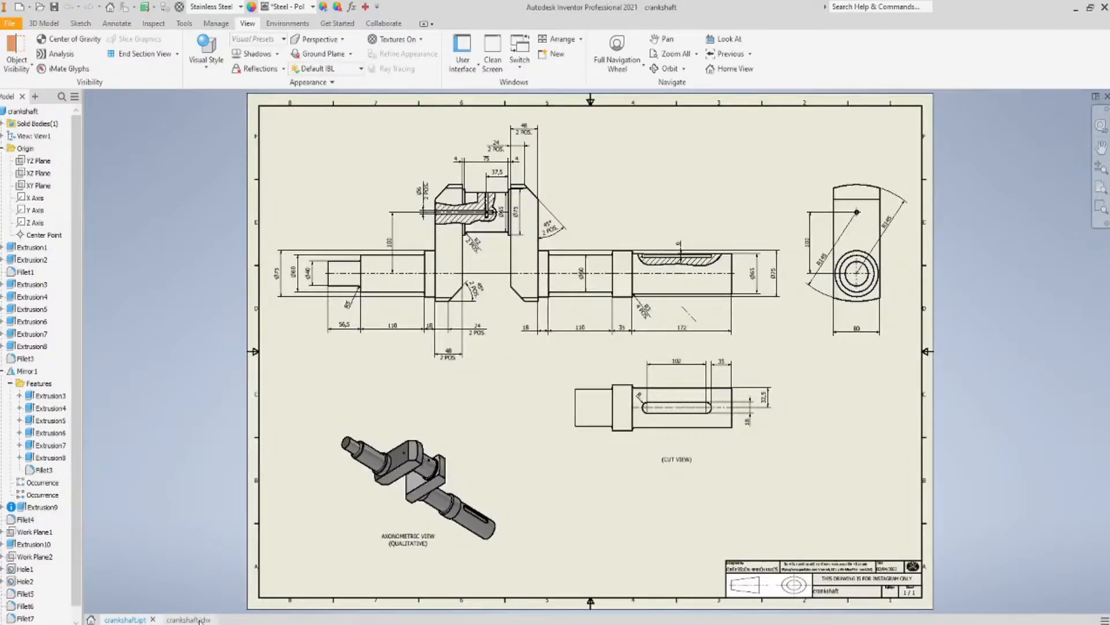
{"action": "left_click", "coordinate": [185, 619]}
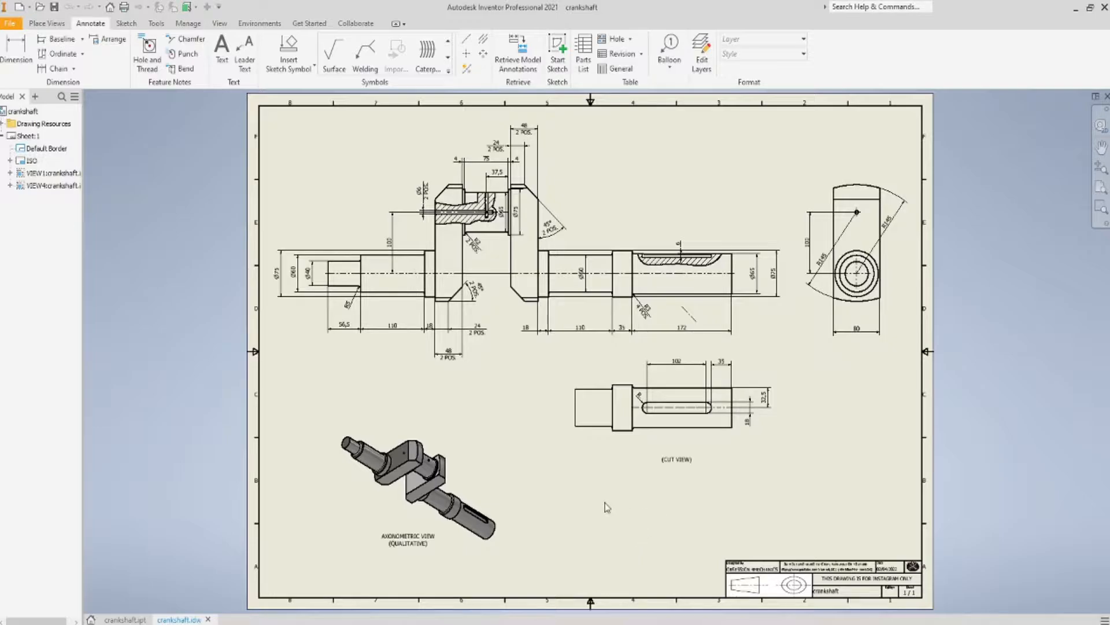
{"action": "mouse_move", "coordinate": [592, 545]}
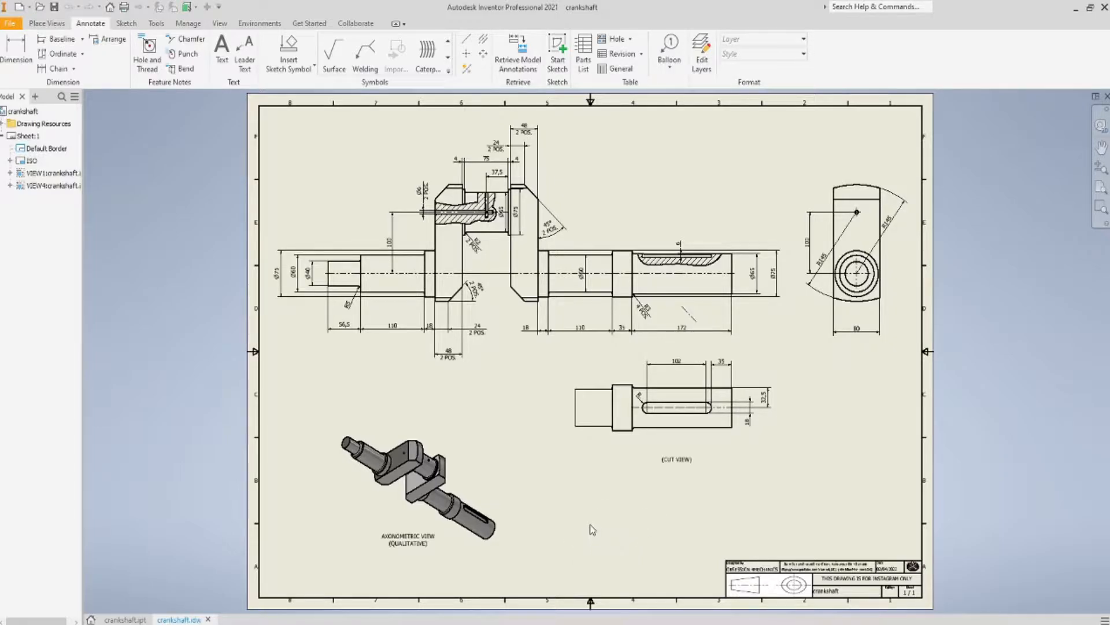
{"action": "mouse_move", "coordinate": [605, 553]}
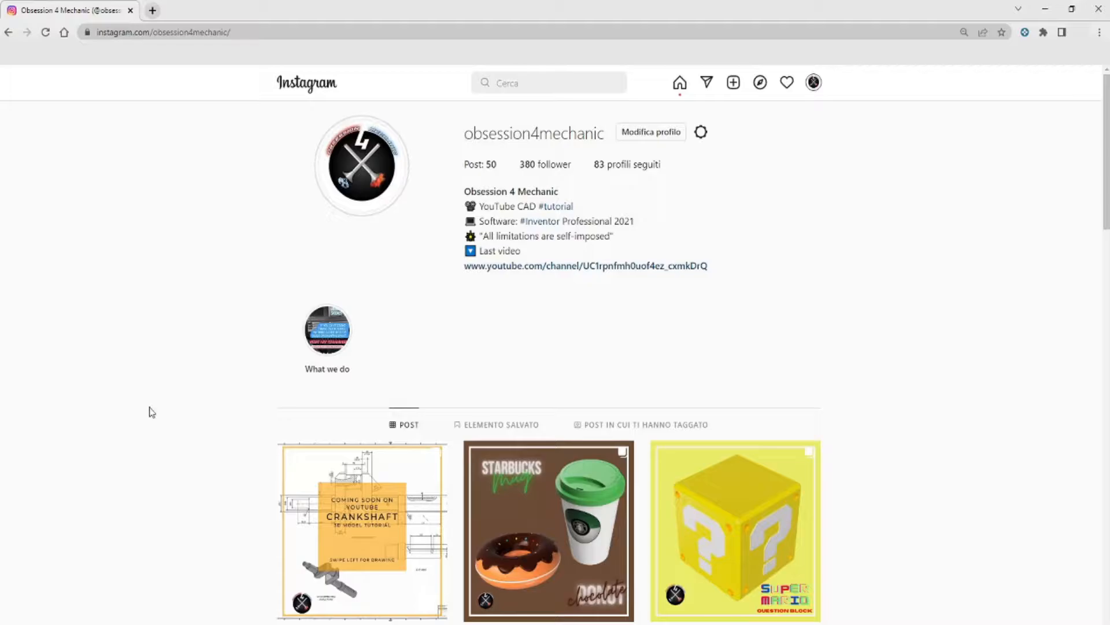
View the crankshaft 'Coming soon on YouTube' Instagram post and return to Inventor
{"action": "left_click", "coordinate": [361, 529]}
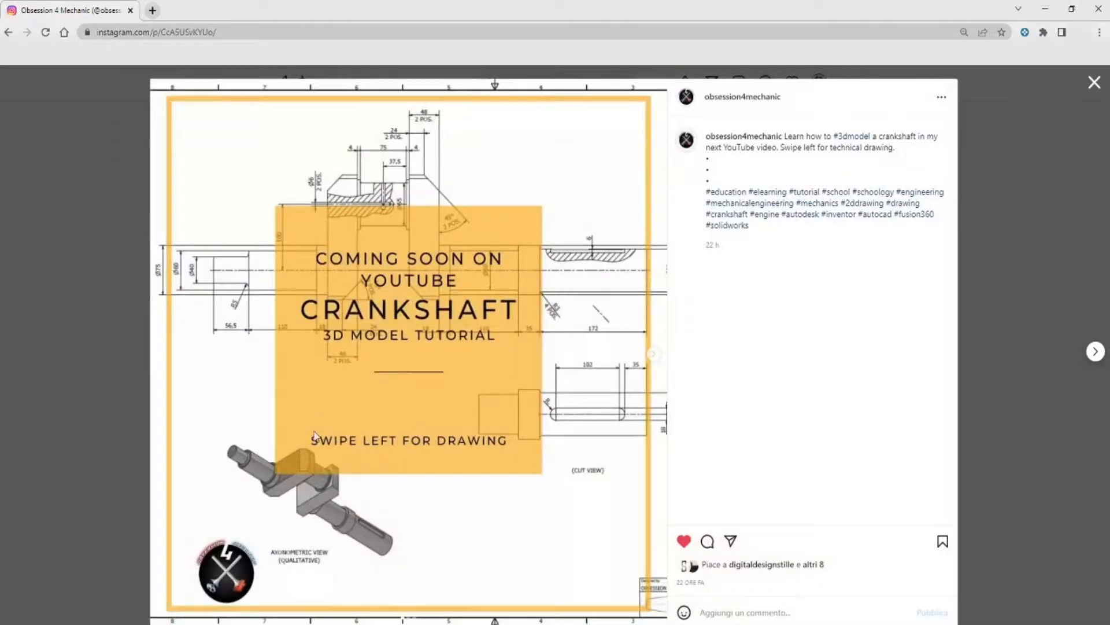
{"action": "mouse_move", "coordinate": [654, 360]}
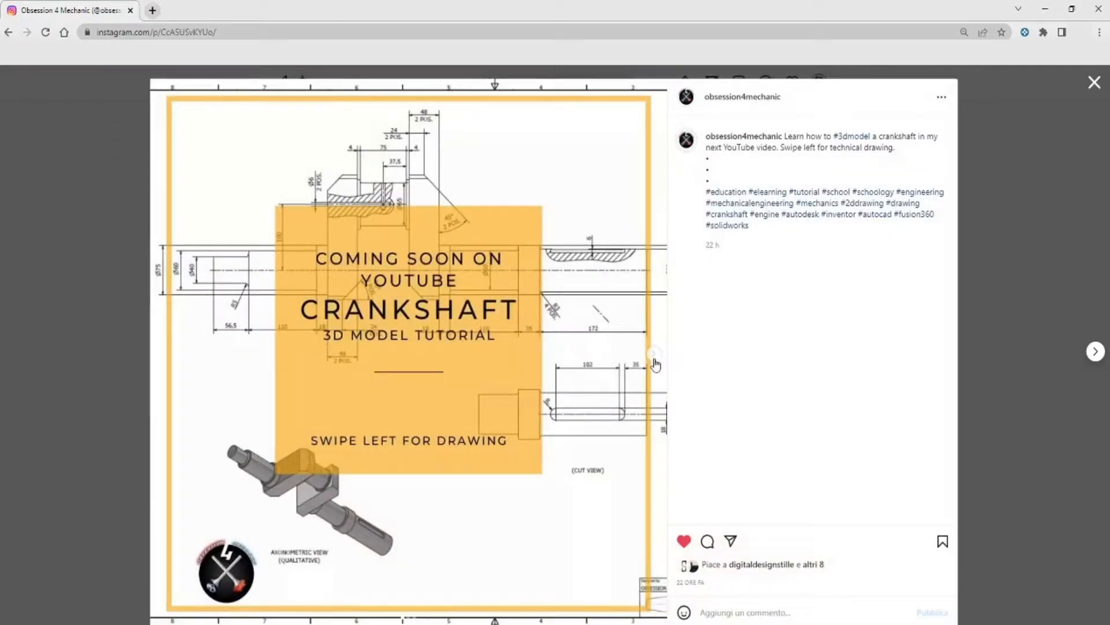
{"action": "left_click", "coordinate": [654, 355]}
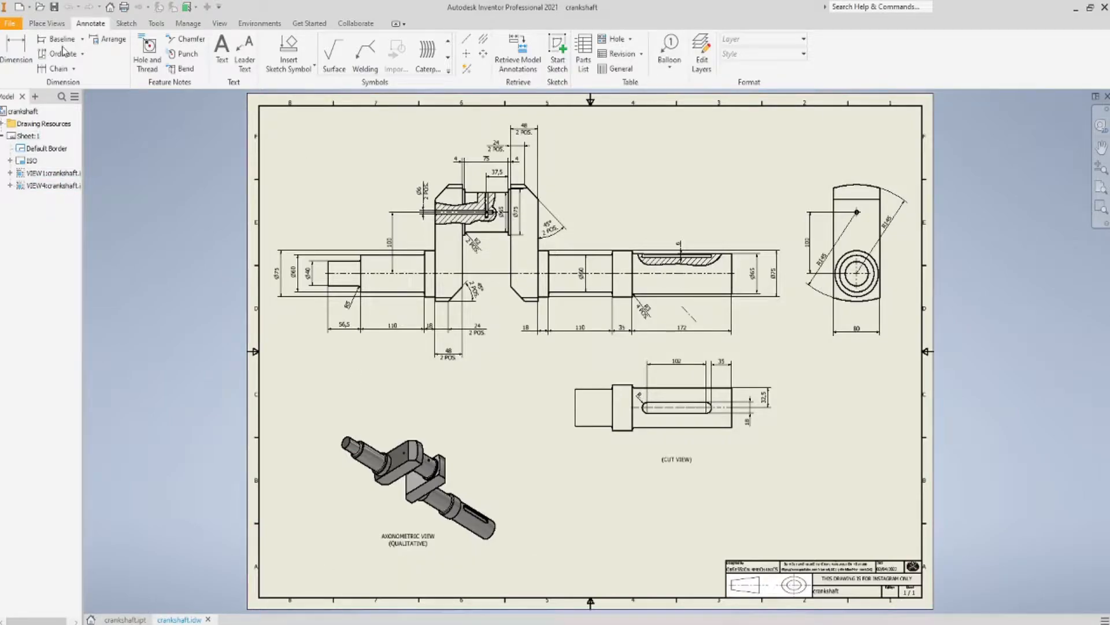
Create a new part document from the Standard.ipt template
{"action": "left_click", "coordinate": [8, 23]}
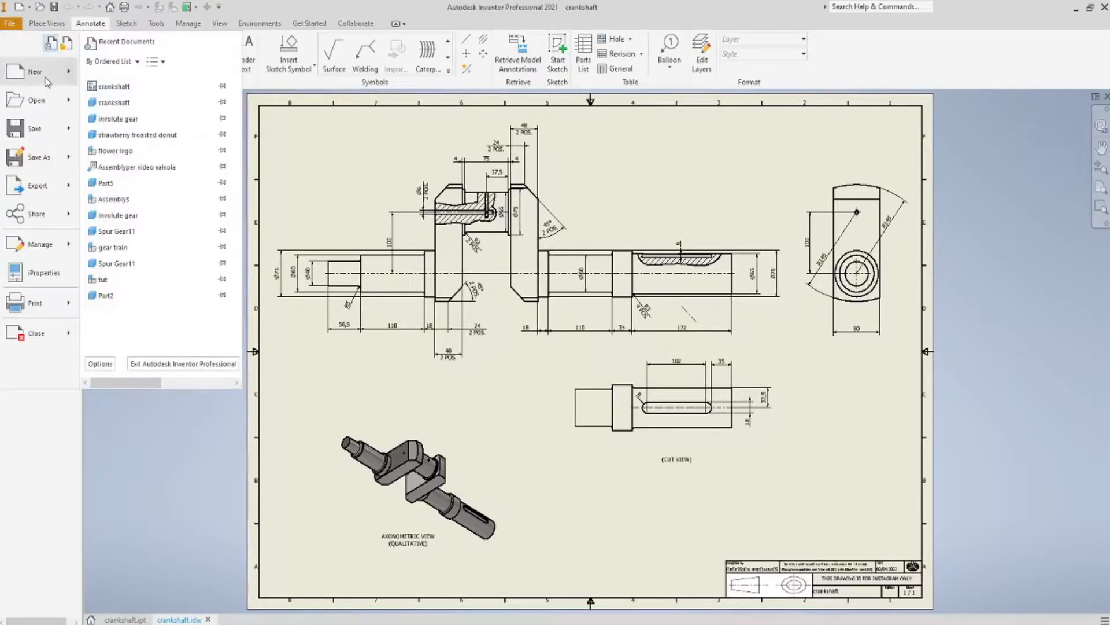
{"action": "left_click", "coordinate": [35, 72]}
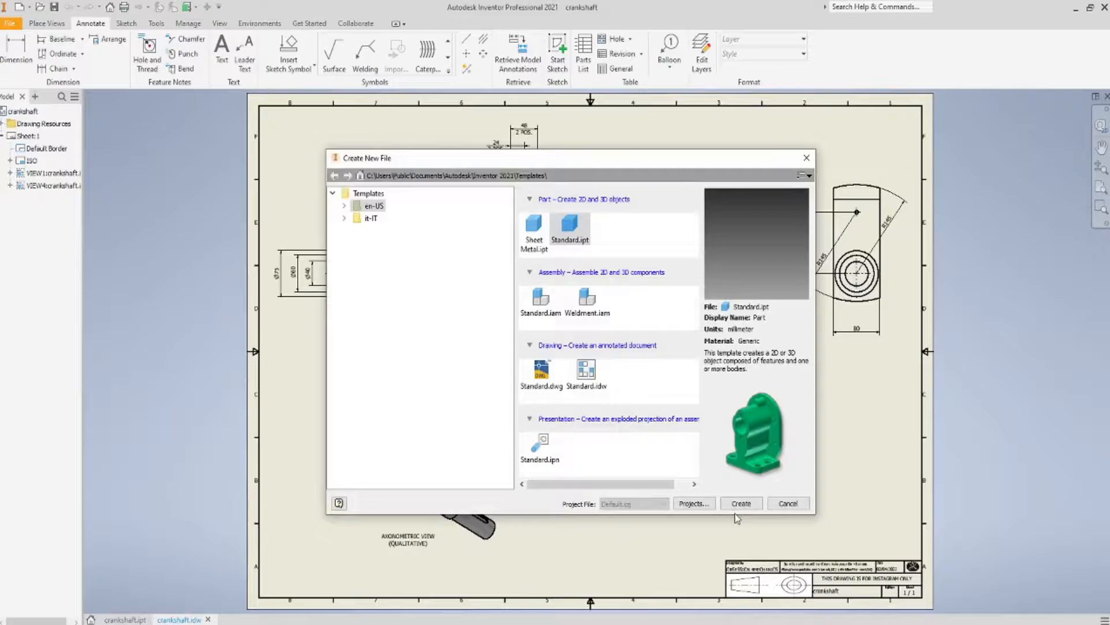
{"action": "left_click", "coordinate": [741, 503]}
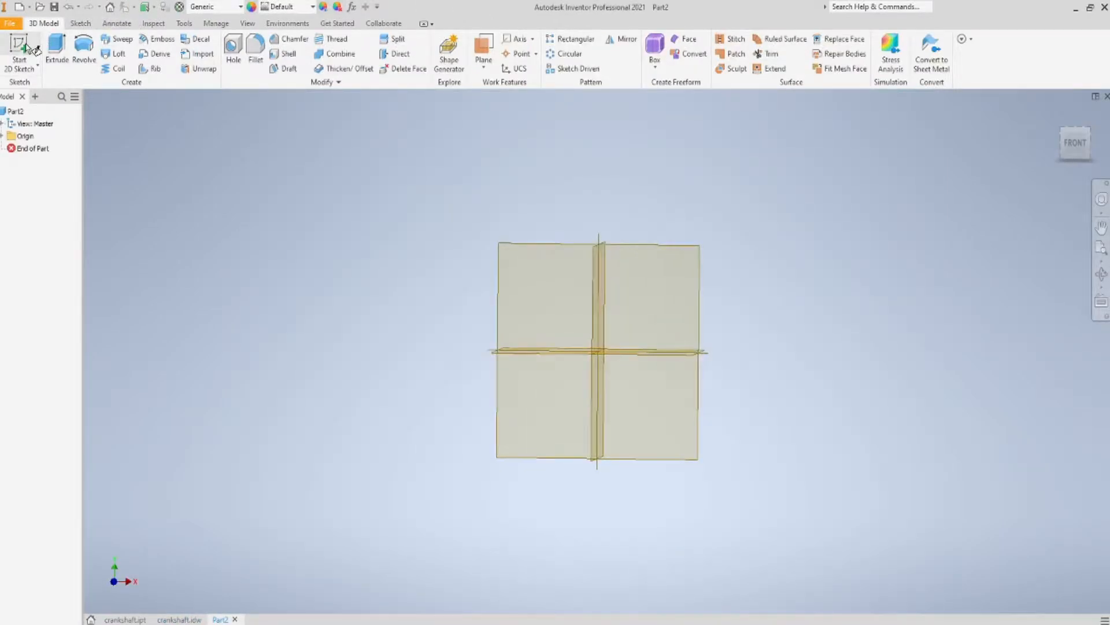
Sketch a 65 mm circle centred on the origin, checking the drawing for reference
{"action": "left_click", "coordinate": [16, 46]}
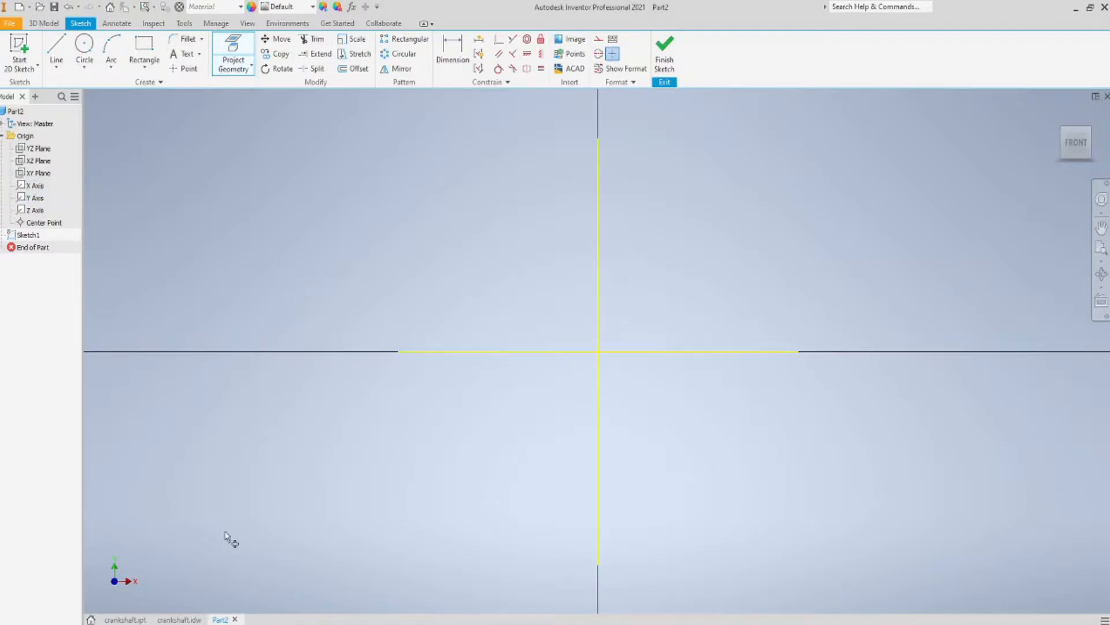
{"action": "left_click", "coordinate": [180, 618]}
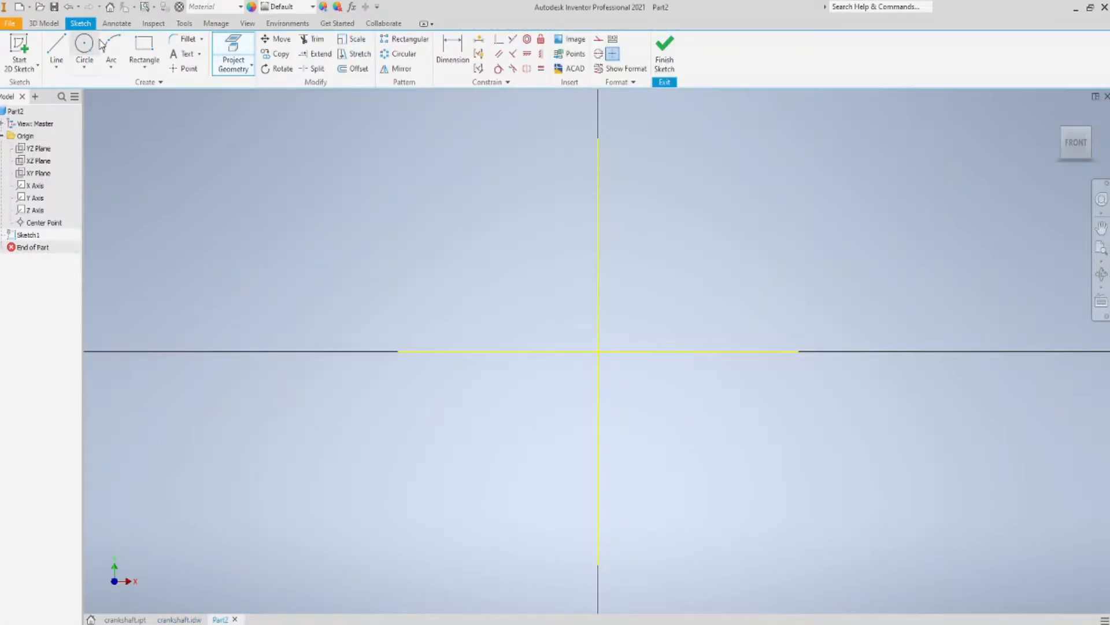
{"action": "left_click", "coordinate": [82, 46]}
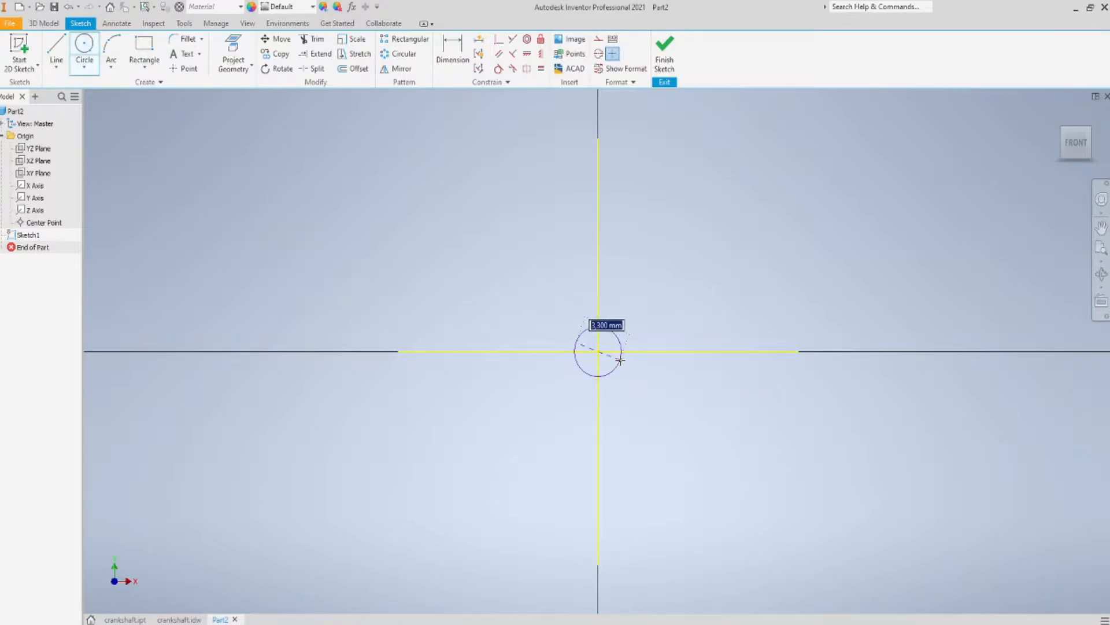
{"action": "left_click_drag", "start_coordinate": [620, 360], "coordinate": [861, 453]}
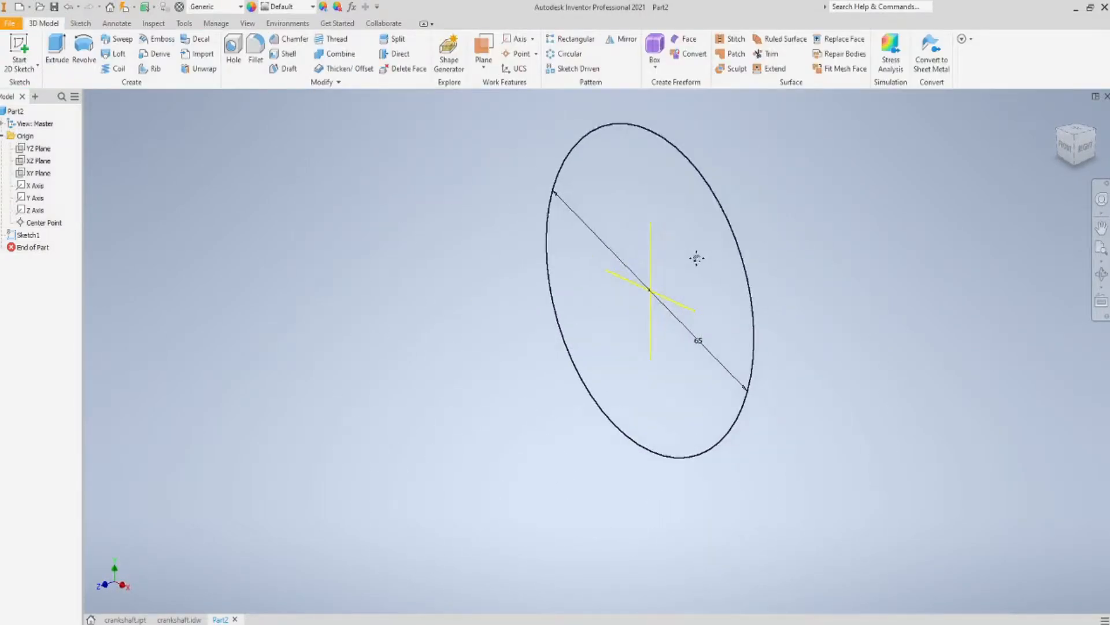
{"action": "left_click", "coordinate": [180, 619]}
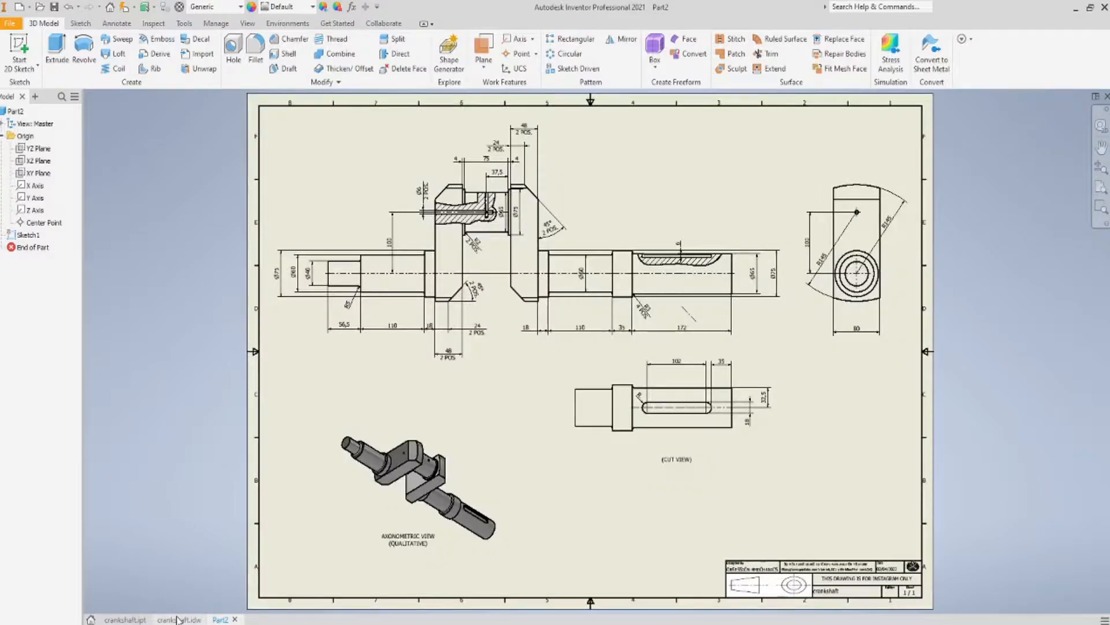
{"action": "left_click", "coordinate": [179, 619]}
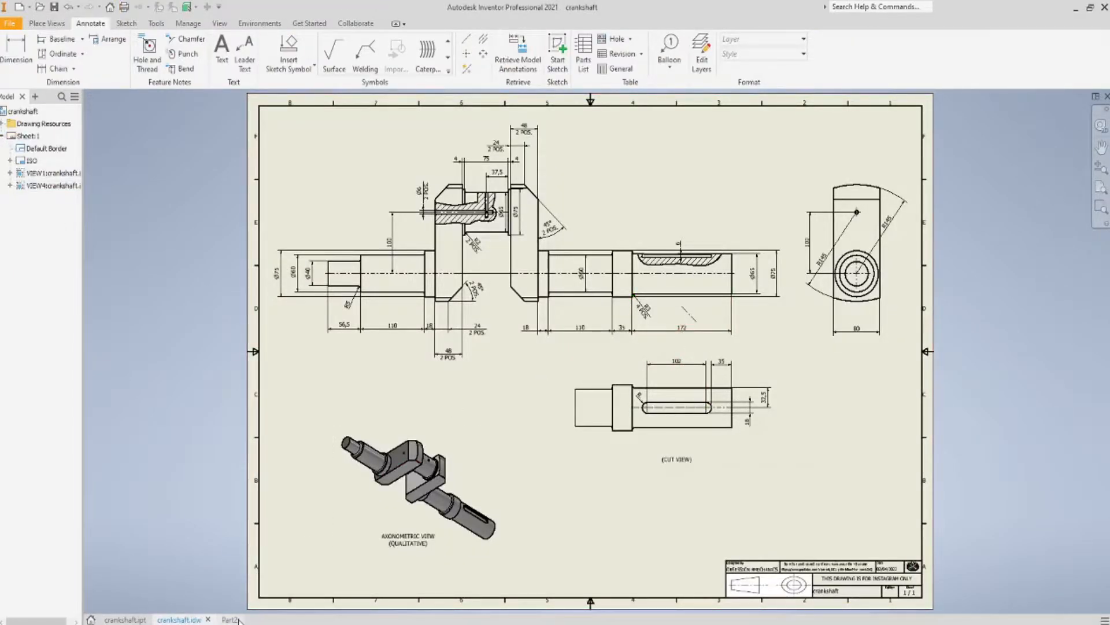
{"action": "left_click", "coordinate": [229, 619]}
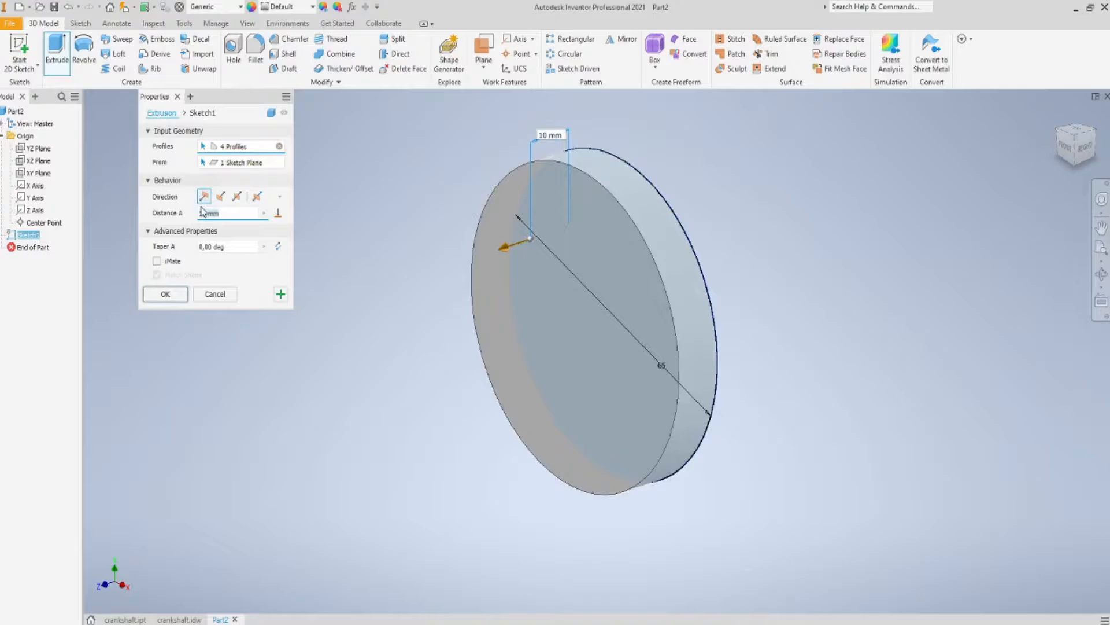
Extrude the Ø65 shaft, then add a Ø75 collar extruded 35 mm on its end face
{"action": "left_click", "coordinate": [164, 294]}
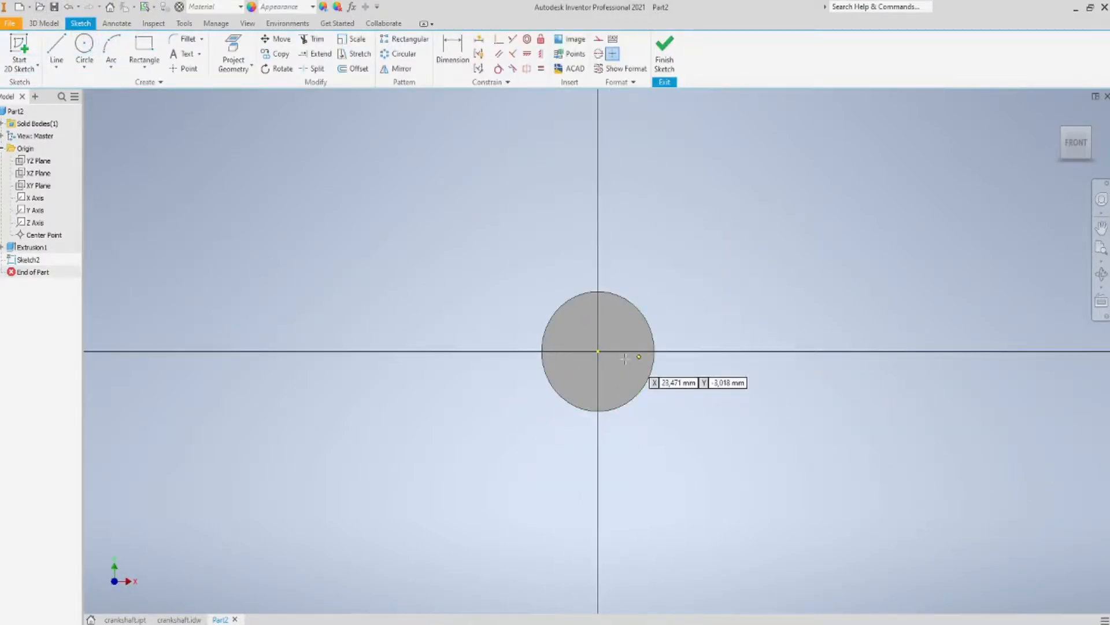
{"action": "left_click", "coordinate": [84, 45]}
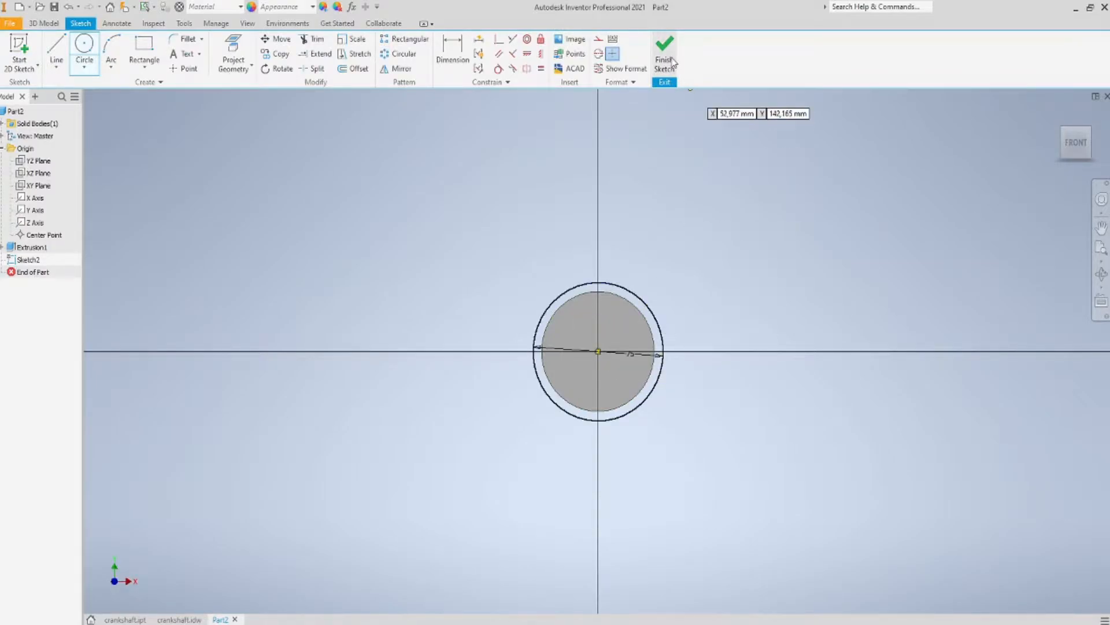
{"action": "left_click", "coordinate": [667, 47]}
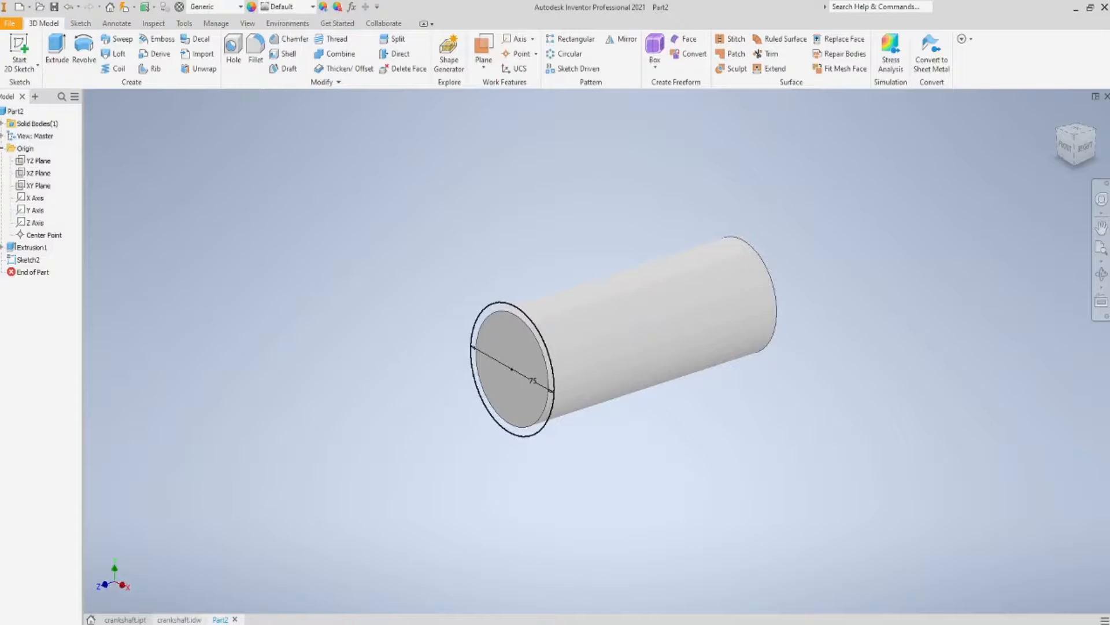
{"action": "left_click", "coordinate": [181, 619]}
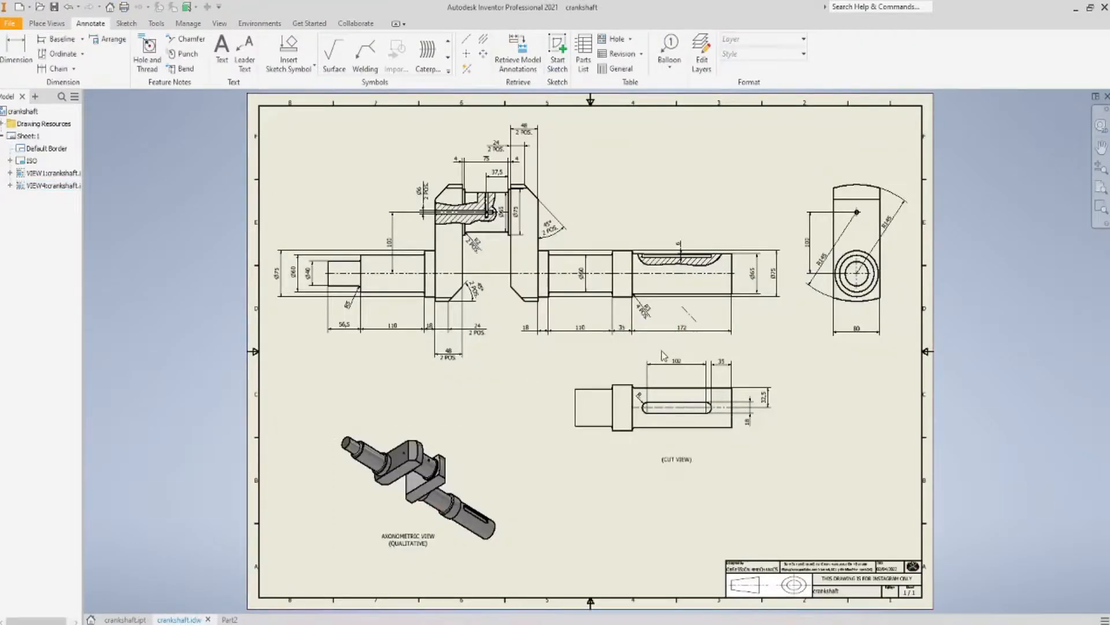
{"action": "left_click", "coordinate": [619, 328]}
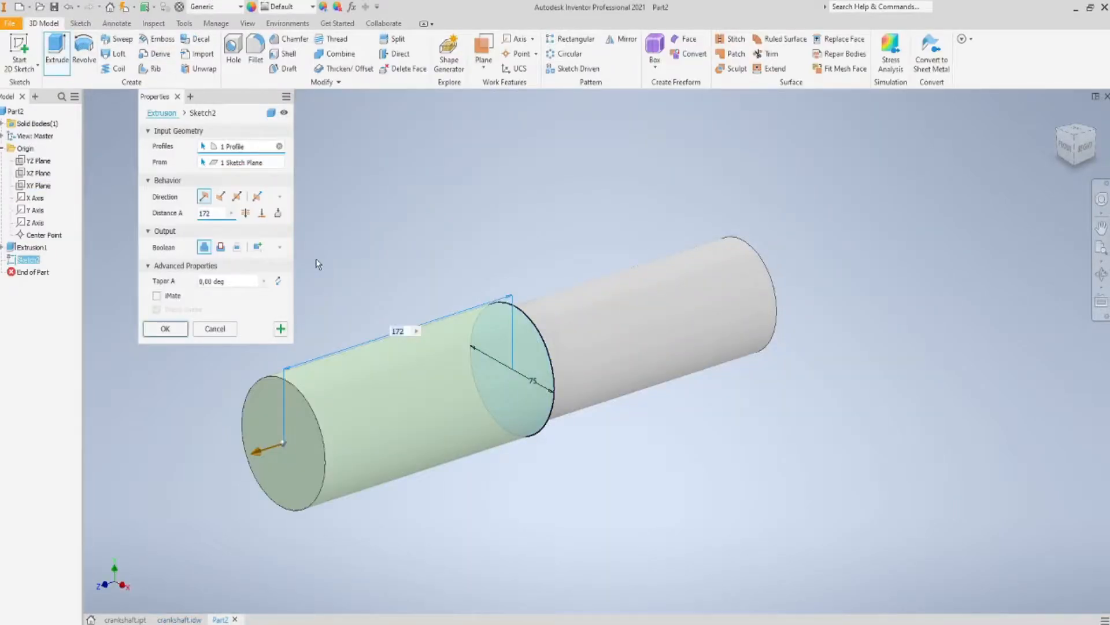
{"action": "type", "text": "35"}
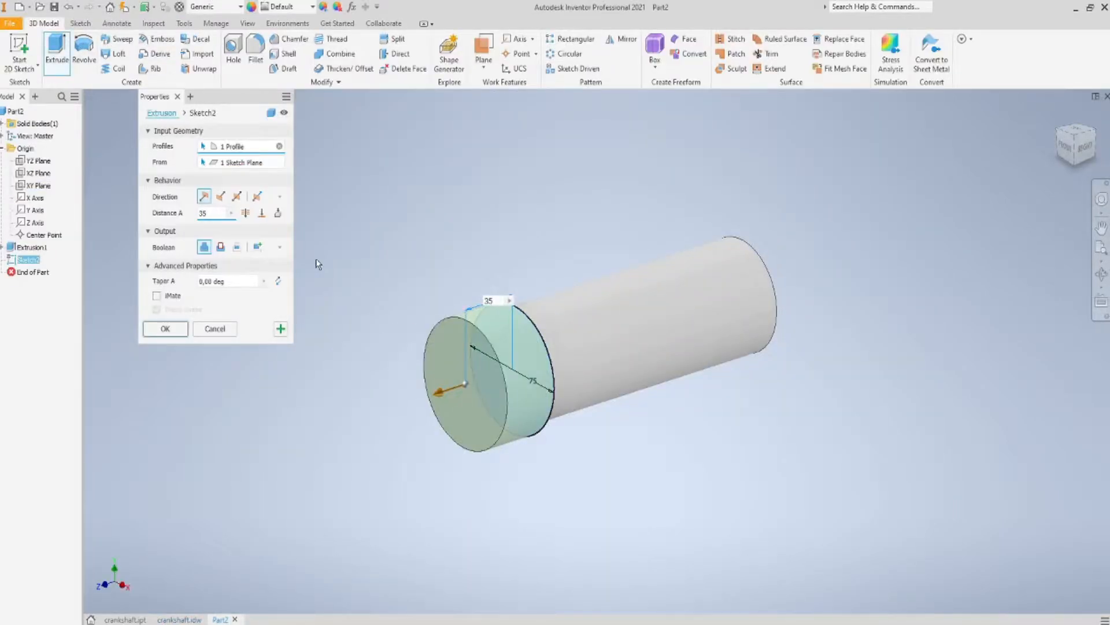
{"action": "left_click", "coordinate": [165, 328]}
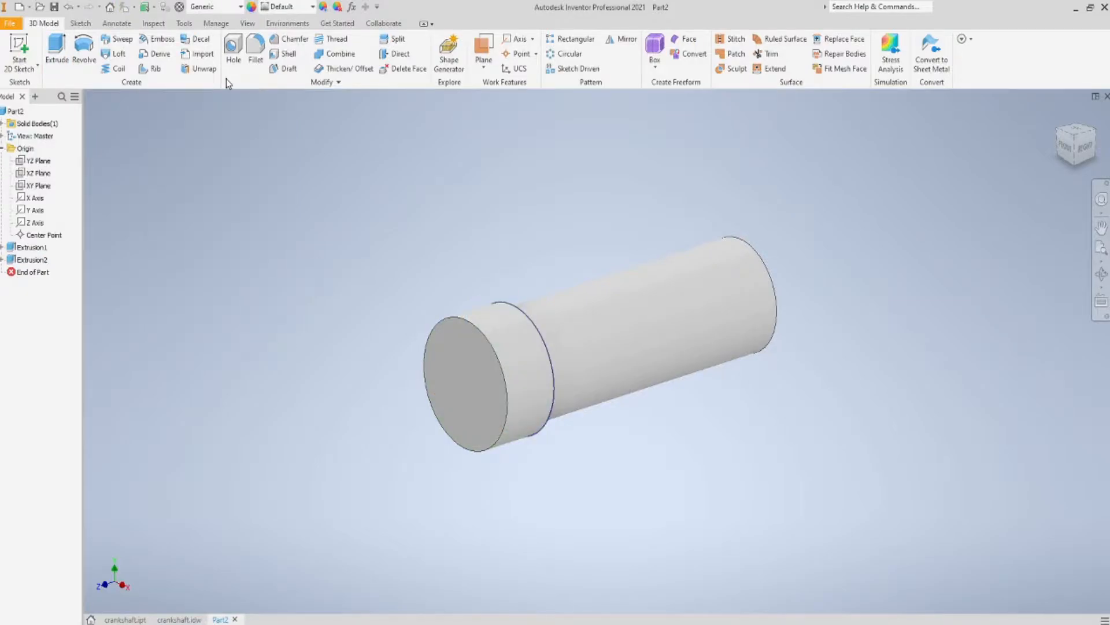
Add a Ø60 journal extruded 35 mm from the collar face
{"action": "left_click", "coordinate": [455, 365]}
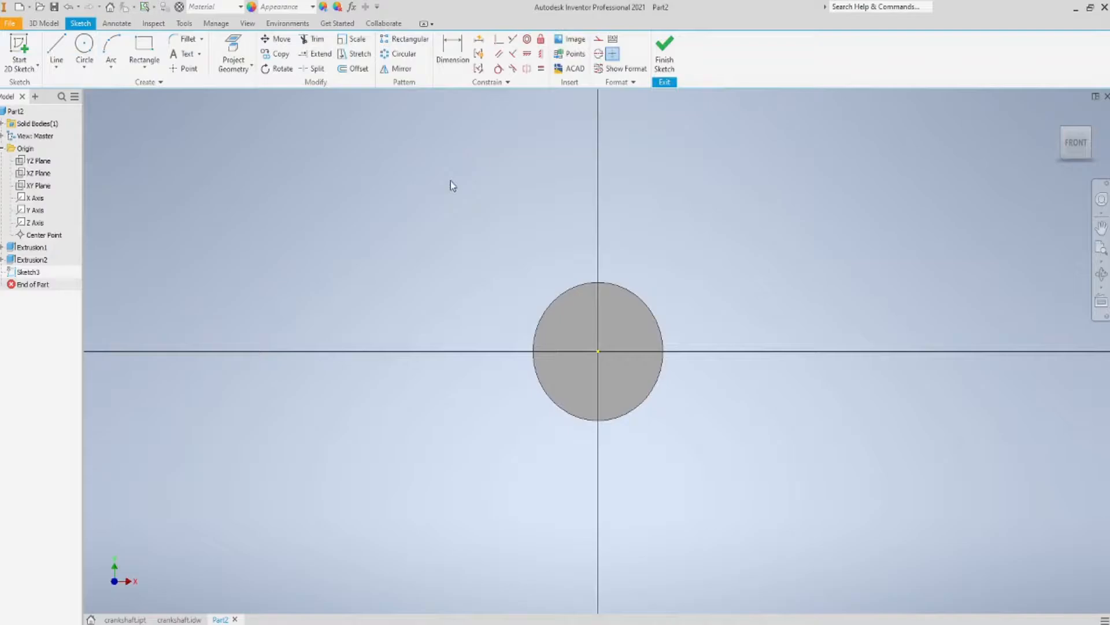
{"action": "left_click", "coordinate": [84, 51]}
{"action": "type", "text": "60"}
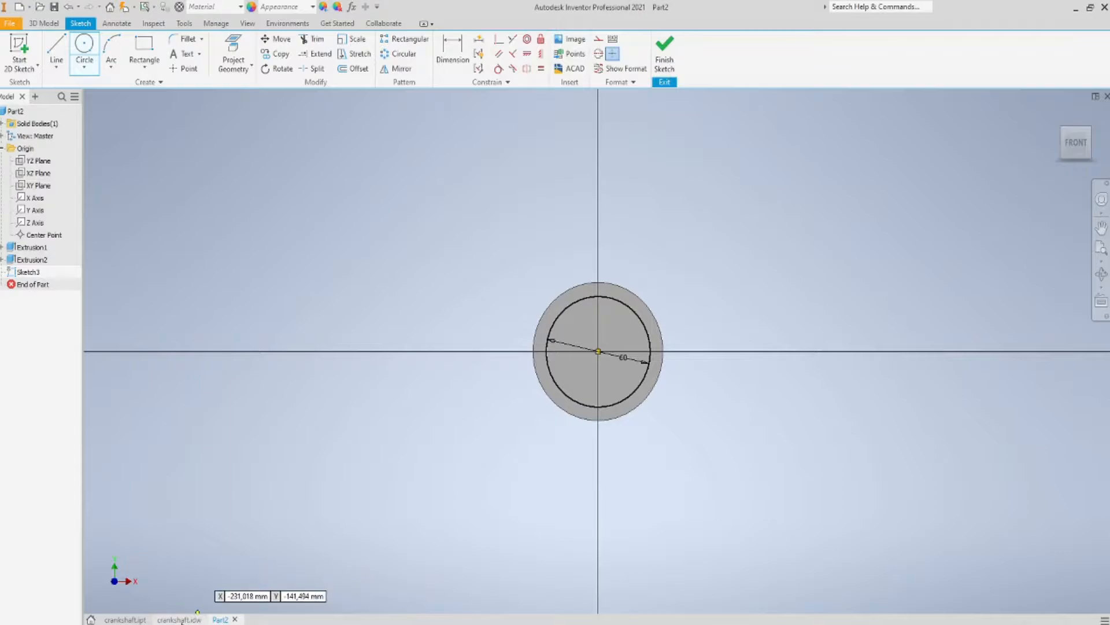
{"action": "left_click", "coordinate": [182, 619]}
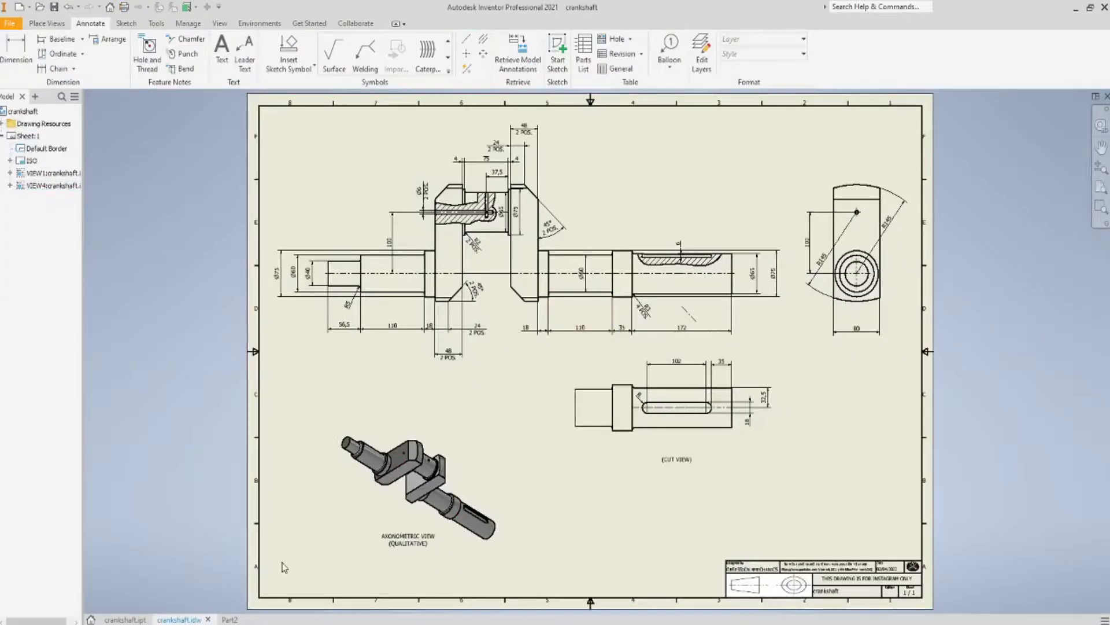
{"action": "left_click", "coordinate": [225, 618]}
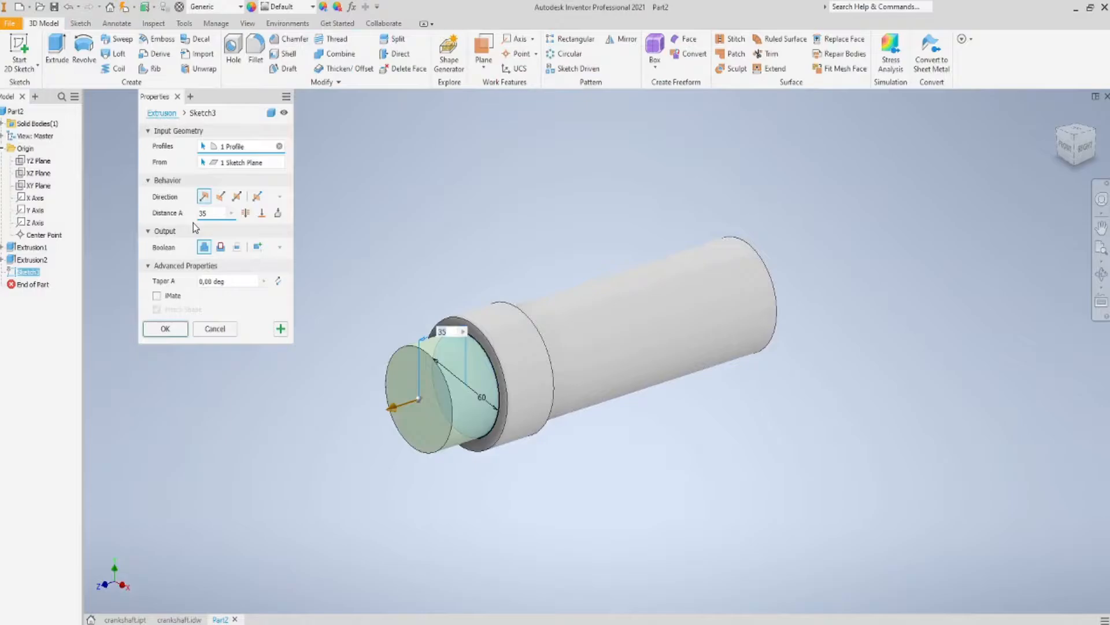
{"action": "left_click", "coordinate": [165, 328]}
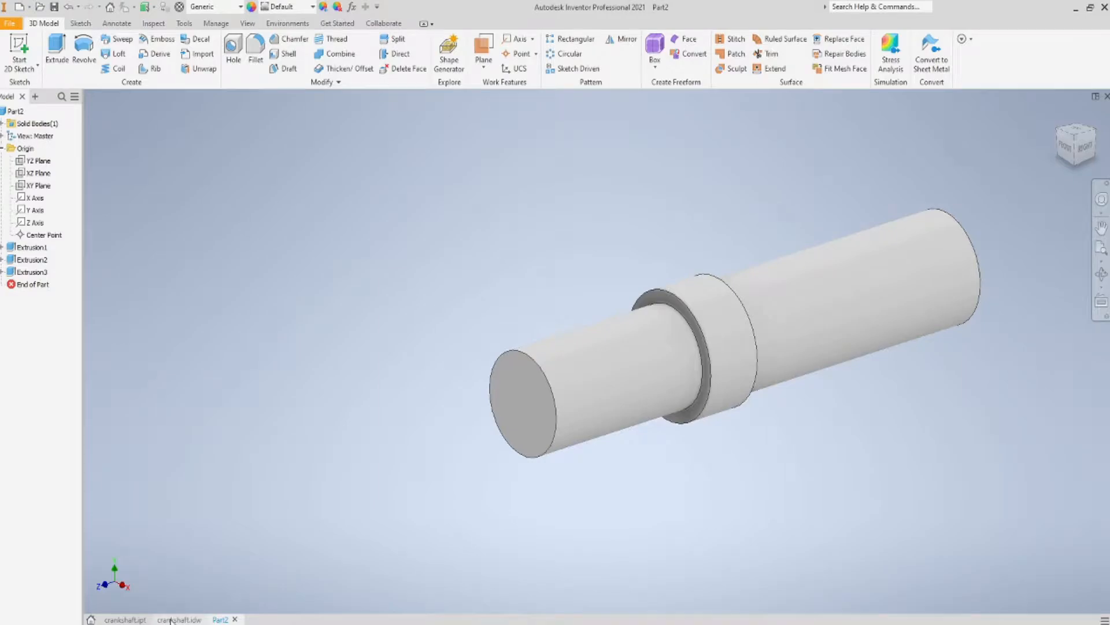
Add a Ø75 cylinder extruded 110 mm from the journal's end face
{"action": "left_click", "coordinate": [183, 619]}
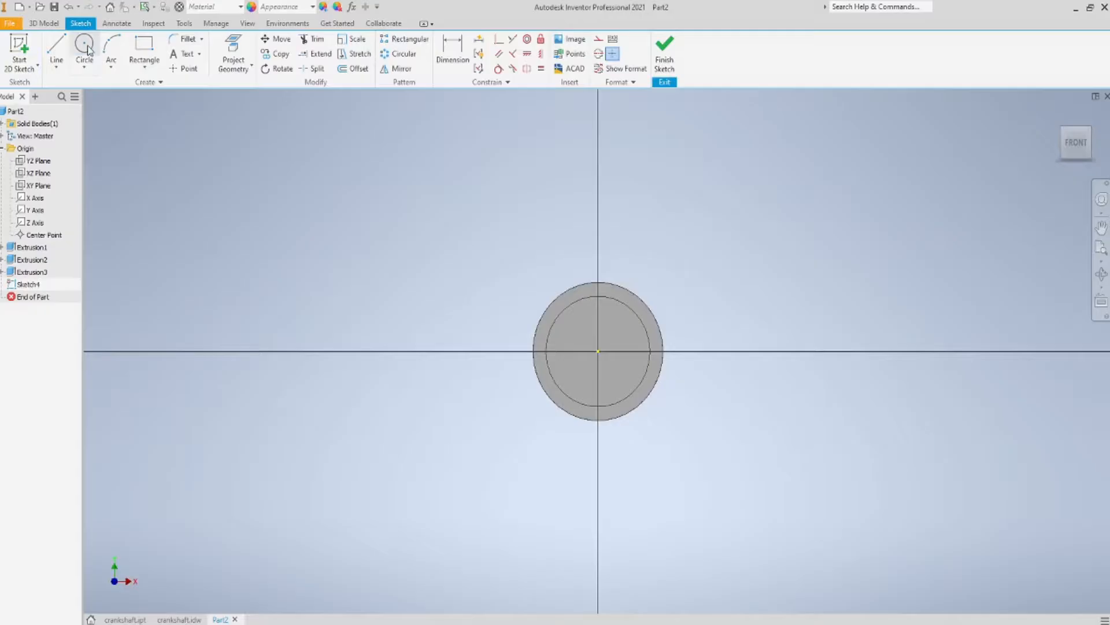
{"action": "left_click", "coordinate": [84, 52]}
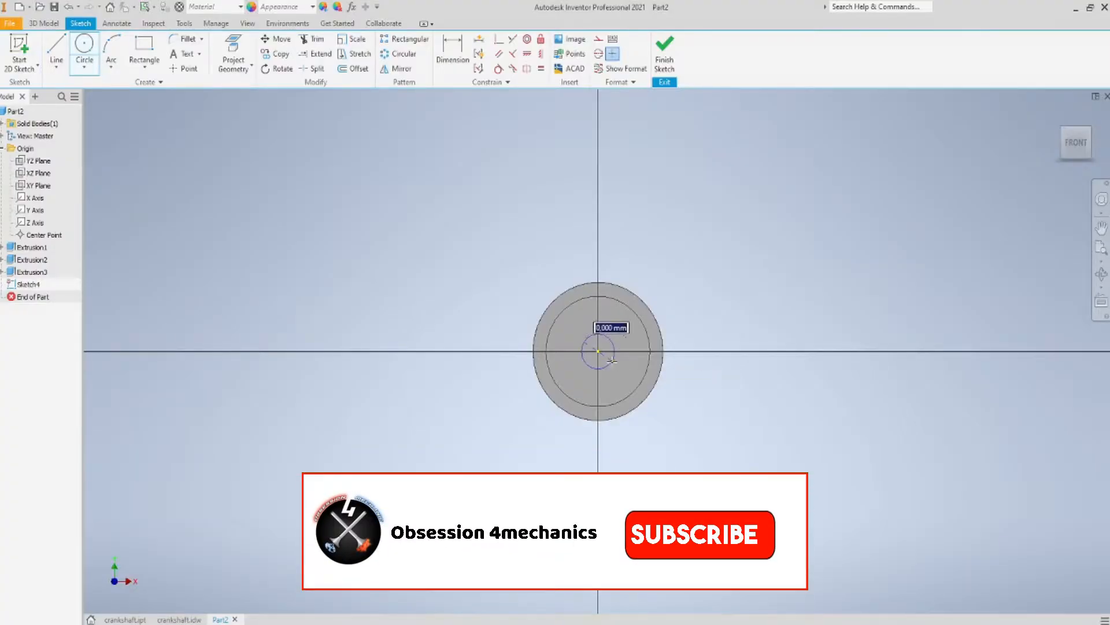
{"action": "left_click", "coordinate": [697, 536]}
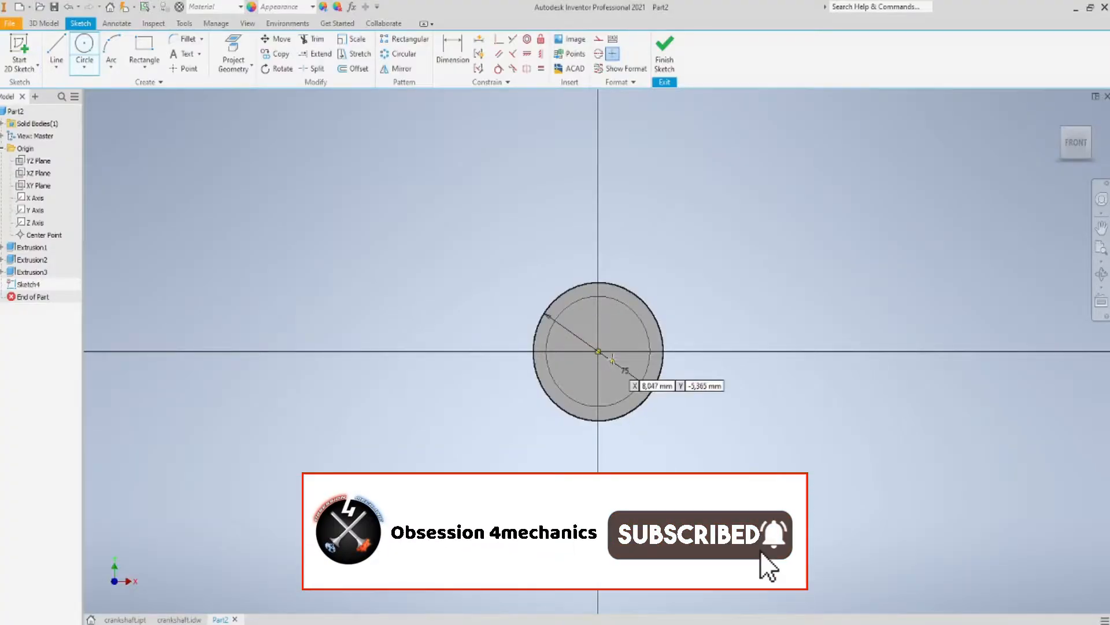
{"action": "left_click", "coordinate": [665, 45]}
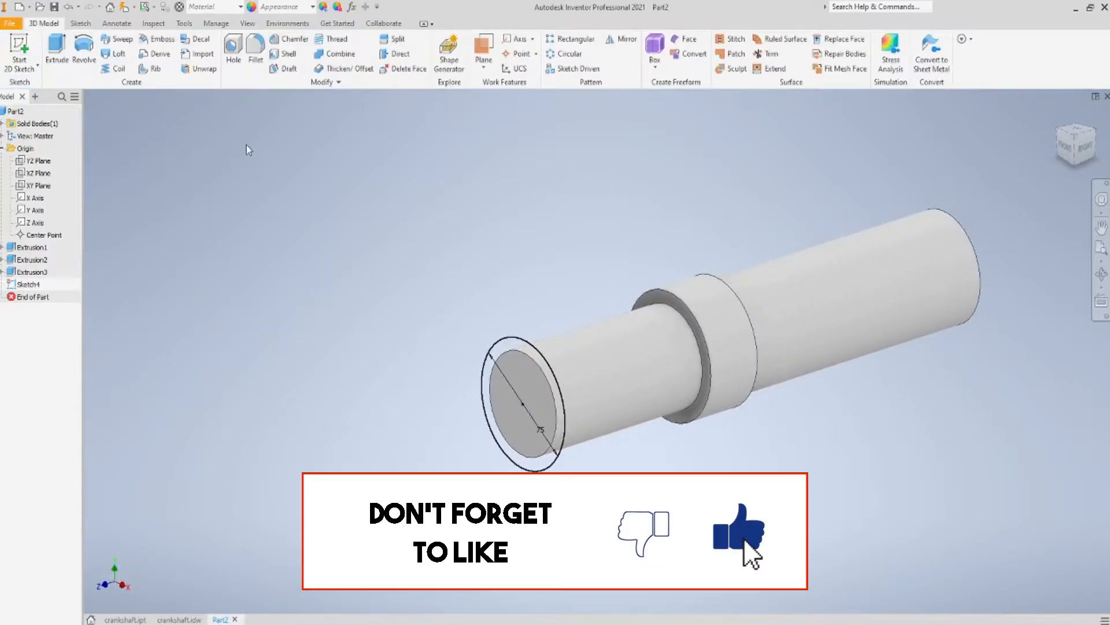
{"action": "left_click", "coordinate": [55, 51]}
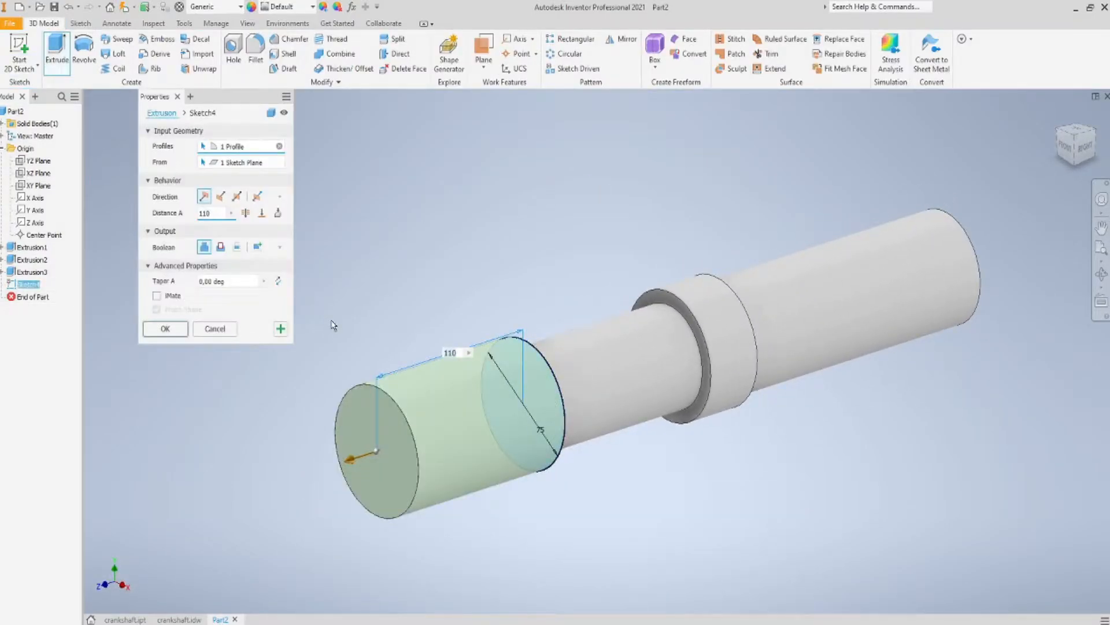
{"action": "left_click", "coordinate": [165, 328]}
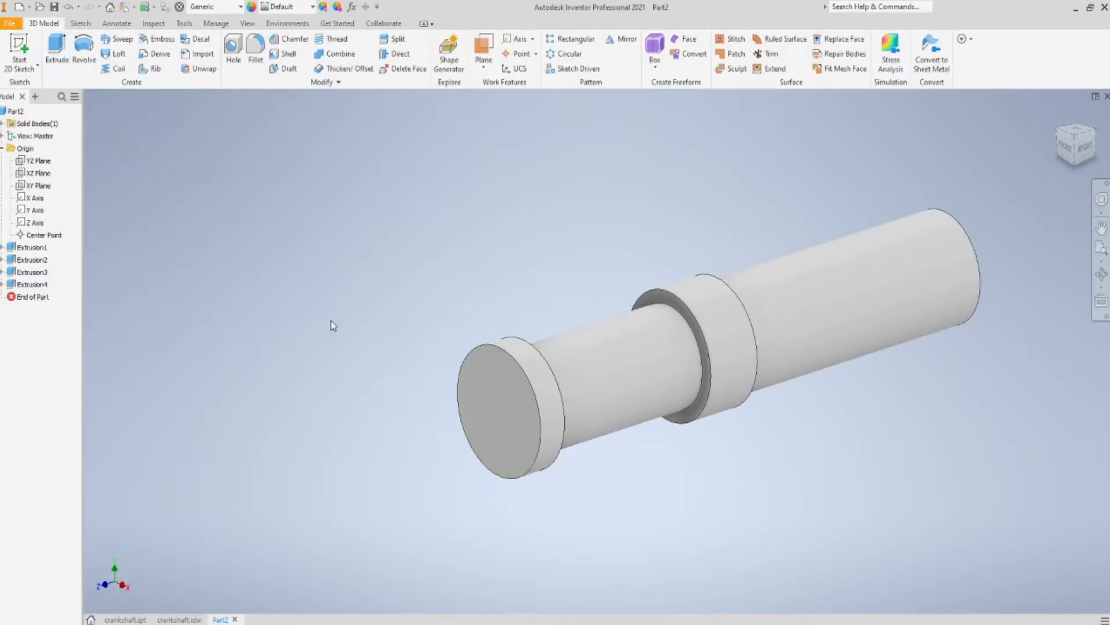
{"action": "mouse_move", "coordinate": [242, 201]}
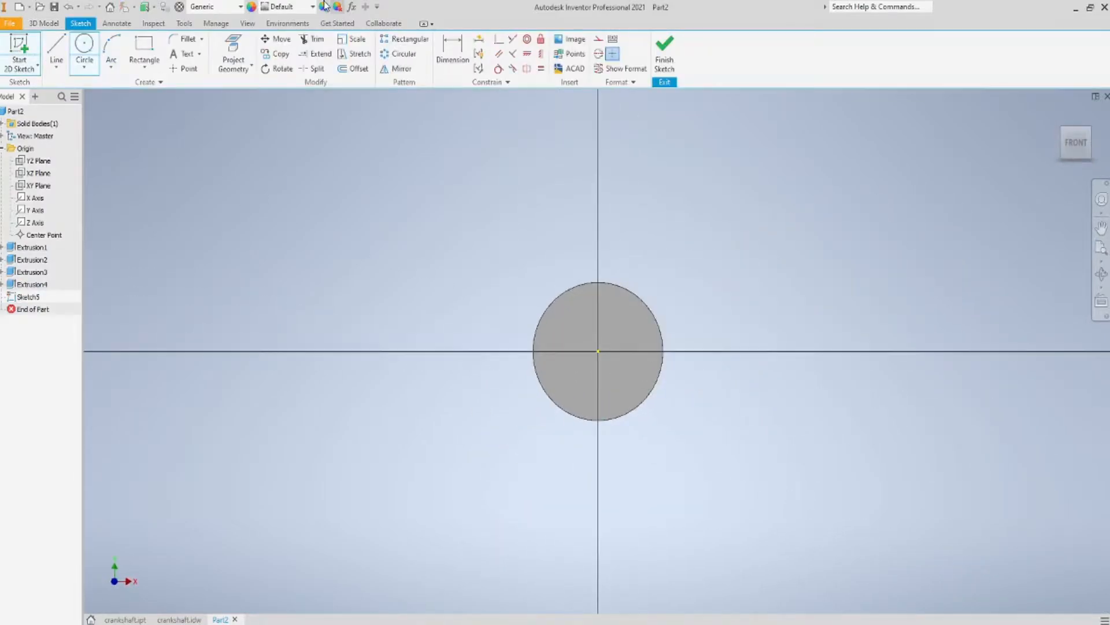
Project the X and Y origin axes into a new sketch on the shaft end face
{"action": "left_click", "coordinate": [32, 210]}
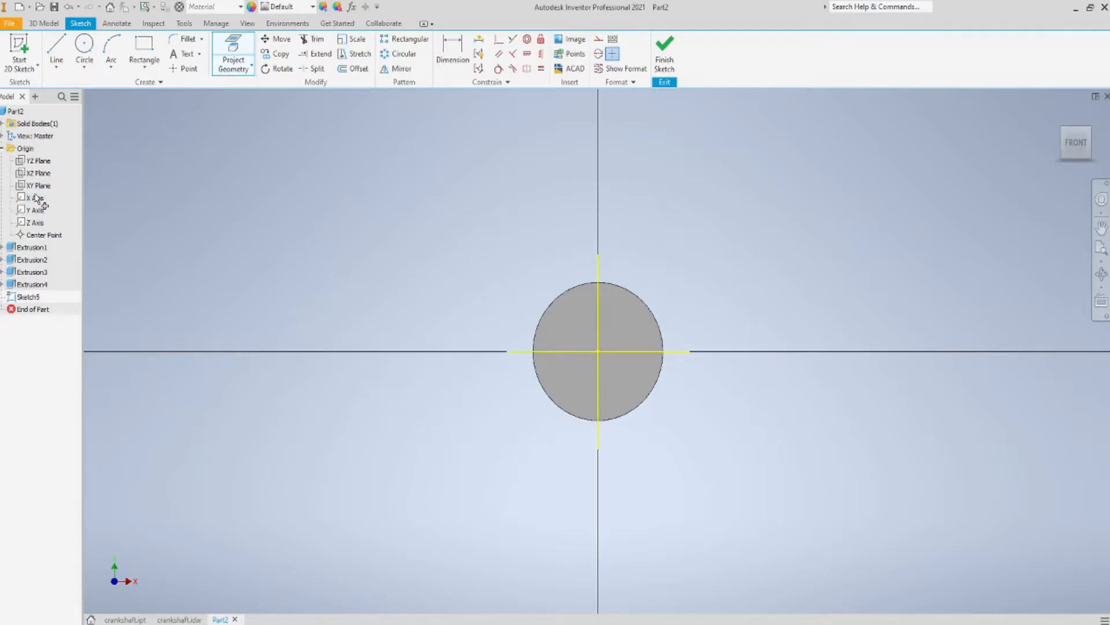
{"action": "left_click", "coordinate": [178, 619]}
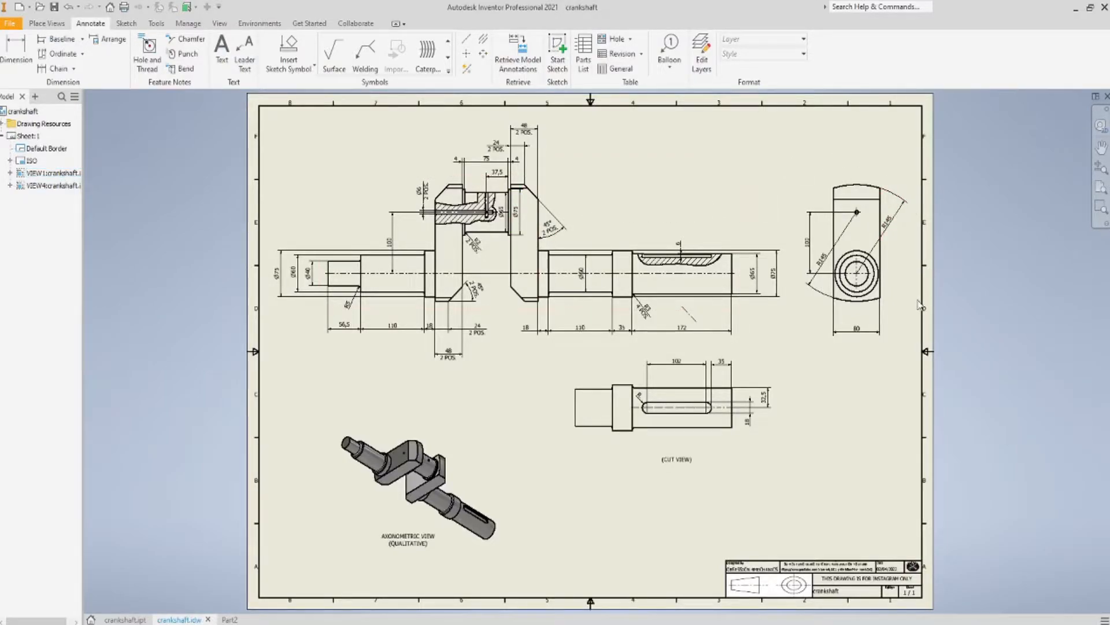
{"action": "mouse_move", "coordinate": [904, 336]}
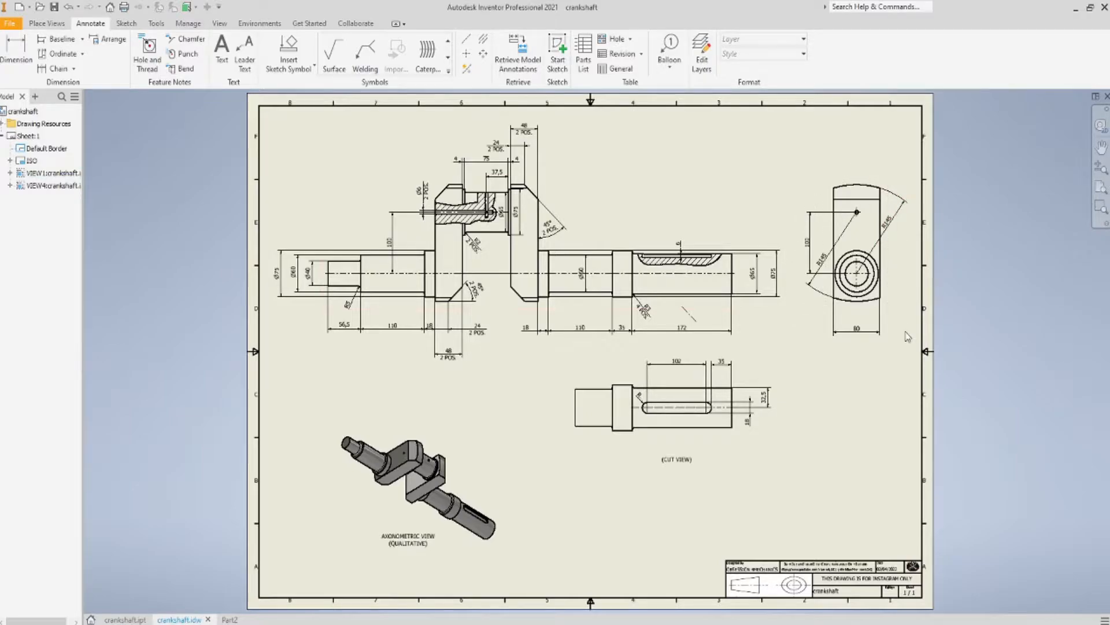
{"action": "left_click", "coordinate": [856, 329]}
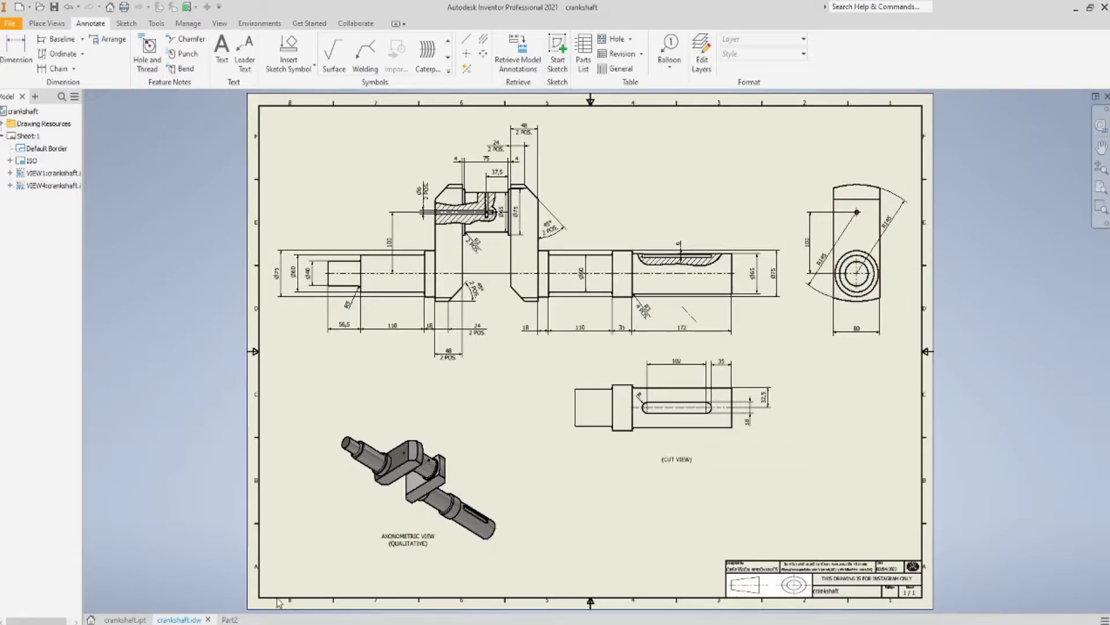
{"action": "left_click", "coordinate": [220, 619]}
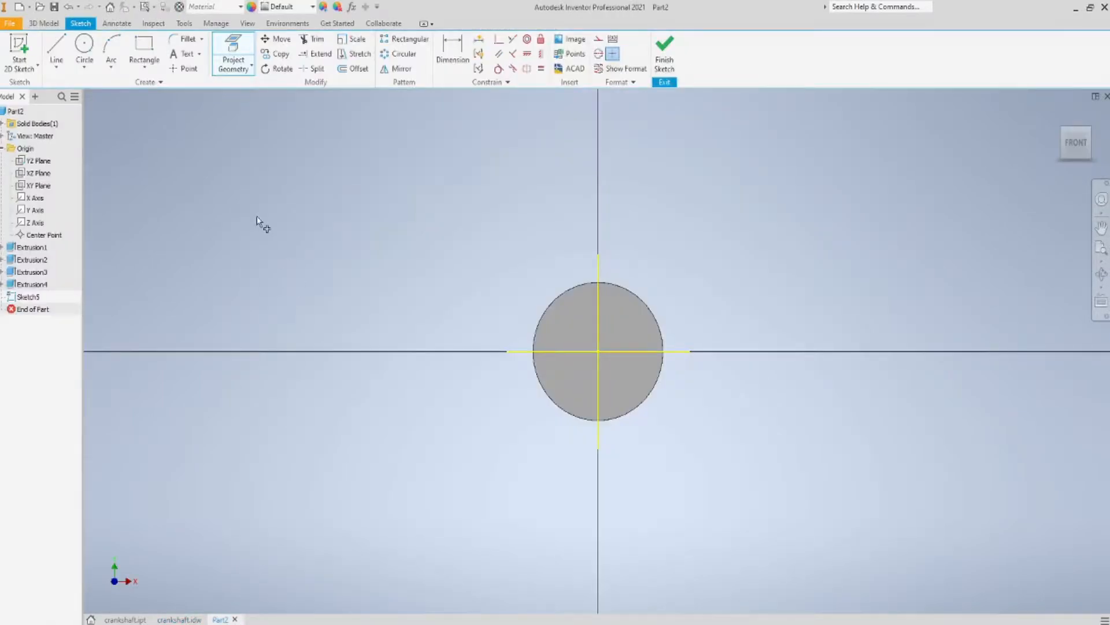
Draw two 290 mm circles, one at the origin and one offset 100 mm above
{"action": "left_click", "coordinate": [84, 50]}
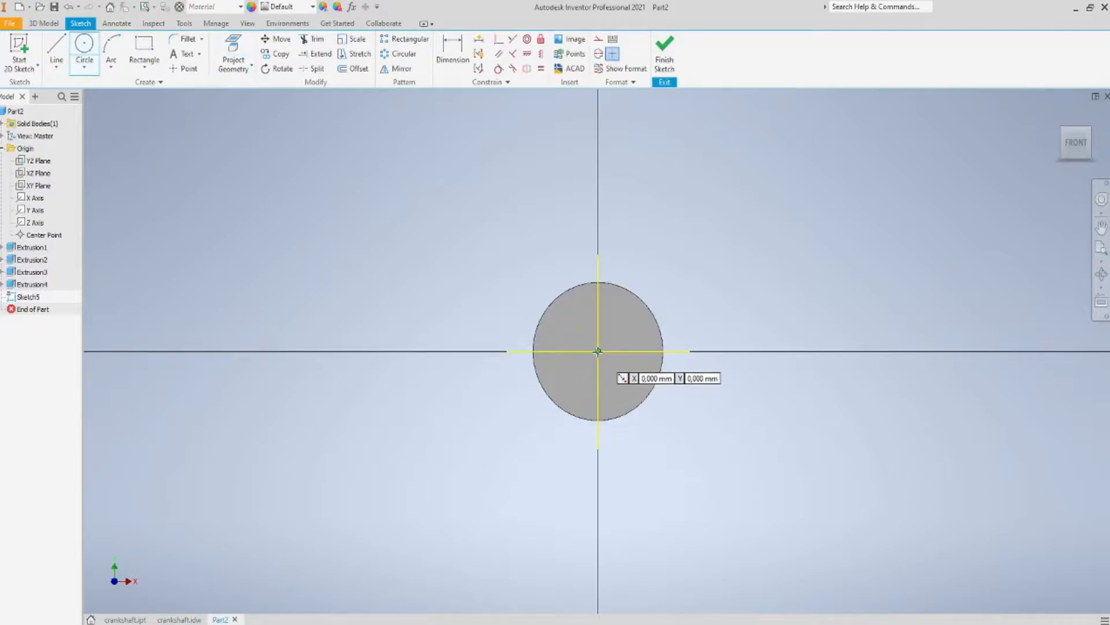
{"action": "left_click_drag", "start_coordinate": [598, 352], "coordinate": [614, 382]}
{"action": "type", "text": "290"}
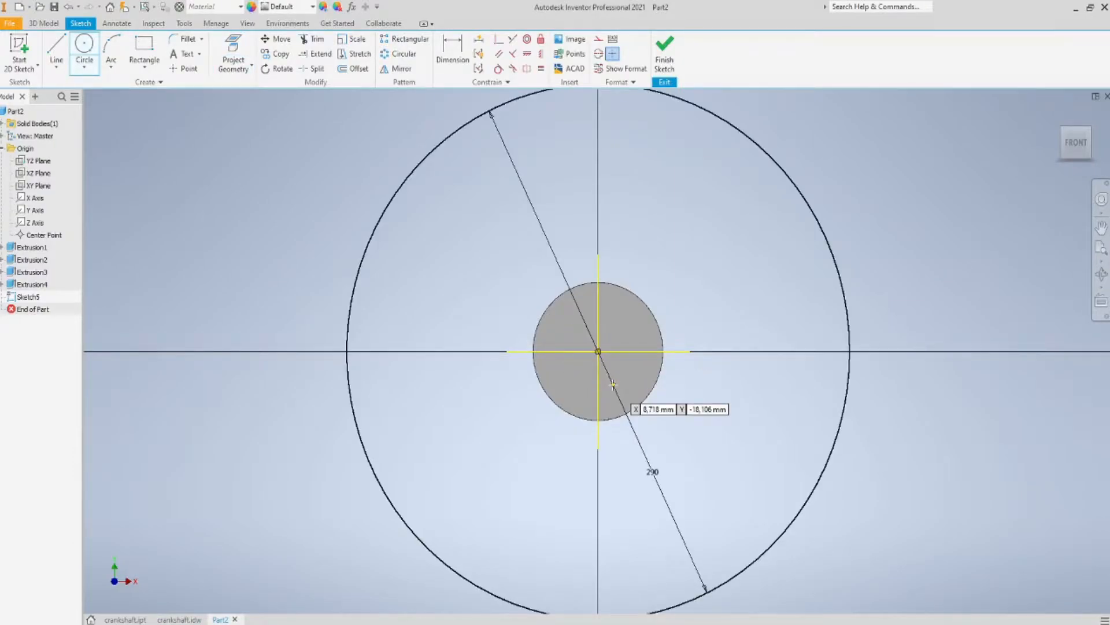
{"action": "left_click", "coordinate": [593, 248]}
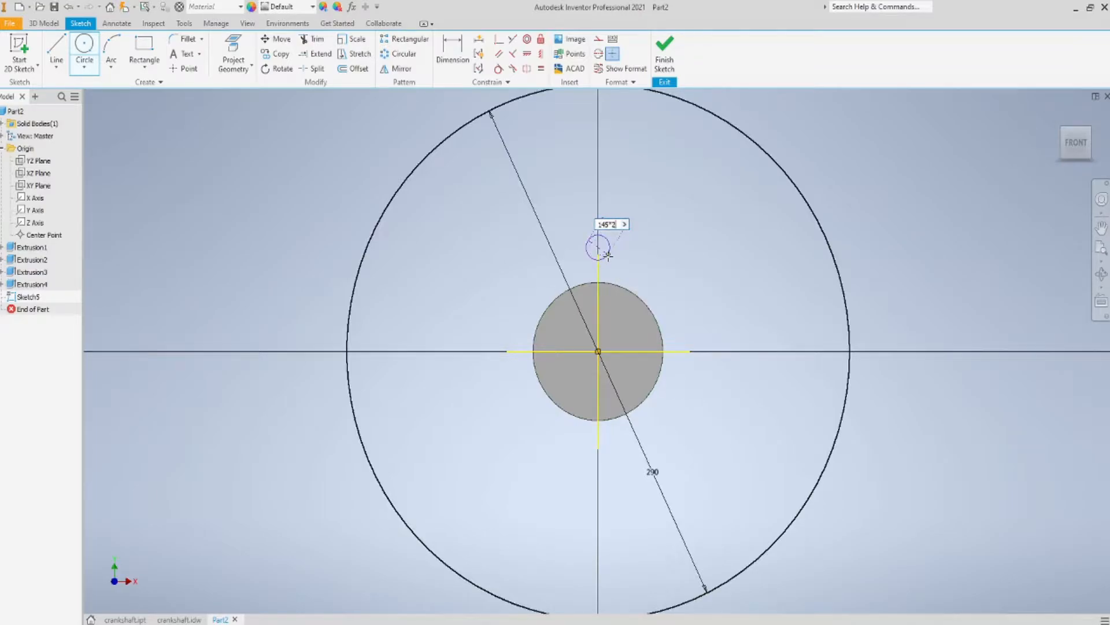
{"action": "left_click_drag", "start_coordinate": [599, 248], "coordinate": [786, 414]}
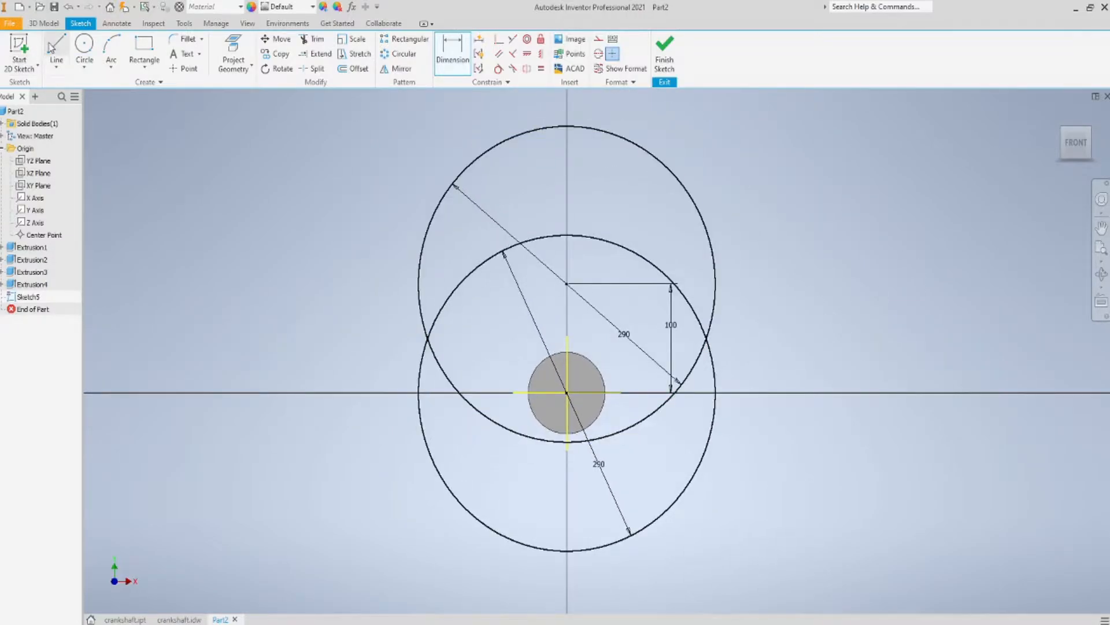
Bound the web with mirrored vertical lines 80 mm apart and trim the excess arcs
{"action": "left_click", "coordinate": [56, 50]}
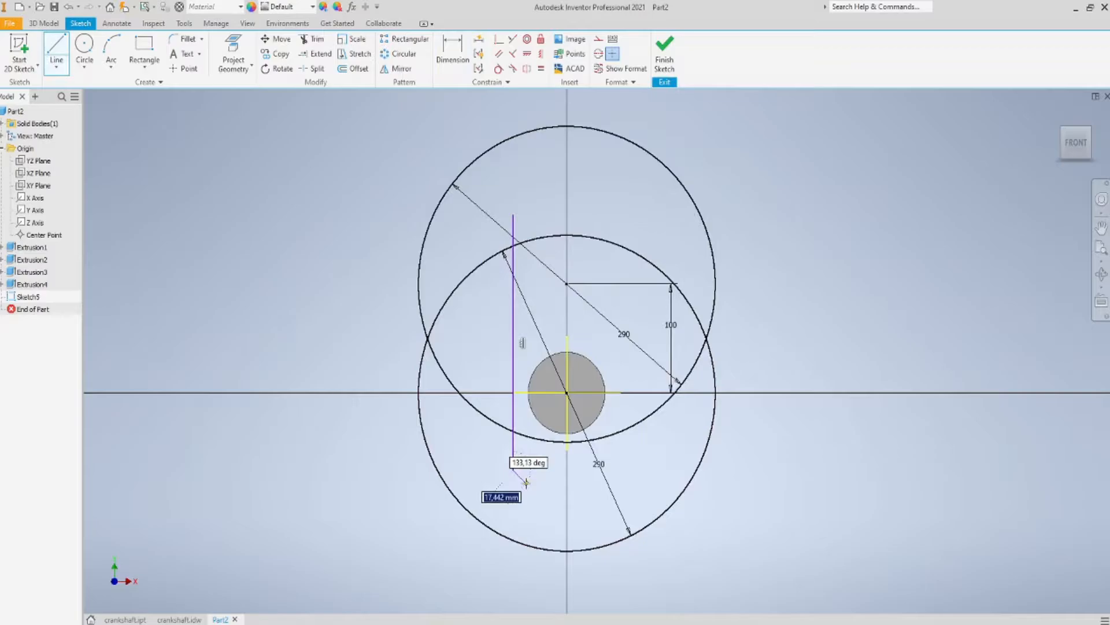
{"action": "left_click", "coordinate": [400, 52]}
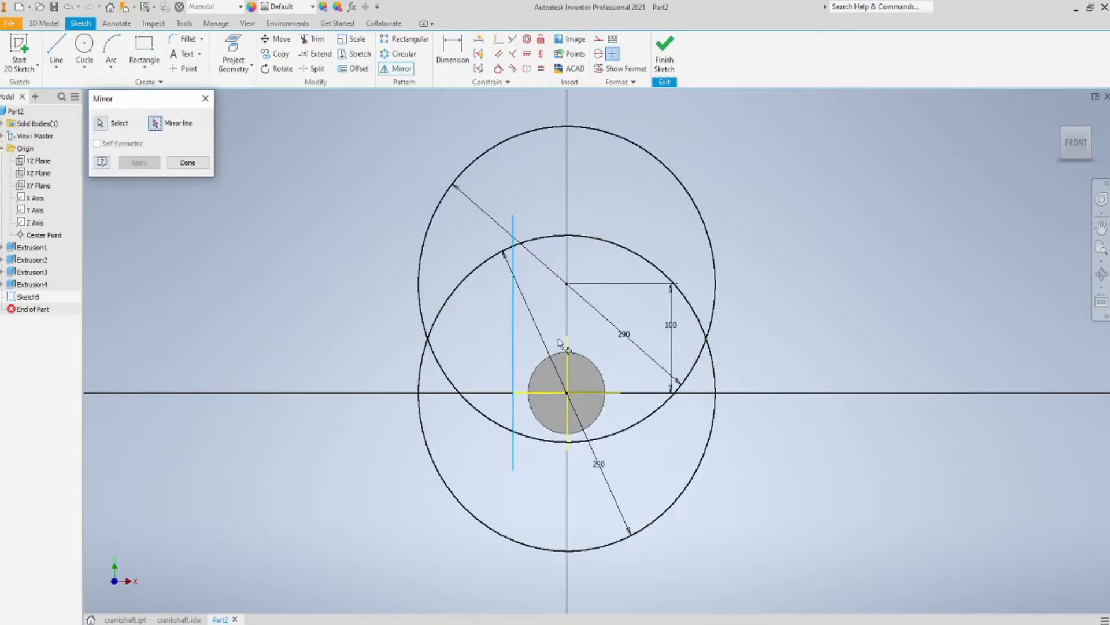
{"action": "left_click", "coordinate": [139, 163]}
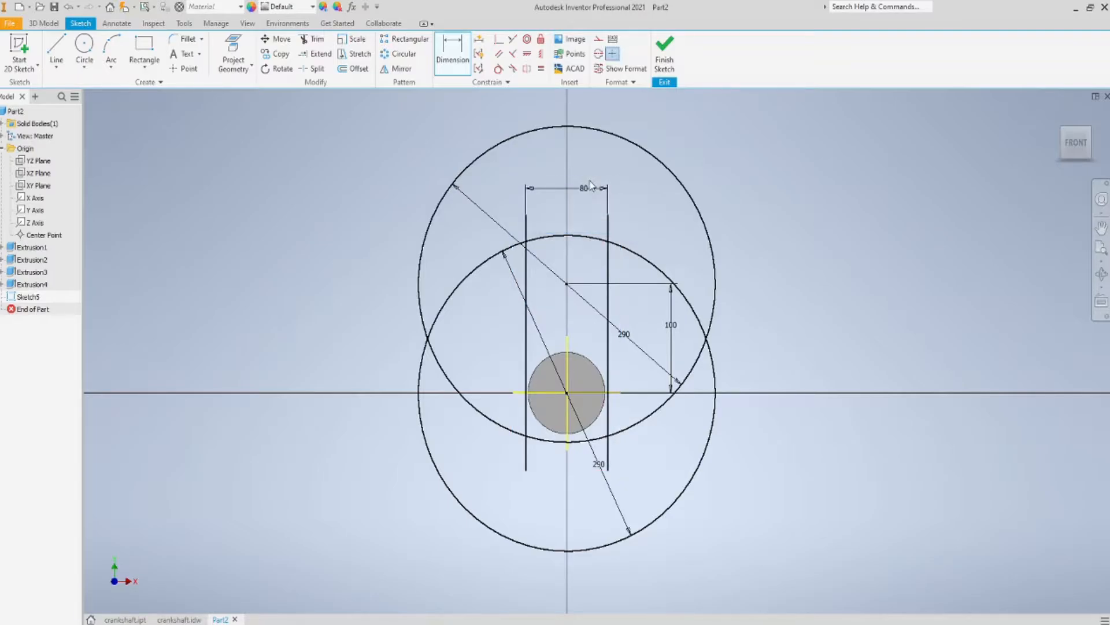
{"action": "mouse_move", "coordinate": [528, 164]}
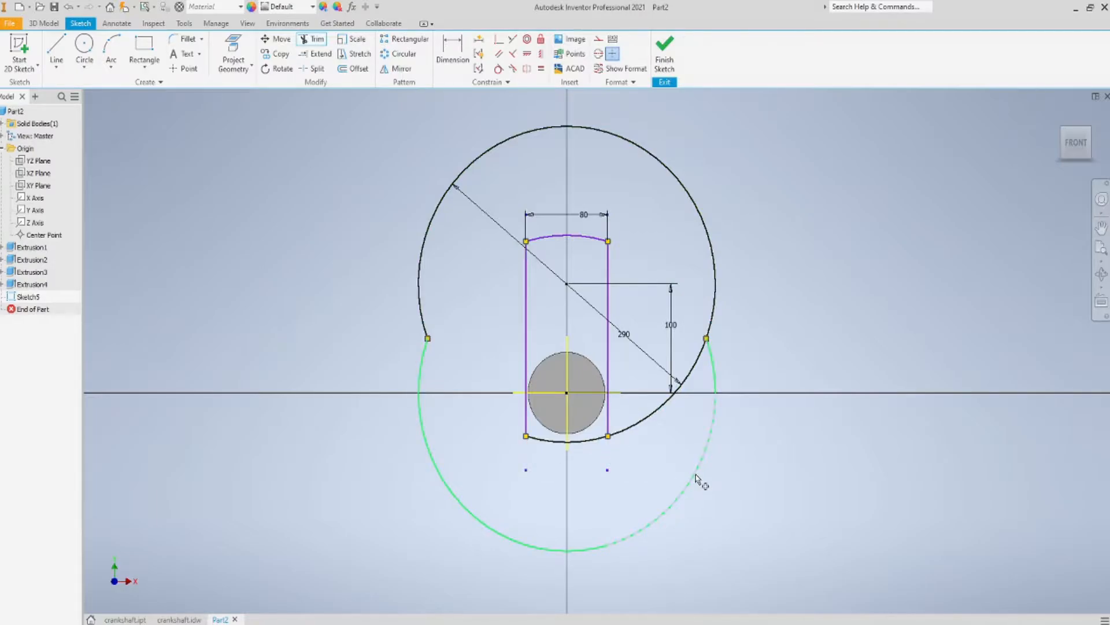
{"action": "left_click", "coordinate": [697, 478]}
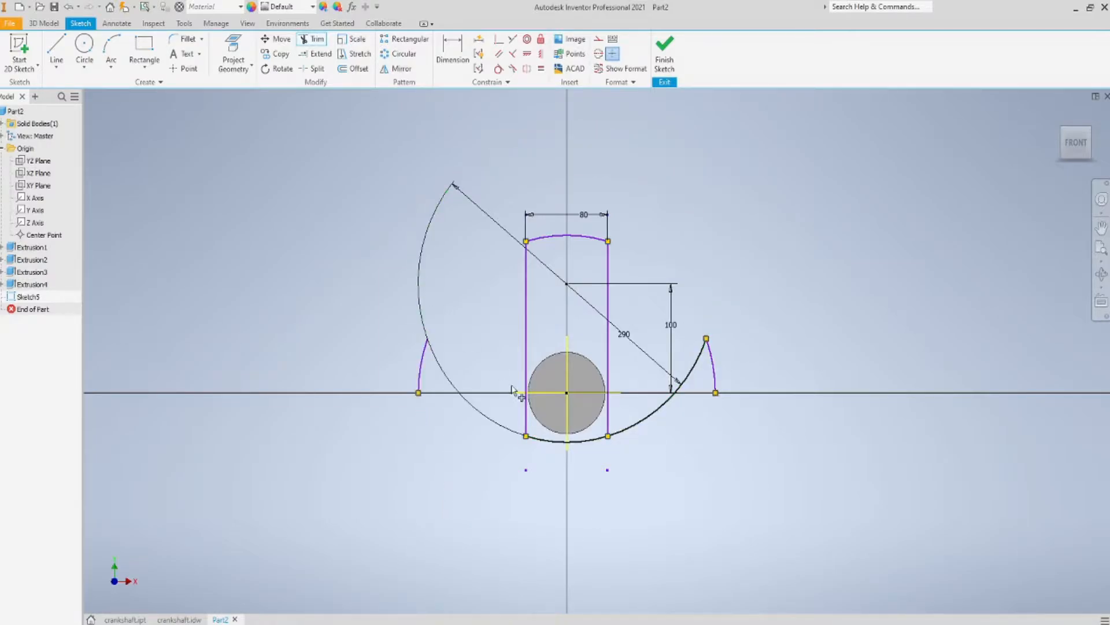
{"action": "left_click", "coordinate": [716, 368]}
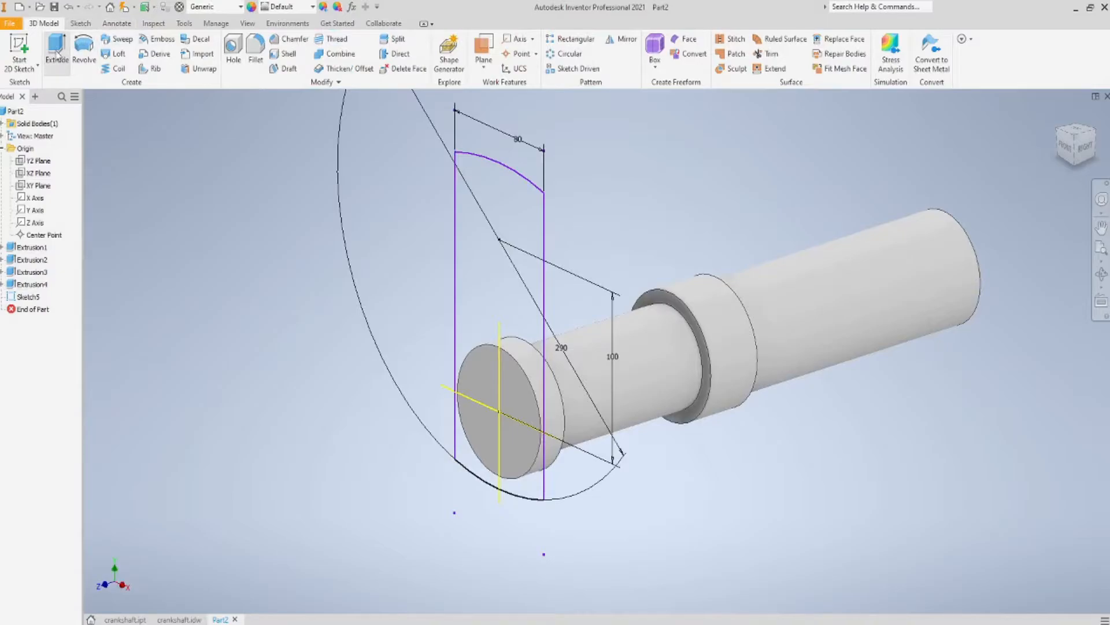
Extrude the web profile 18 mm and select the YZ Plane for the next sketch
{"action": "left_click", "coordinate": [55, 50]}
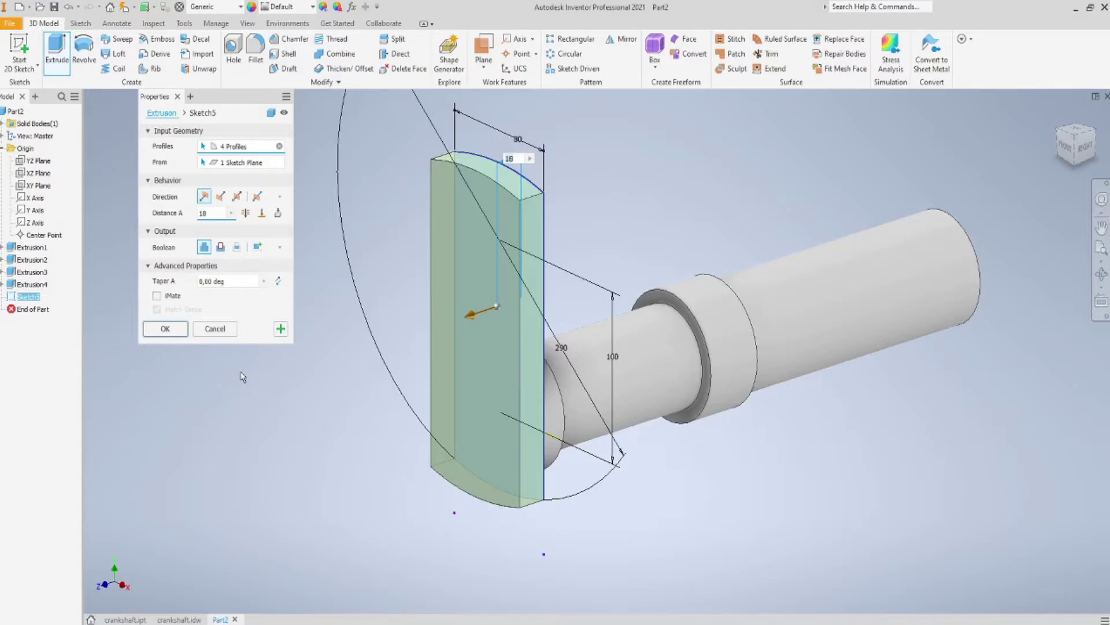
{"action": "left_click", "coordinate": [165, 328]}
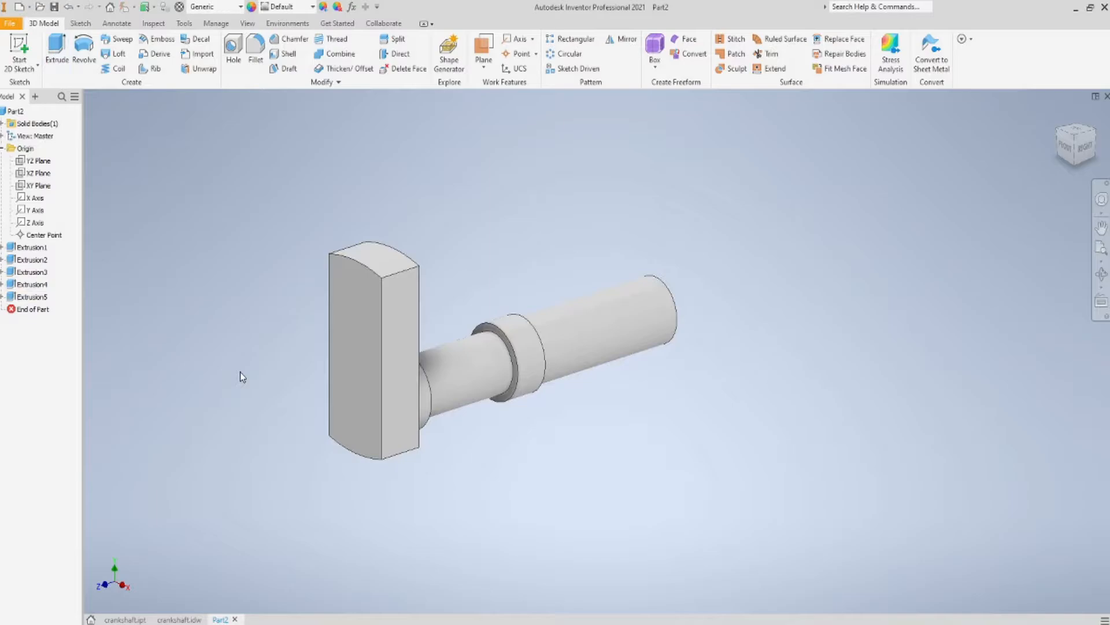
{"action": "left_click_drag", "start_coordinate": [241, 375], "coordinate": [357, 311]}
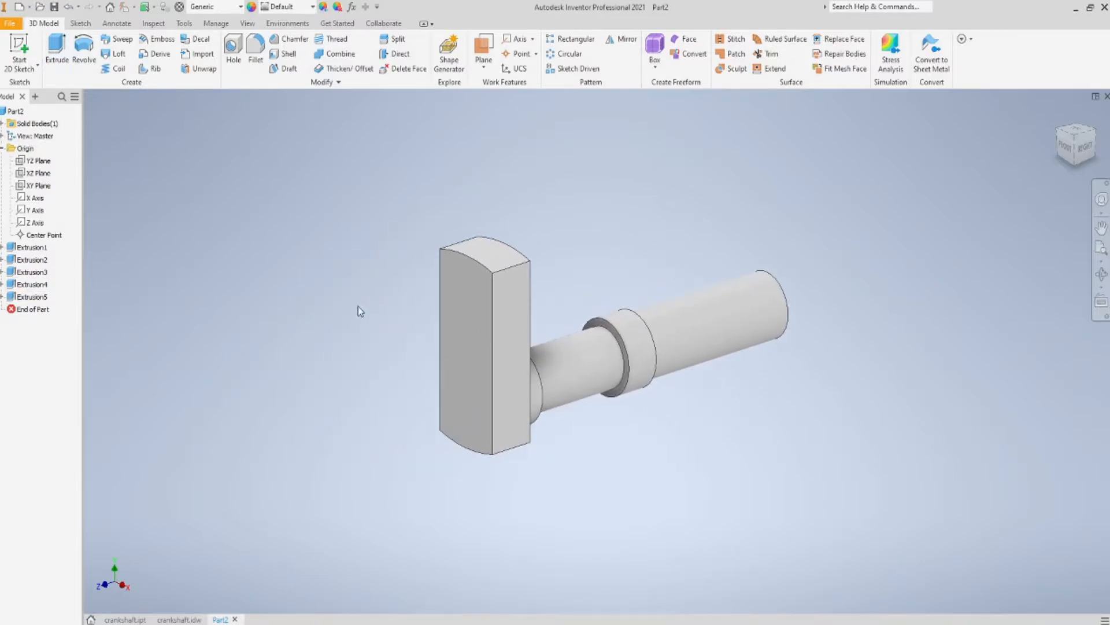
{"action": "left_click", "coordinate": [38, 161]}
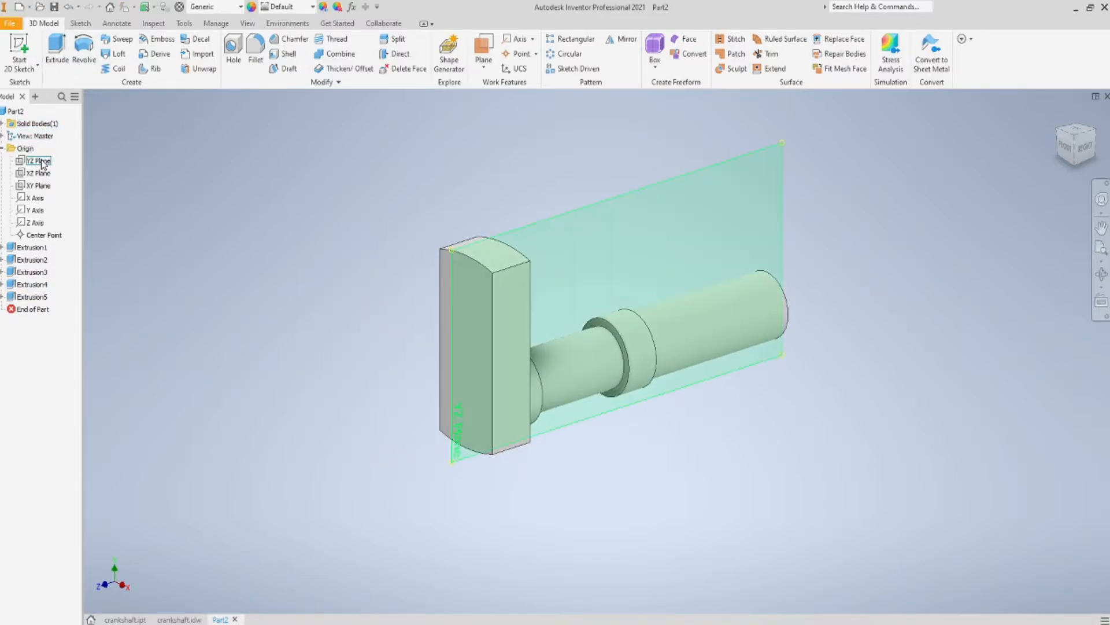
Start a sketch on the YZ plane and show the part in half section view
{"action": "left_click", "coordinate": [34, 160]}
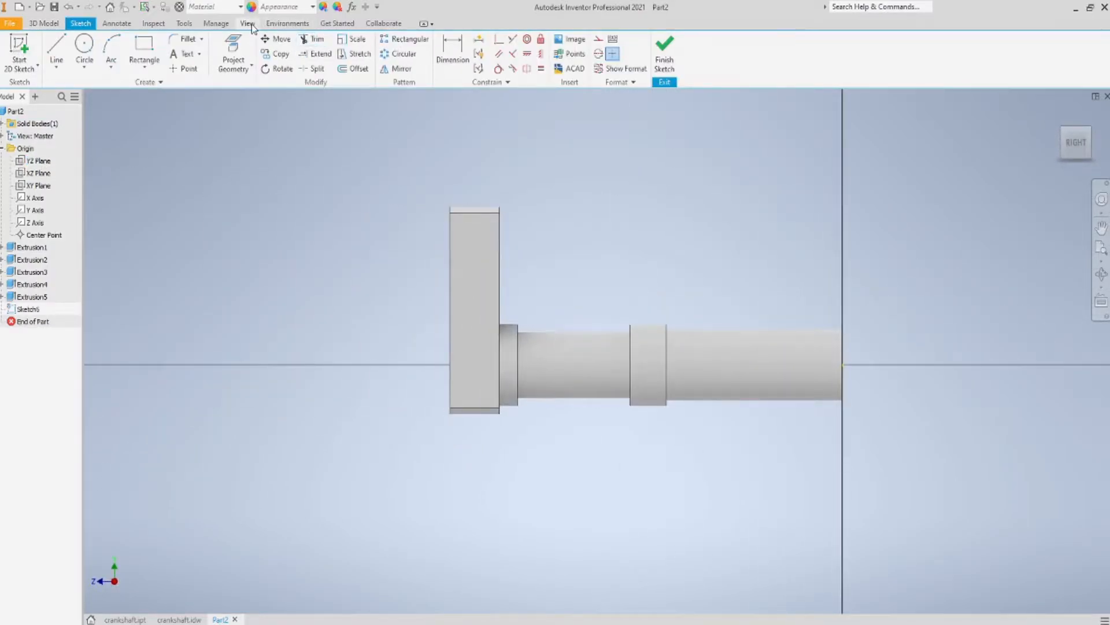
{"action": "left_click", "coordinate": [248, 23]}
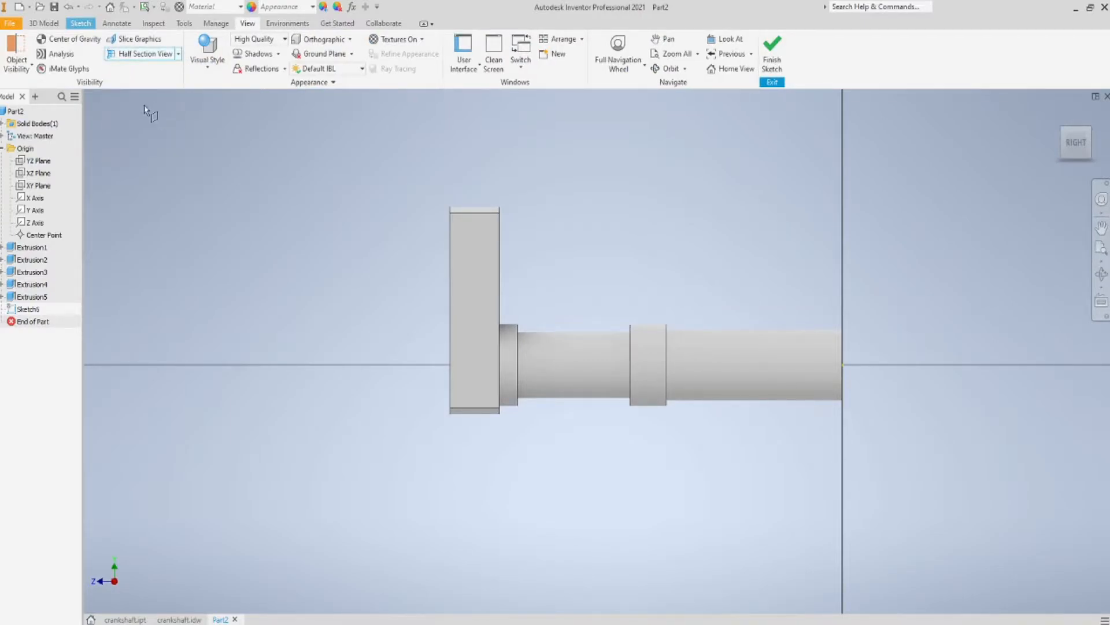
{"action": "left_click", "coordinate": [33, 161]}
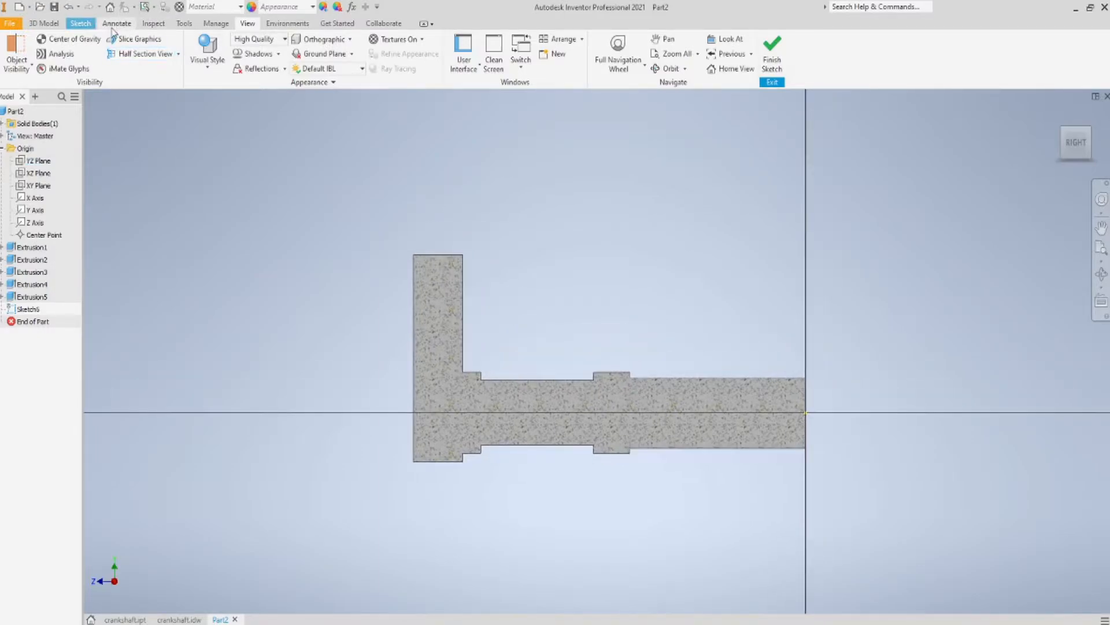
Project the web's edges into the section sketch and begin drawing lines
{"action": "left_click", "coordinate": [80, 23]}
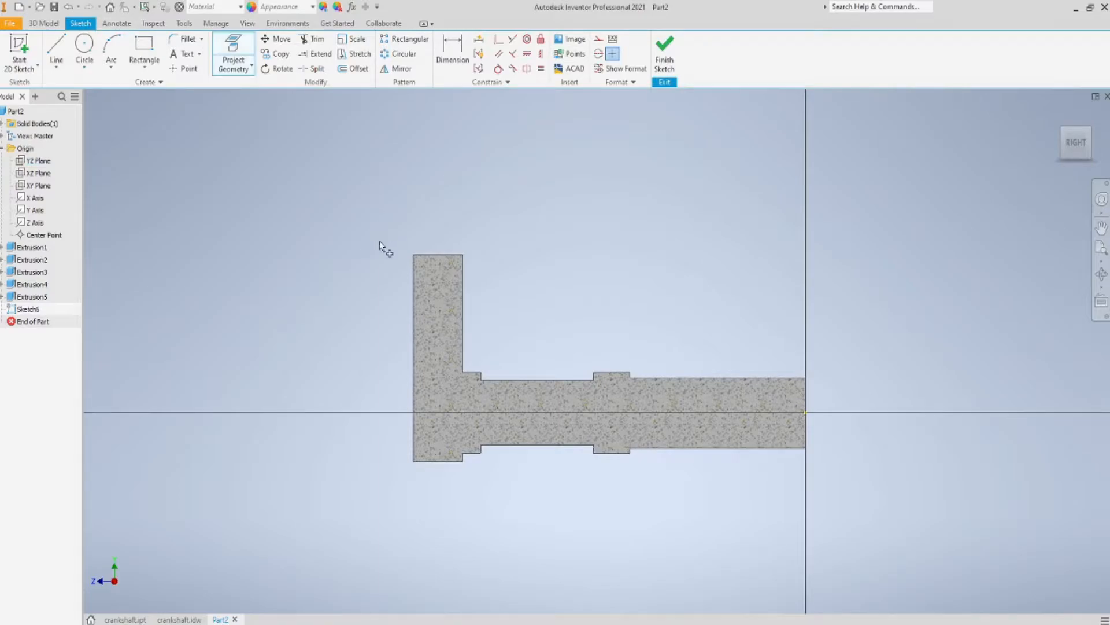
{"action": "left_click", "coordinate": [462, 302]}
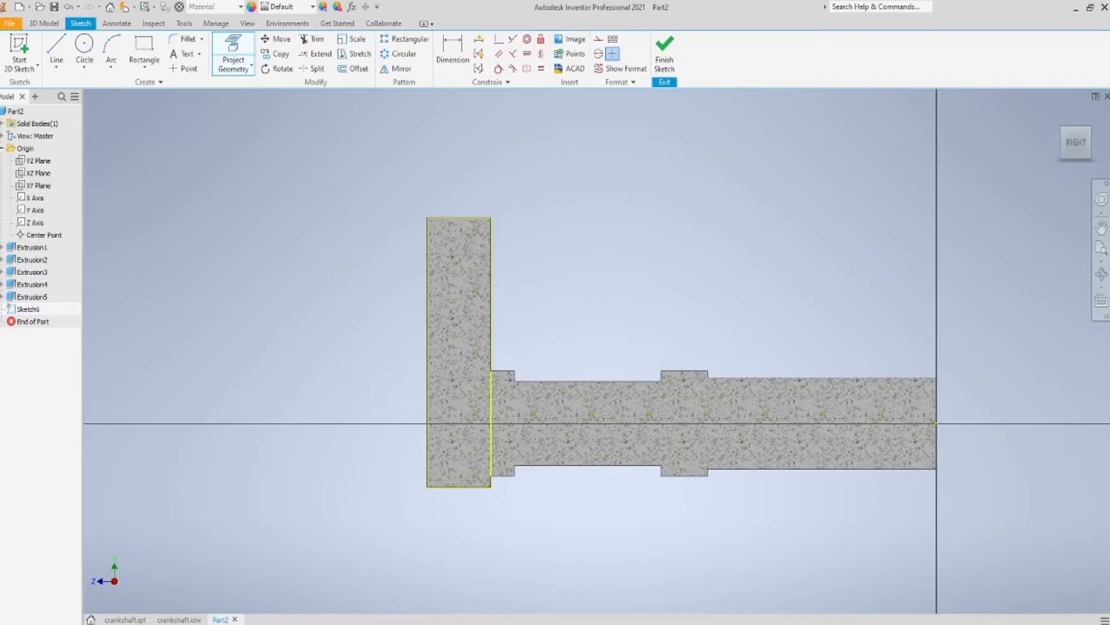
{"action": "left_click", "coordinate": [55, 50]}
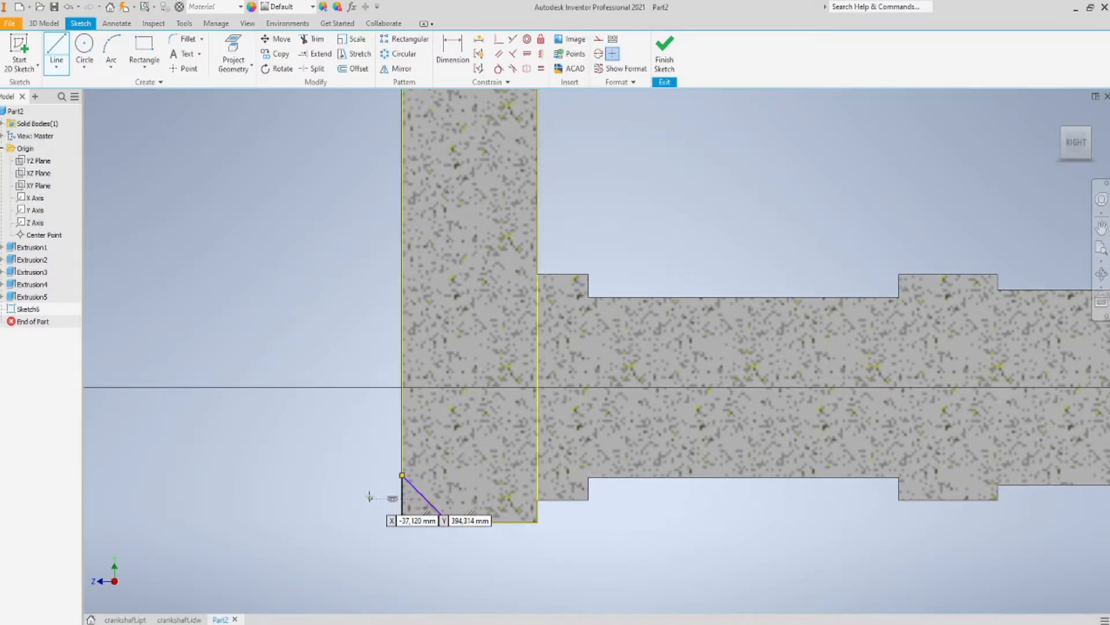
Draw the 45° chamfer line at the web's lower corner
{"action": "left_click", "coordinate": [453, 50]}
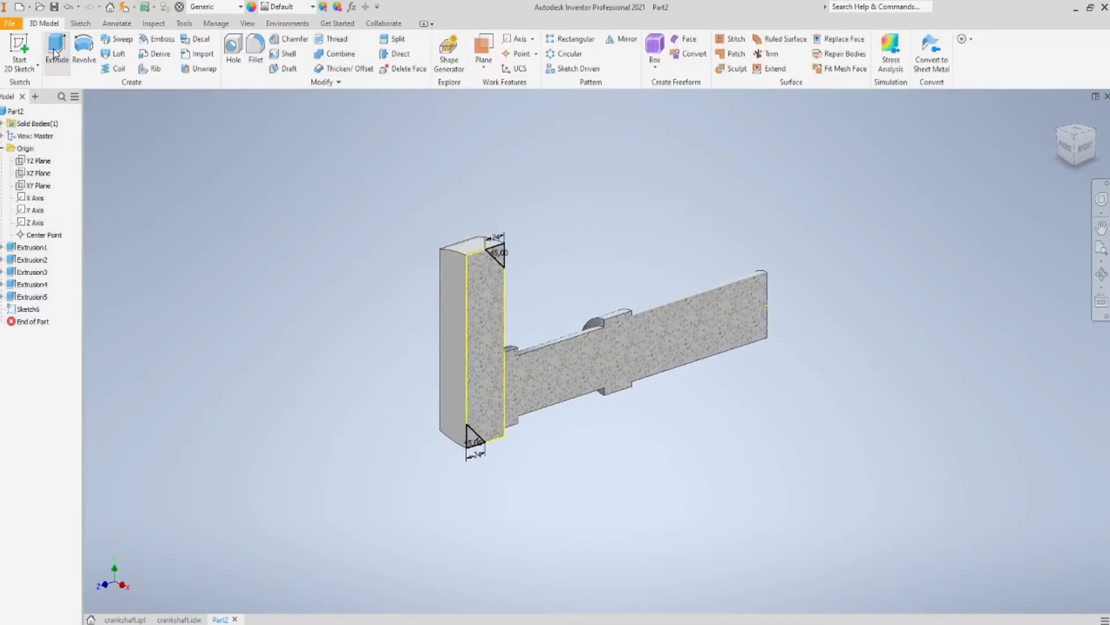
Extrude-cut both corner triangles symmetrically through the web to chamfer its ends
{"action": "left_click", "coordinate": [56, 49]}
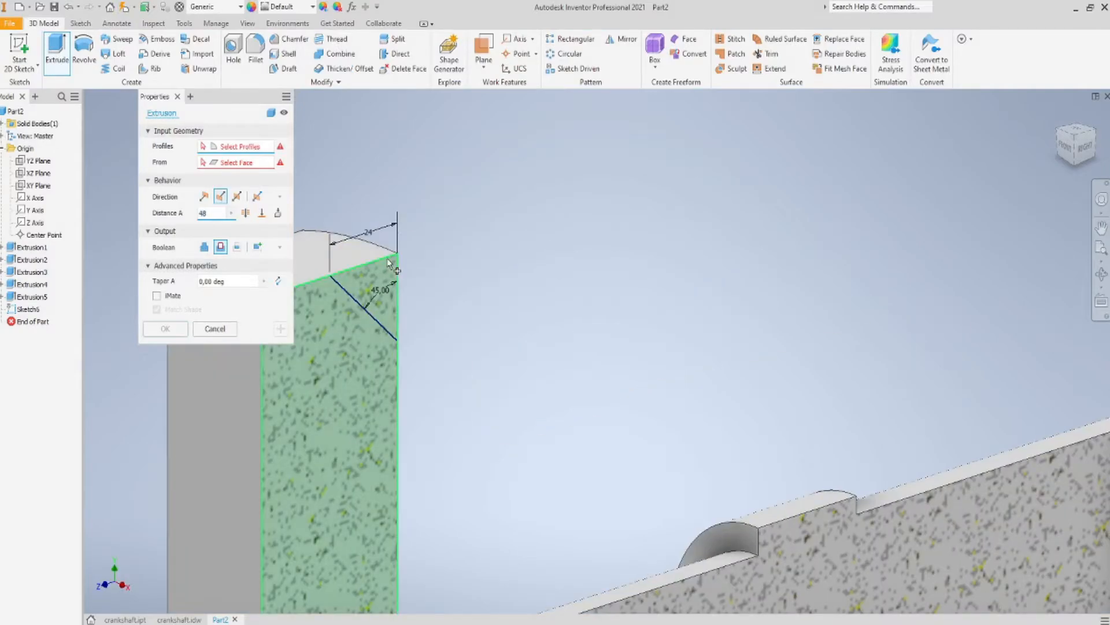
{"action": "left_click", "coordinate": [381, 264]}
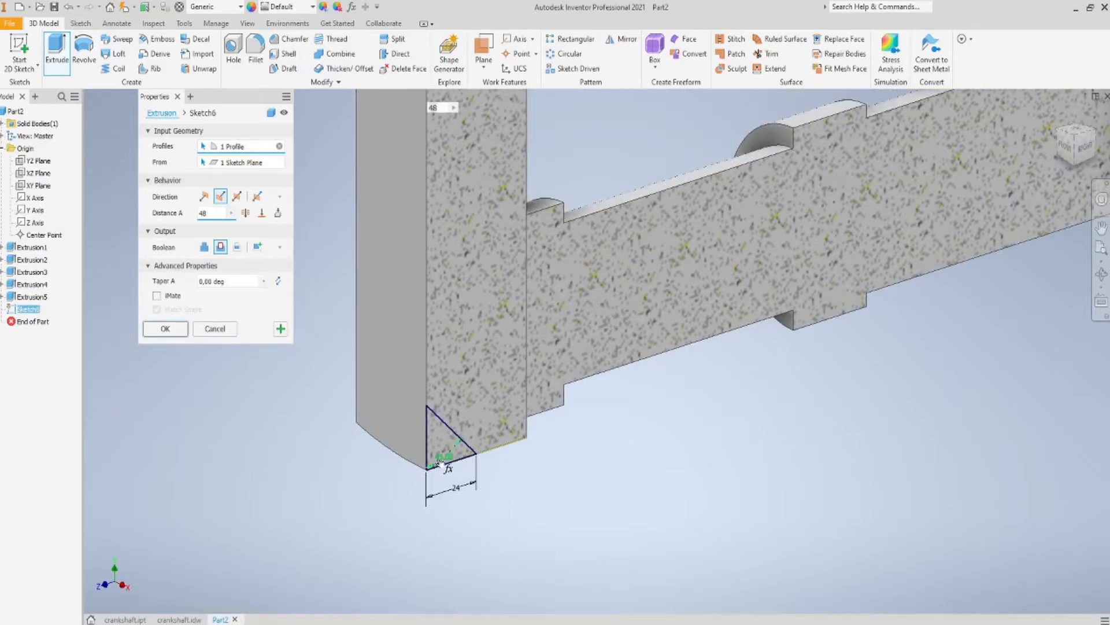
{"action": "left_click", "coordinate": [446, 439]}
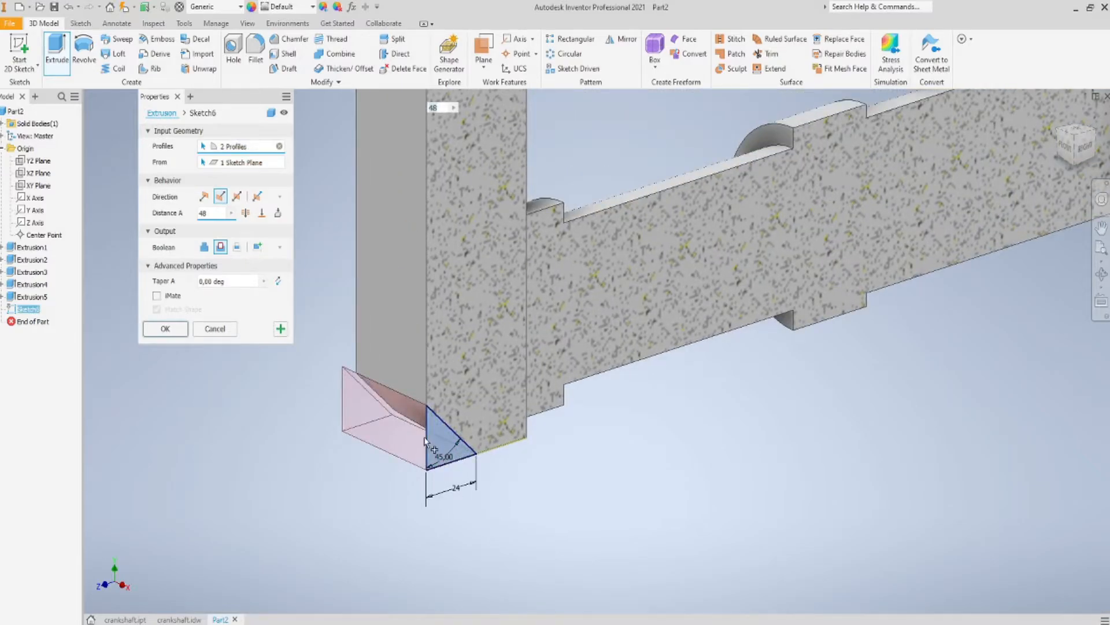
{"action": "left_click", "coordinate": [238, 197]}
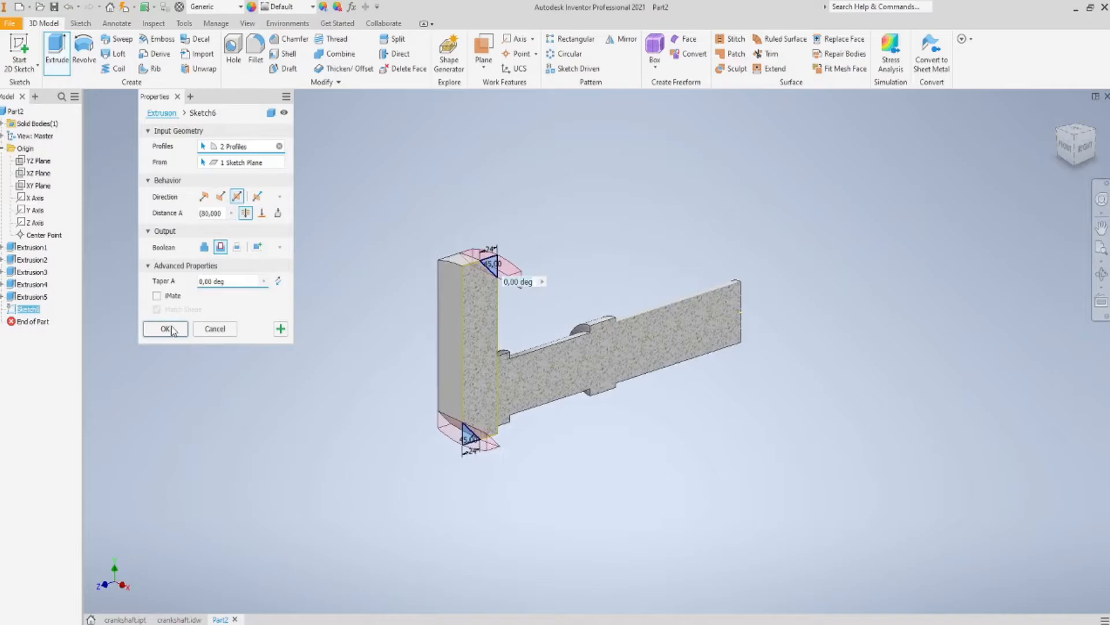
{"action": "left_click", "coordinate": [164, 328]}
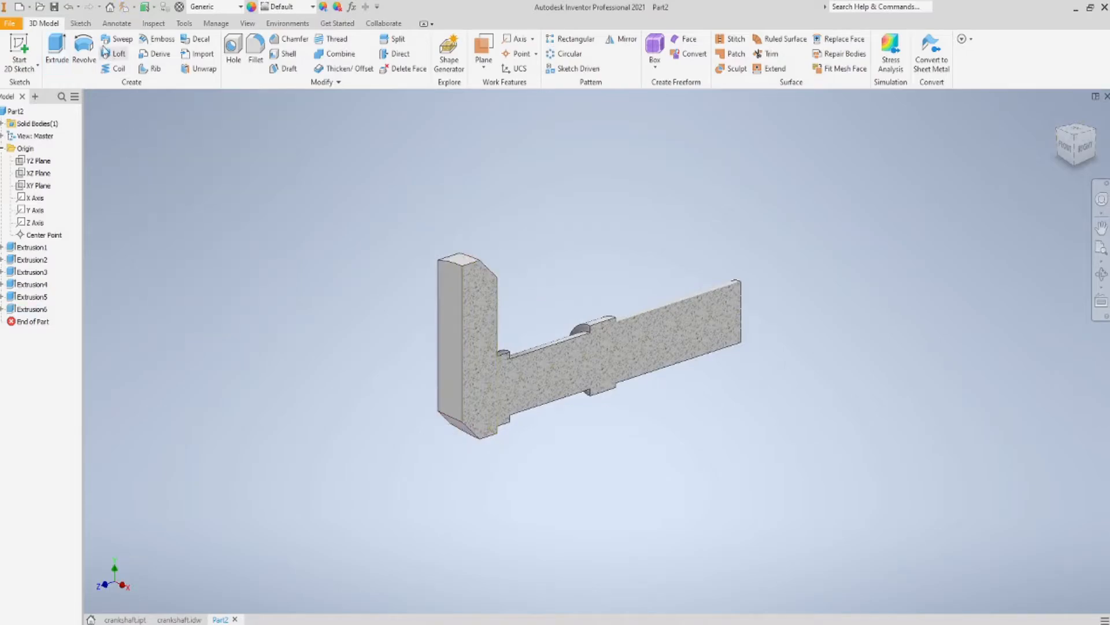
{"action": "left_click", "coordinate": [247, 23]}
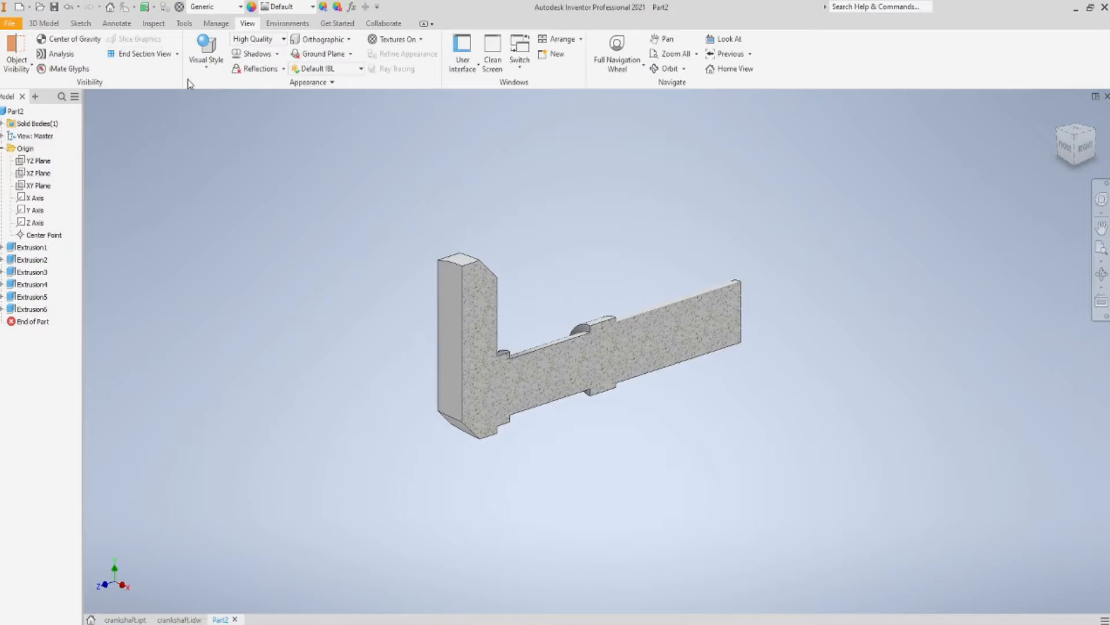
{"action": "mouse_move", "coordinate": [168, 155]}
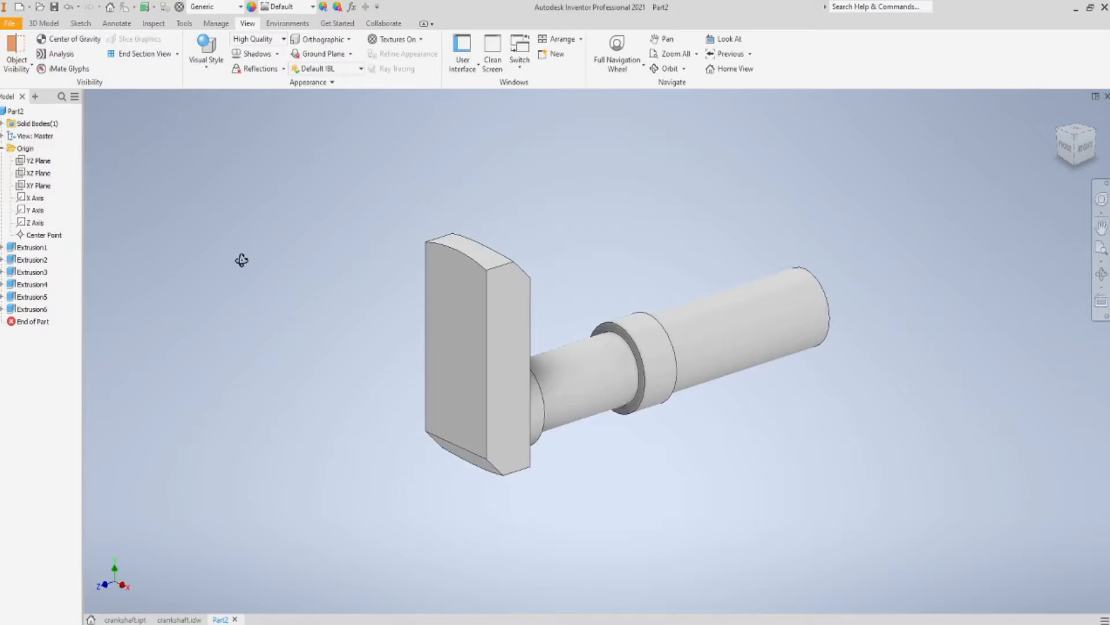
Switch to shaded display and start a new sketch on the web face
{"action": "left_click_drag", "start_coordinate": [240, 259], "coordinate": [191, 251]}
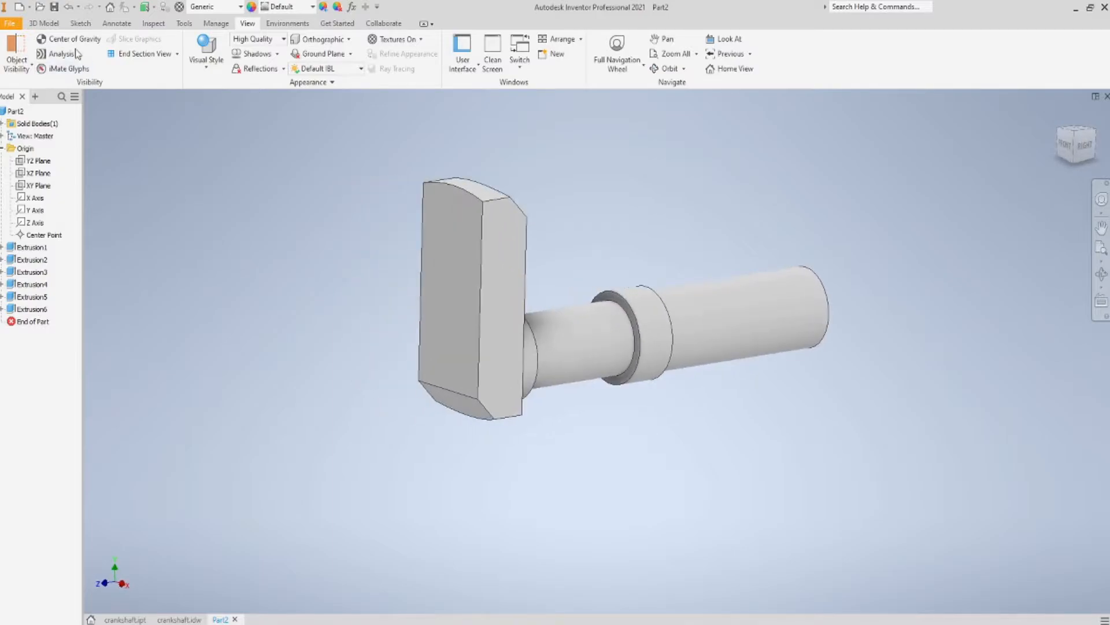
{"action": "left_click", "coordinate": [42, 24]}
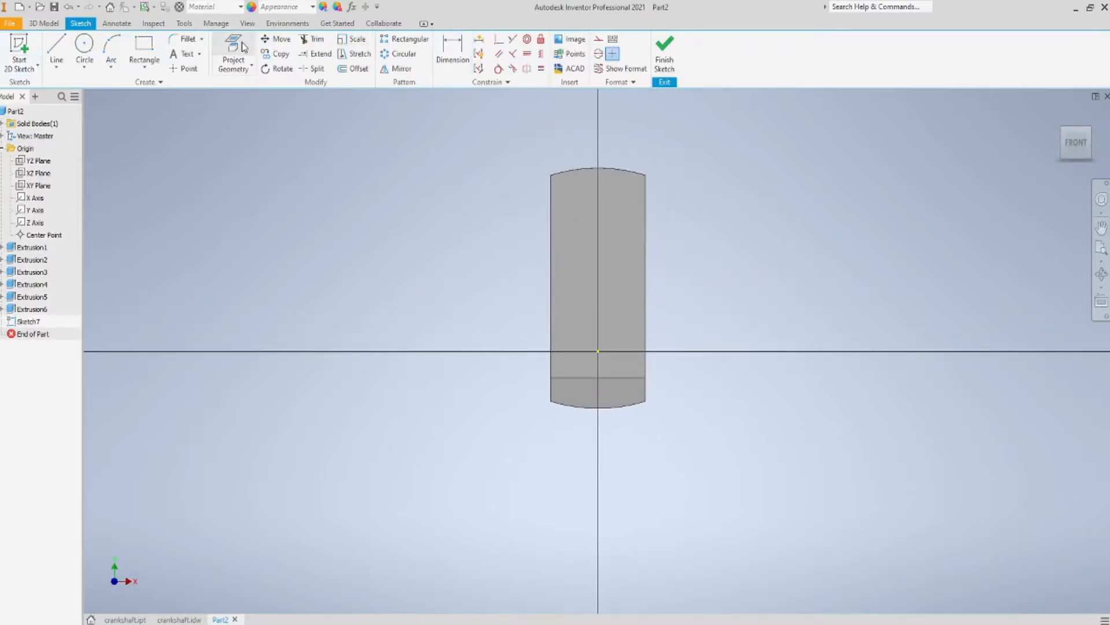
Project both axes and place a Ø75 circle dimensioned 100 mm from the shaft centre
{"action": "left_click", "coordinate": [29, 197]}
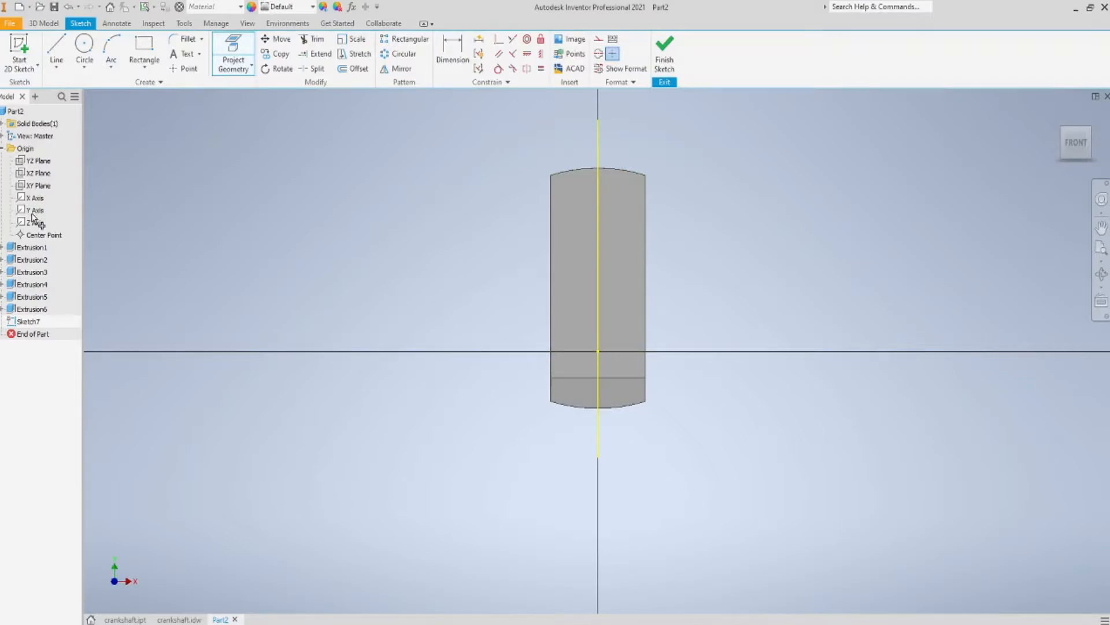
{"action": "left_click", "coordinate": [33, 198]}
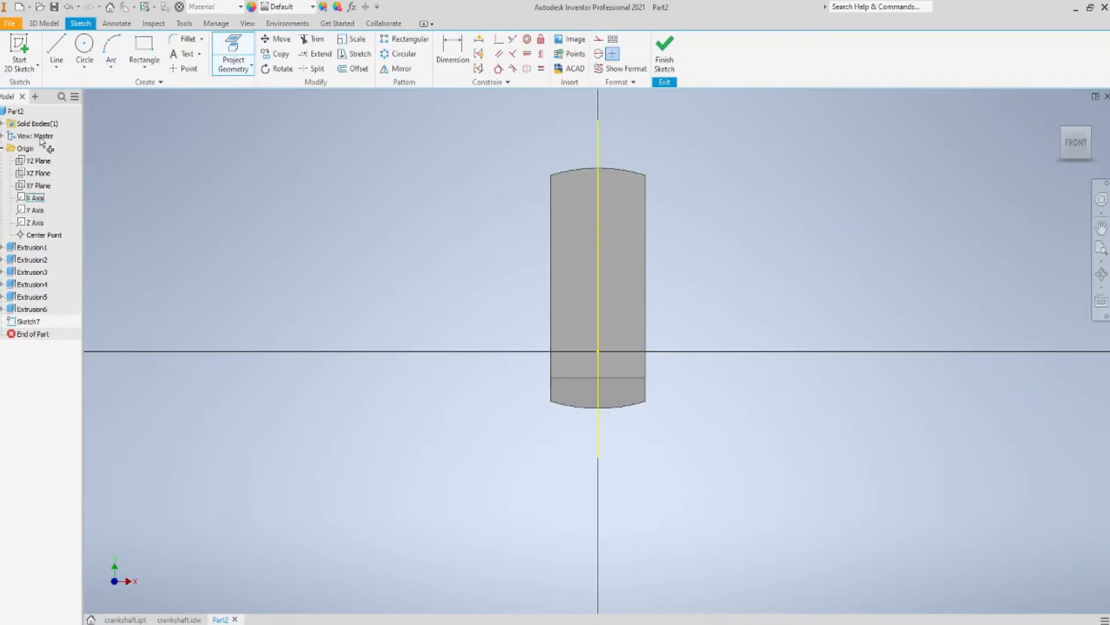
{"action": "left_click", "coordinate": [84, 52]}
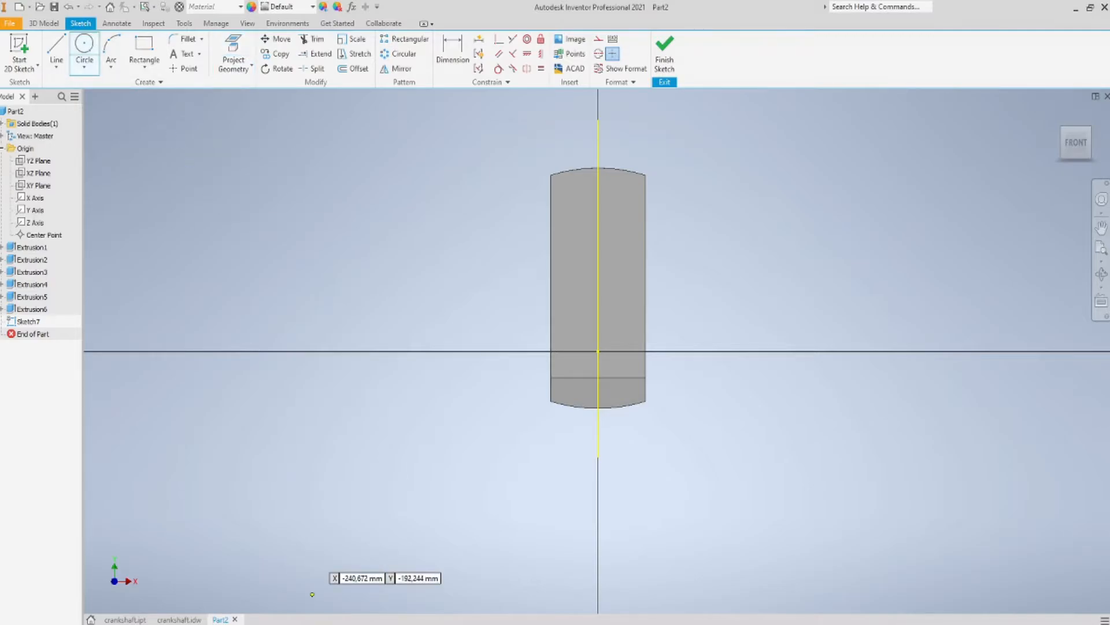
{"action": "left_click", "coordinate": [181, 619]}
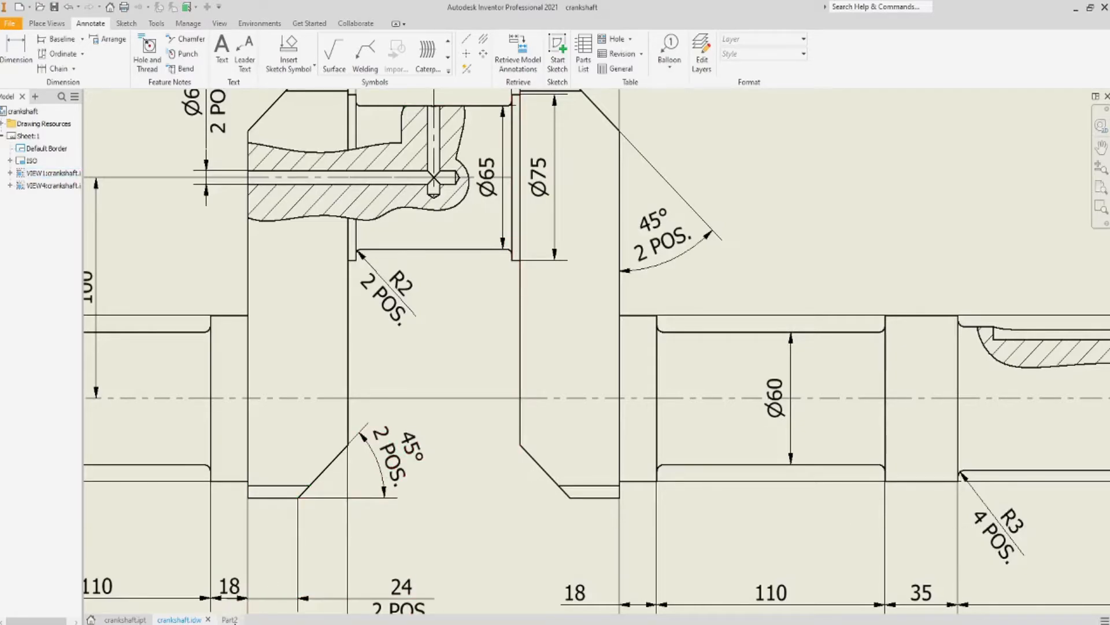
{"action": "left_click", "coordinate": [221, 618]}
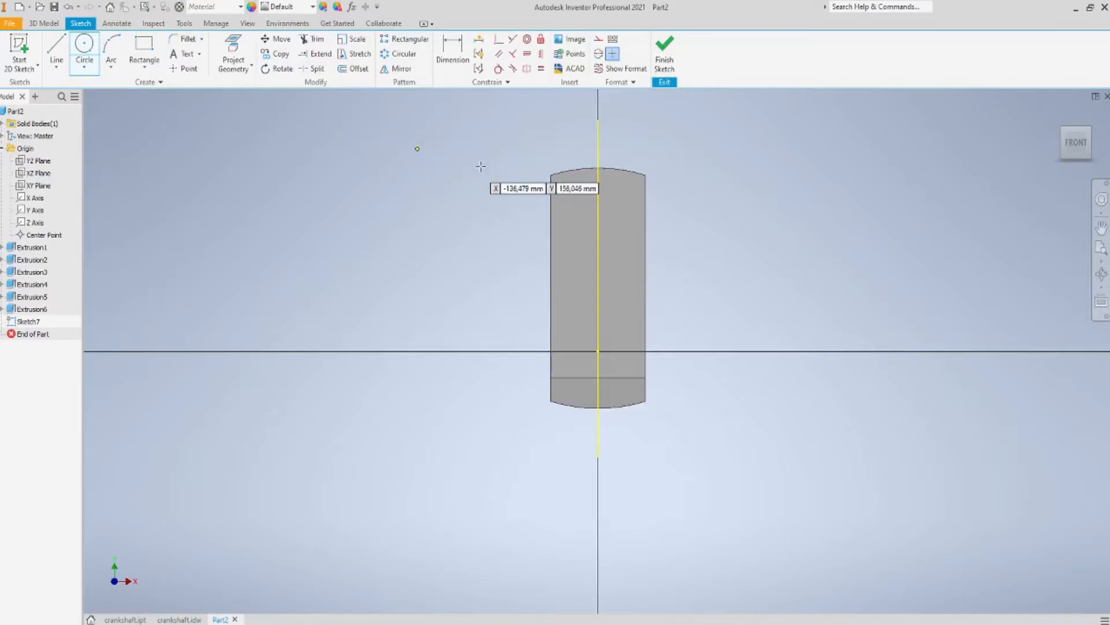
{"action": "mouse_move", "coordinate": [593, 220]}
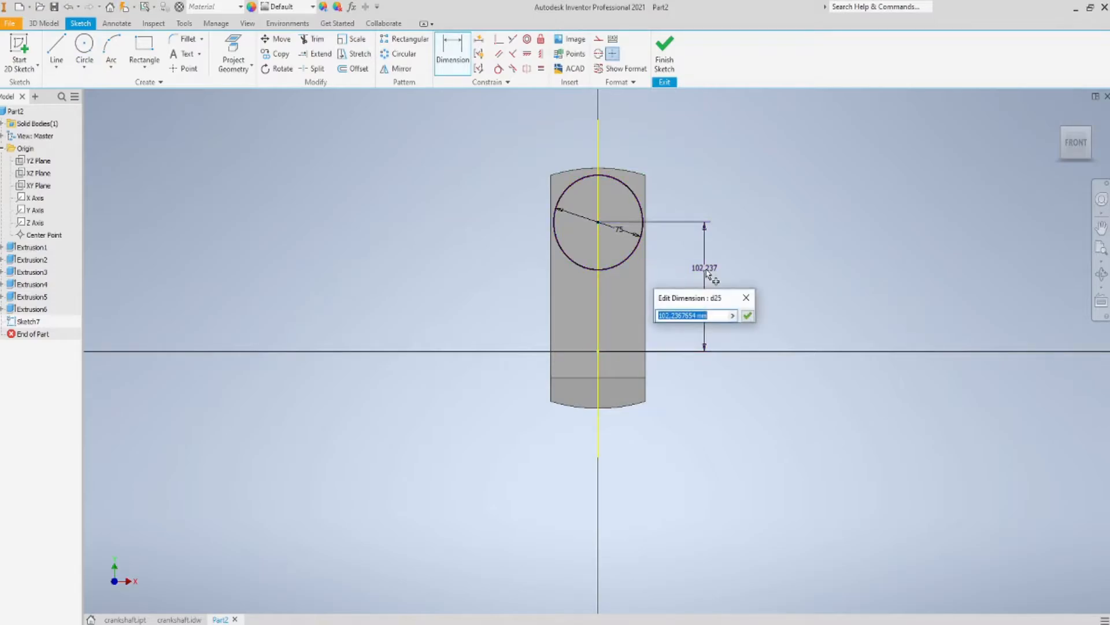
{"action": "left_click", "coordinate": [747, 315]}
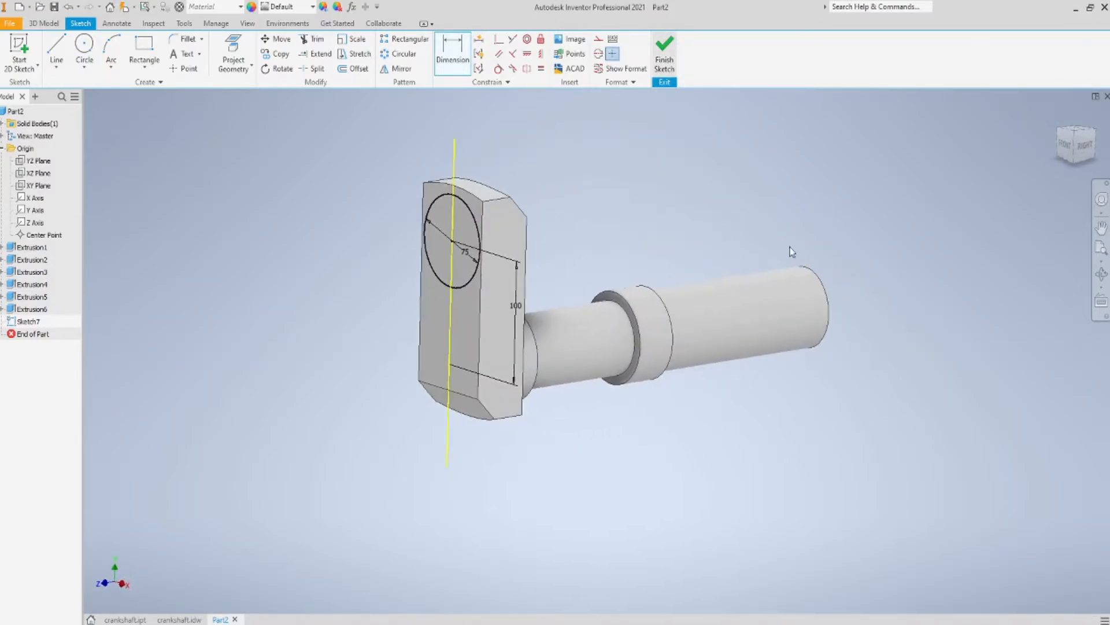
Extrude the circle 4 mm to form a raised boss on the web
{"action": "left_click", "coordinate": [46, 55]}
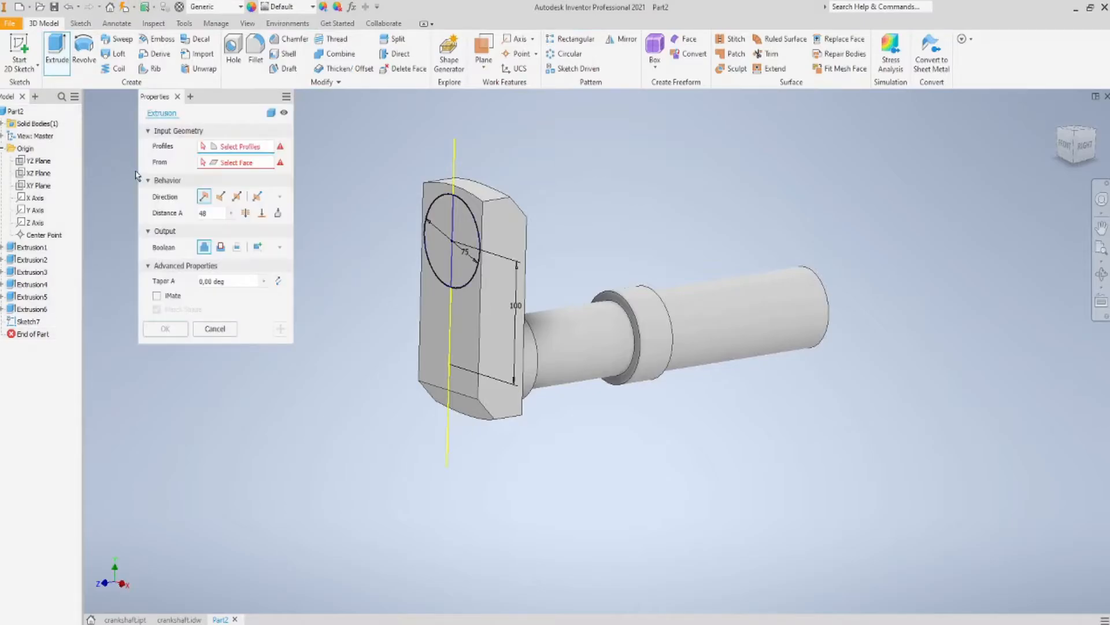
{"action": "left_click", "coordinate": [452, 249]}
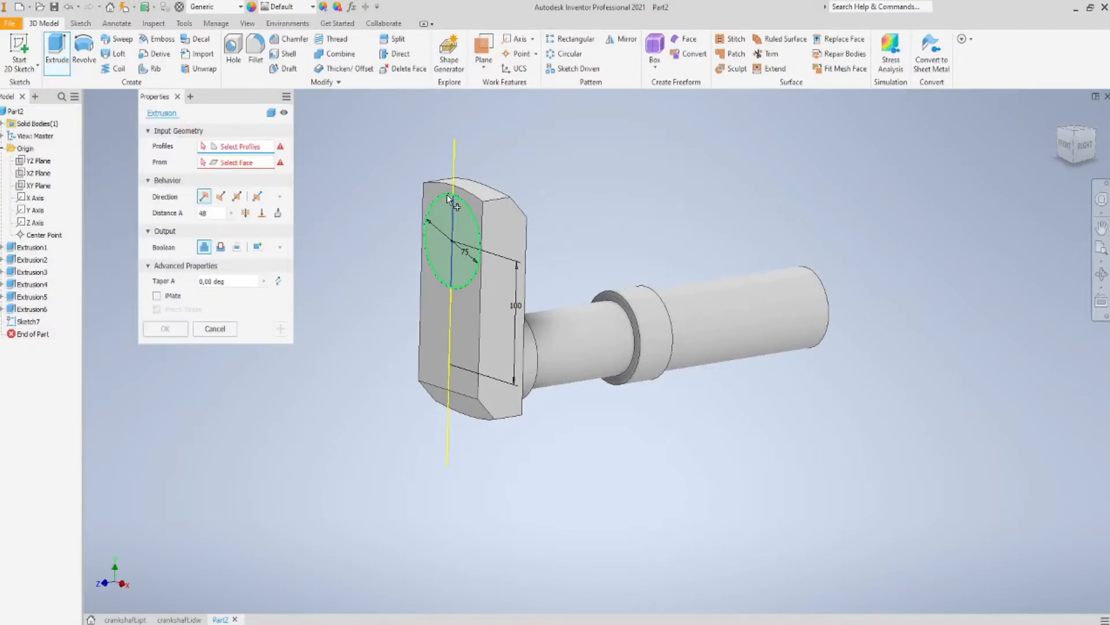
{"action": "left_click", "coordinate": [449, 202]}
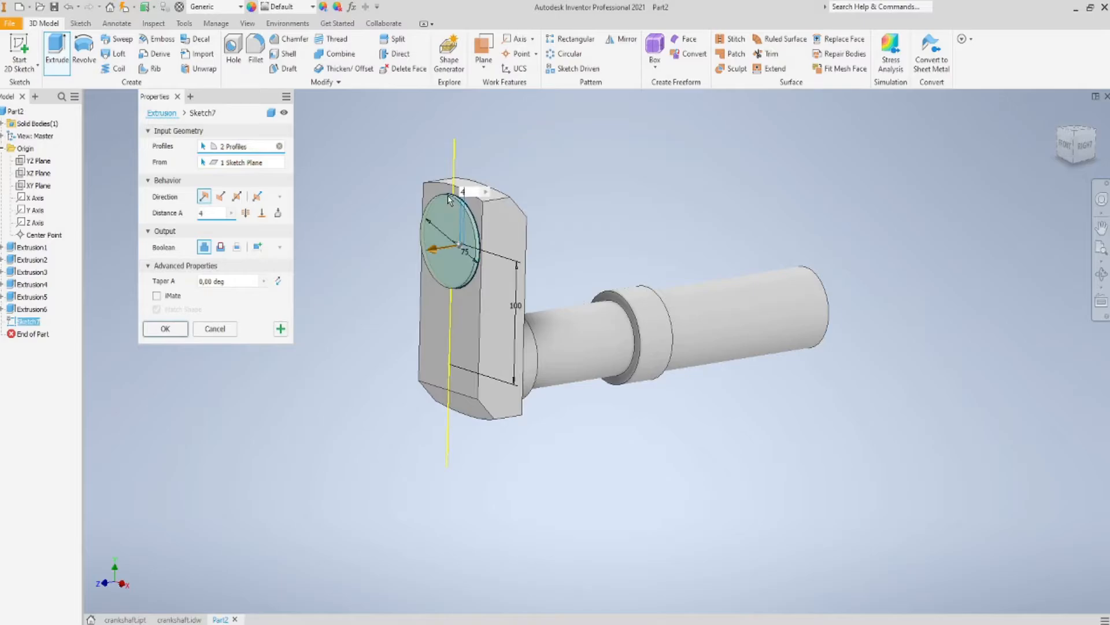
{"action": "left_click", "coordinate": [165, 329]}
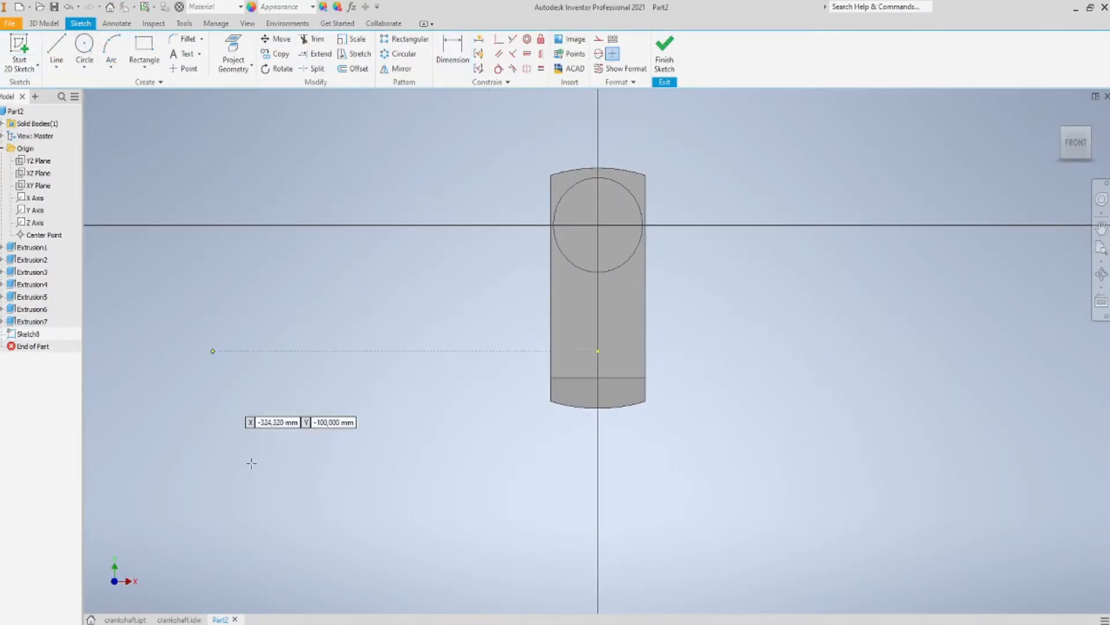
Sketch a concentric Ø65 circle on the boss and extrude it 37 mm as the crankpin
{"action": "left_click", "coordinate": [179, 618]}
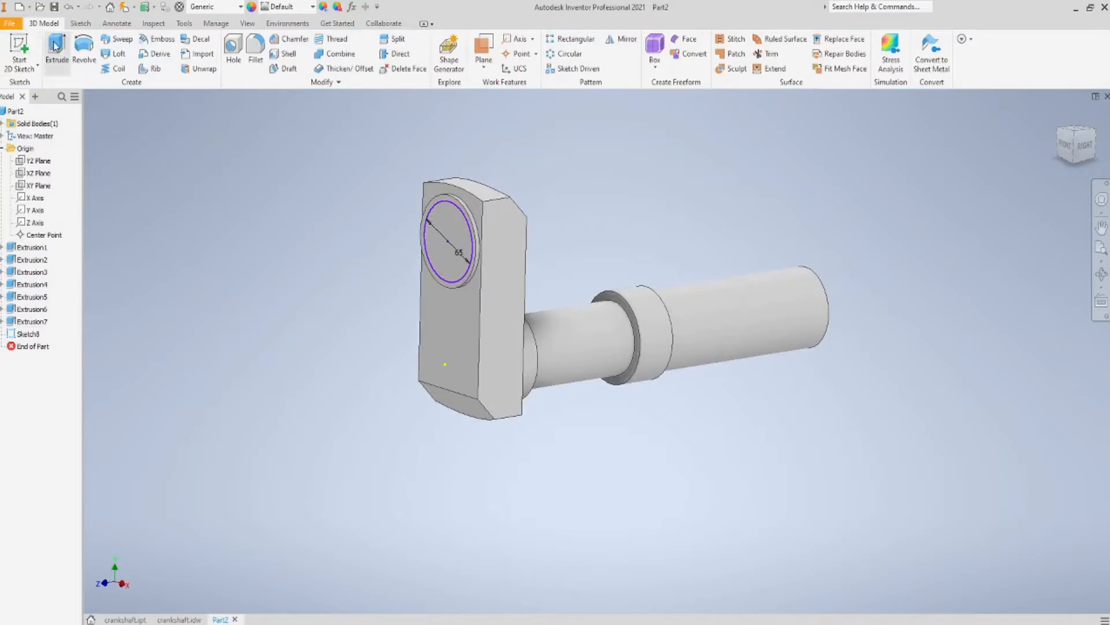
{"action": "left_click", "coordinate": [54, 47]}
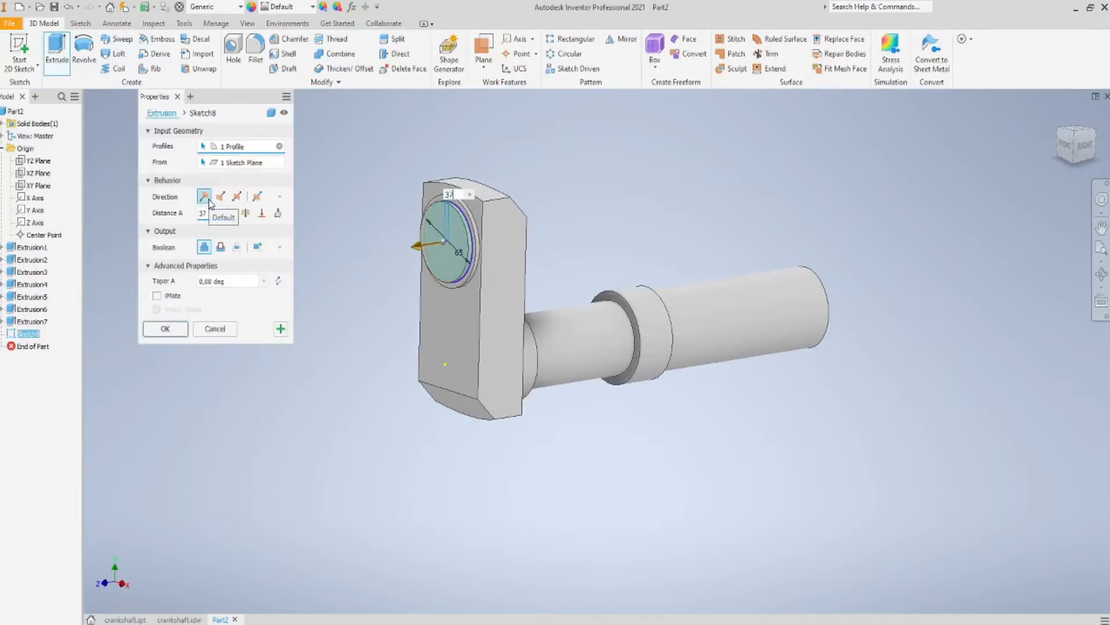
{"action": "left_click", "coordinate": [164, 329]}
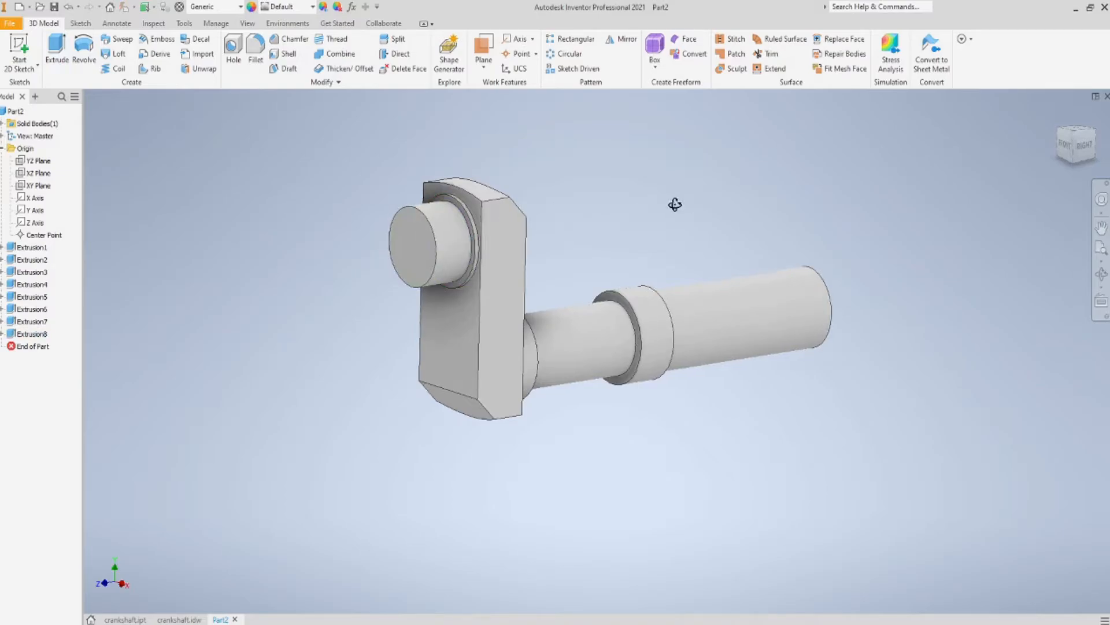
{"action": "left_click_drag", "start_coordinate": [675, 205], "coordinate": [634, 202]}
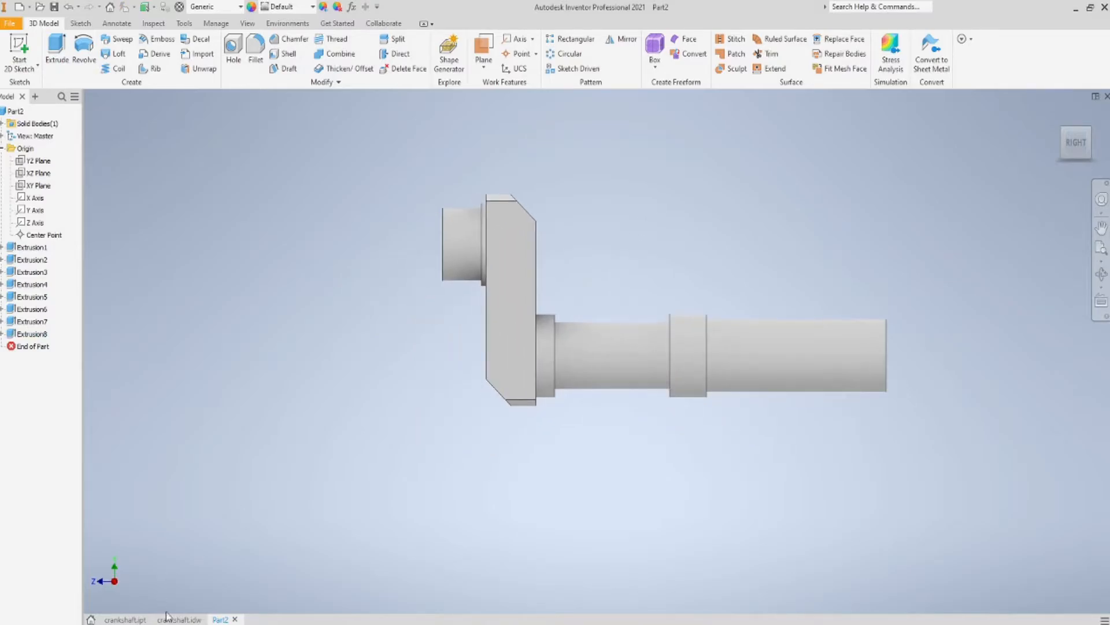
{"action": "left_click", "coordinate": [182, 618]}
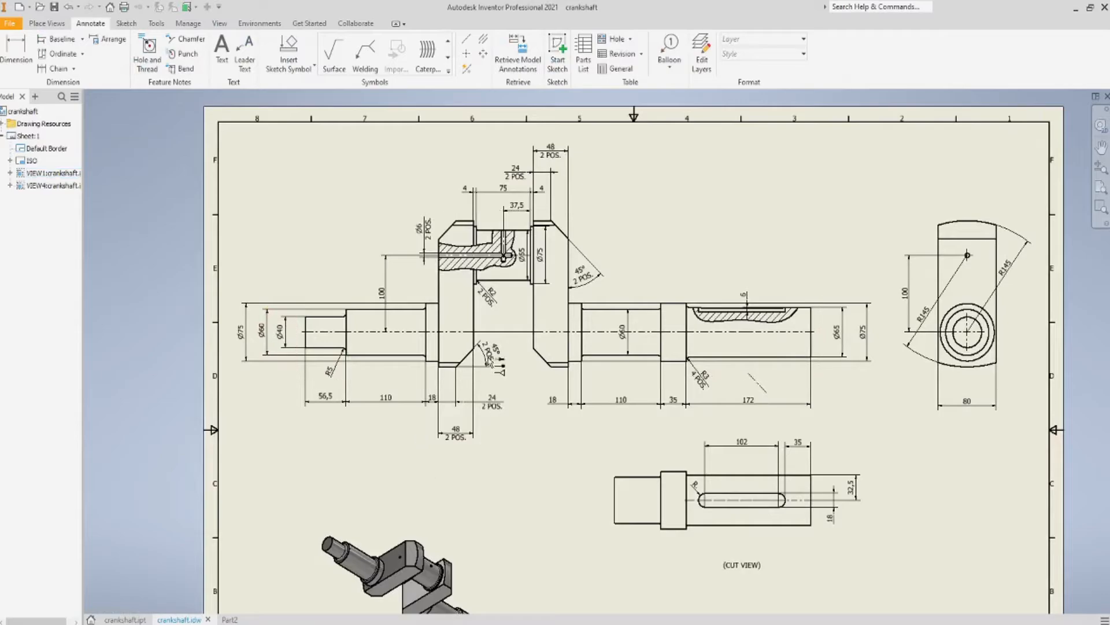
{"action": "left_click", "coordinate": [566, 302]}
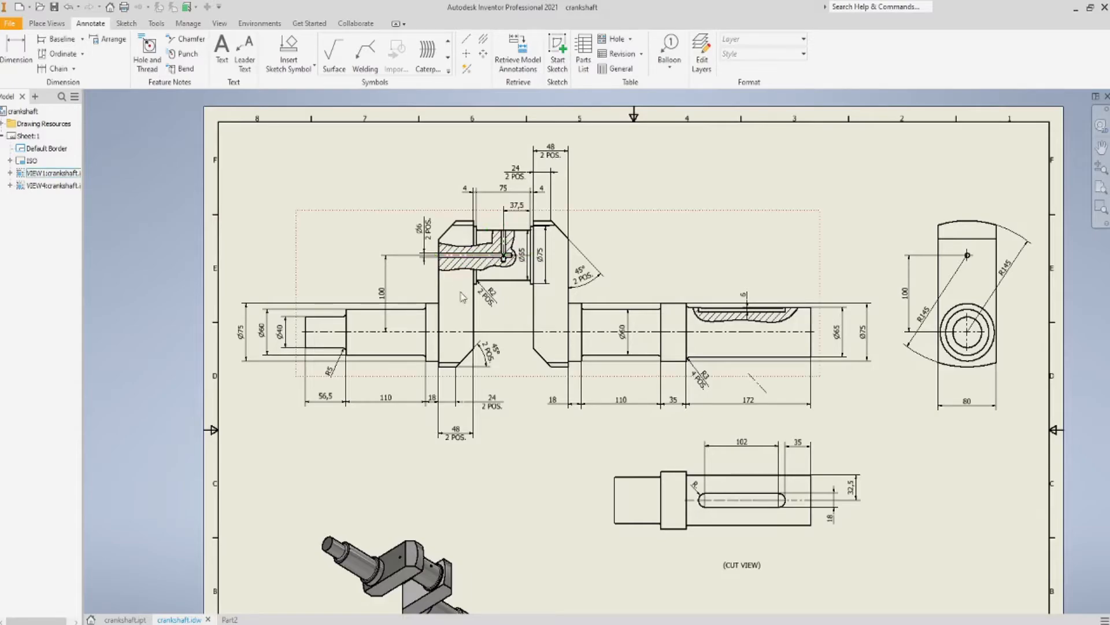
{"action": "mouse_move", "coordinate": [375, 346]}
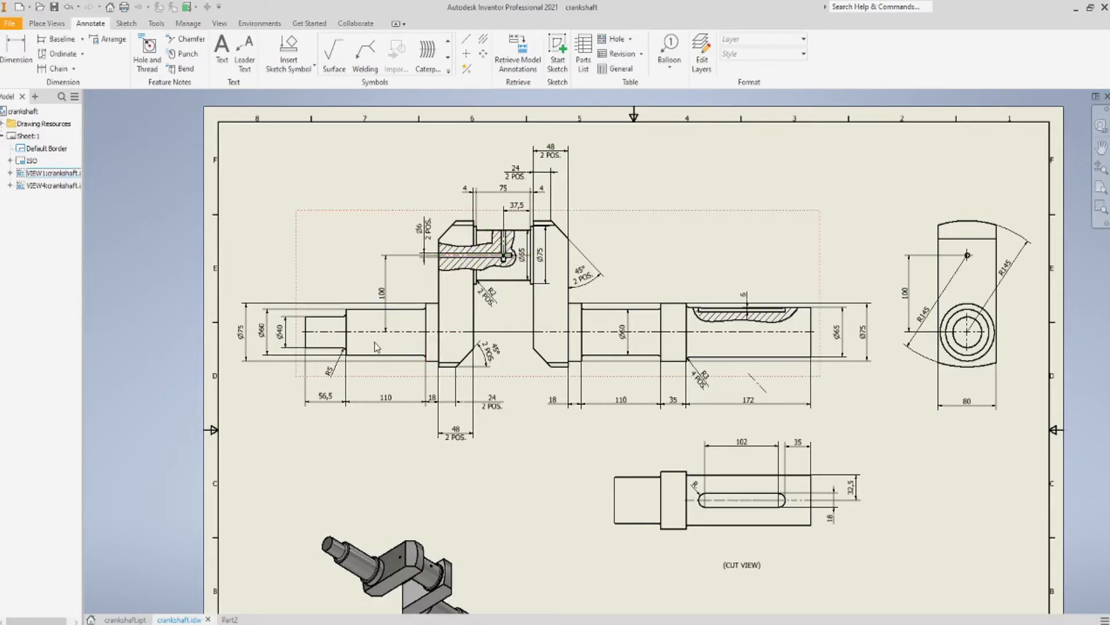
{"action": "left_click", "coordinate": [620, 399]}
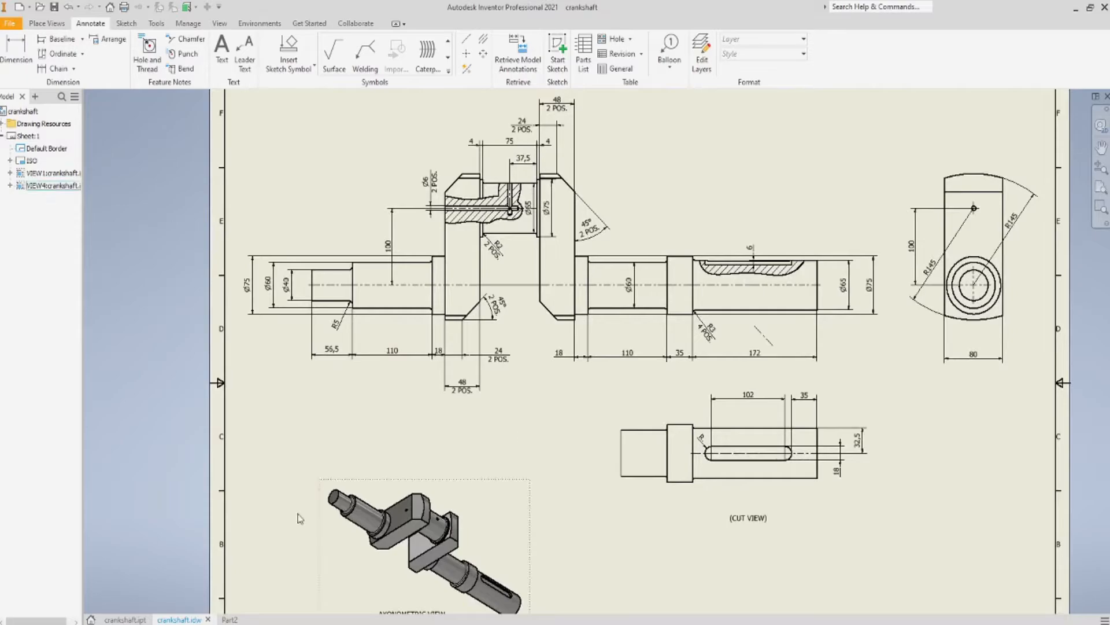
{"action": "left_click", "coordinate": [221, 619]}
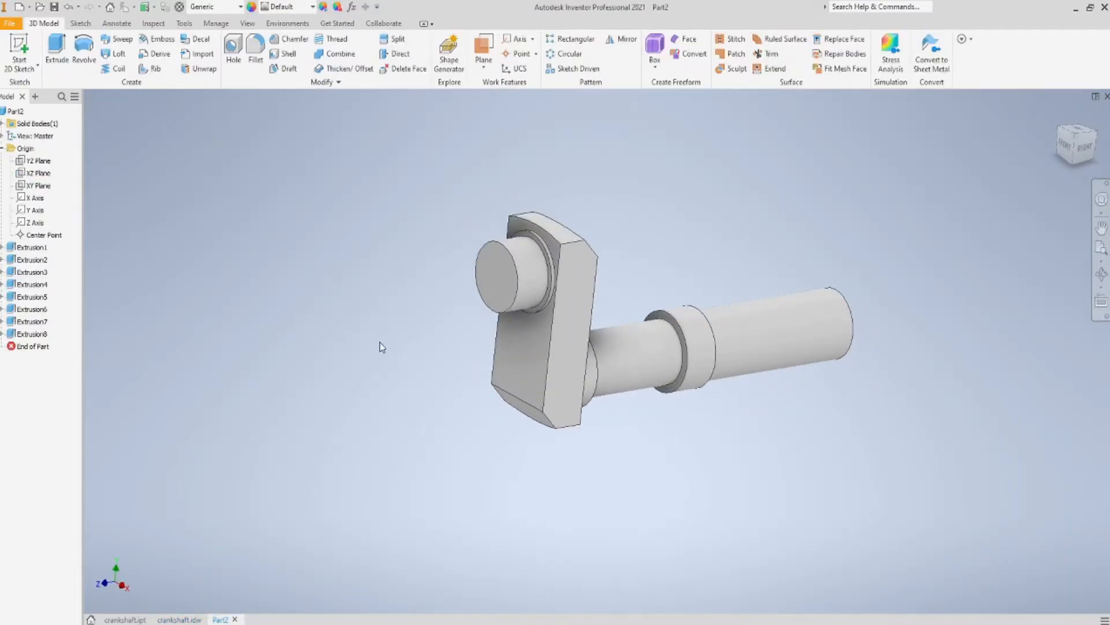
Mirror the web, boss and crankpin extrusions about the web's end face
{"action": "left_click", "coordinate": [622, 38]}
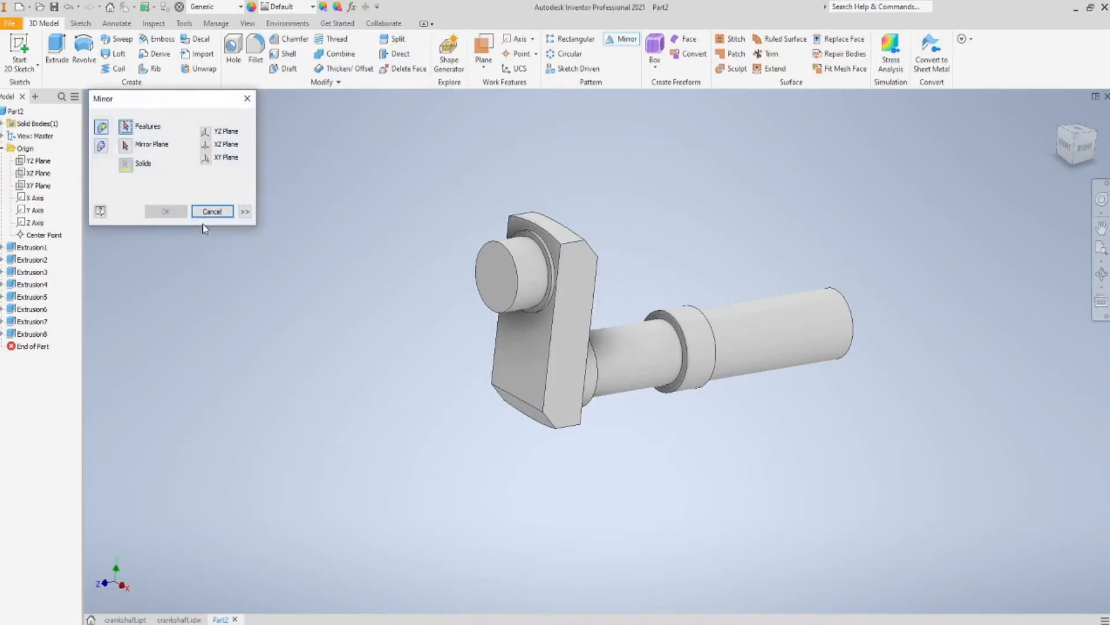
{"action": "left_click", "coordinate": [29, 247]}
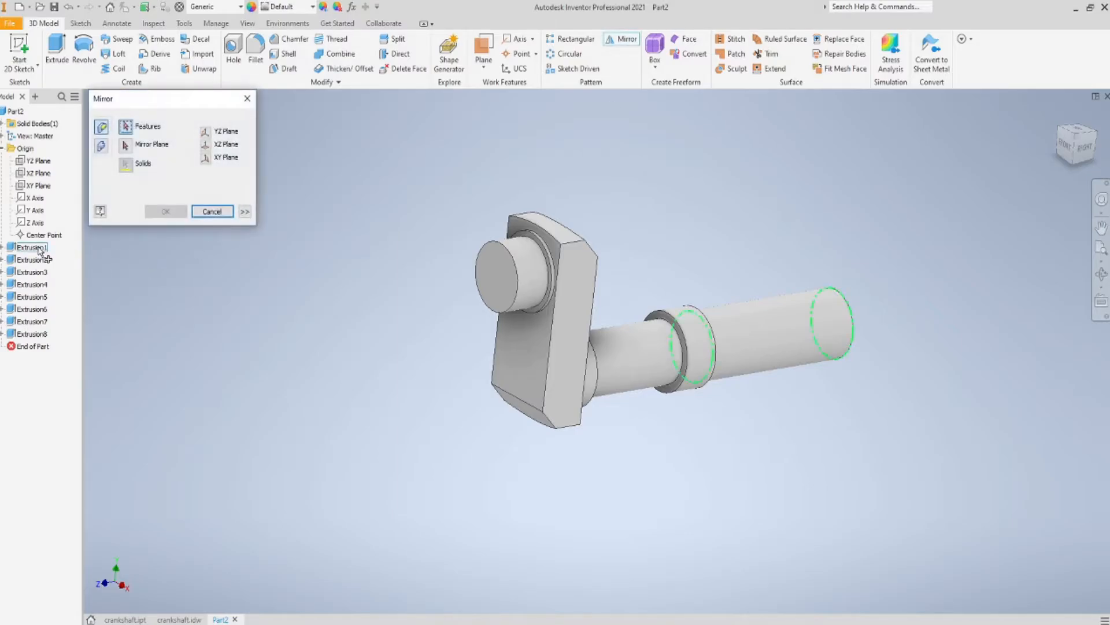
{"action": "left_click", "coordinate": [28, 259]}
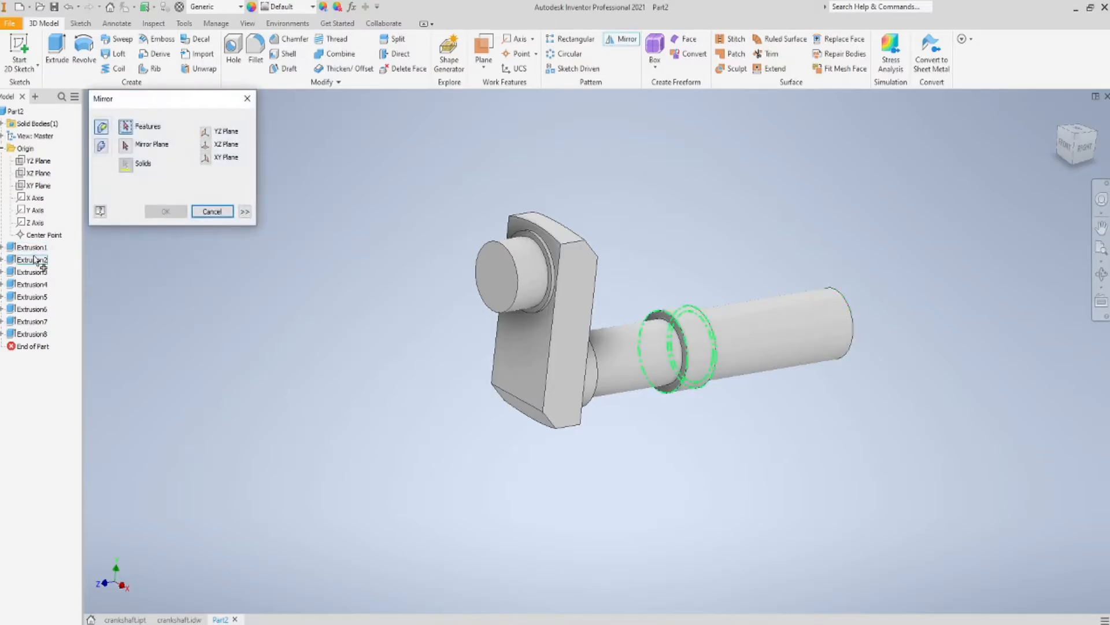
{"action": "left_click", "coordinate": [29, 271]}
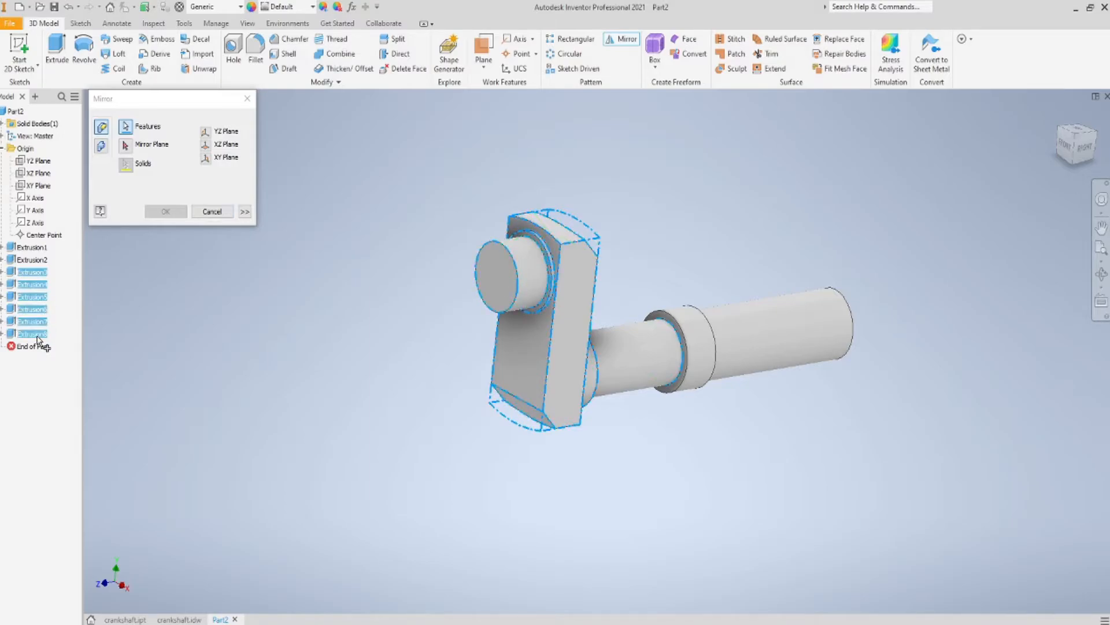
{"action": "left_click", "coordinate": [494, 282]}
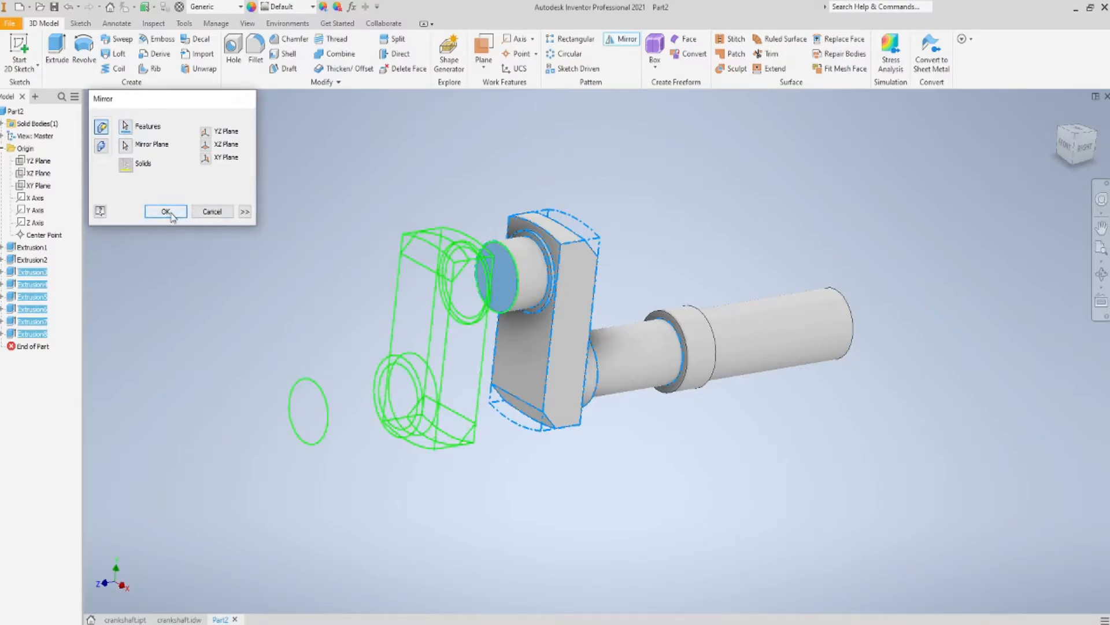
{"action": "left_click", "coordinate": [166, 211]}
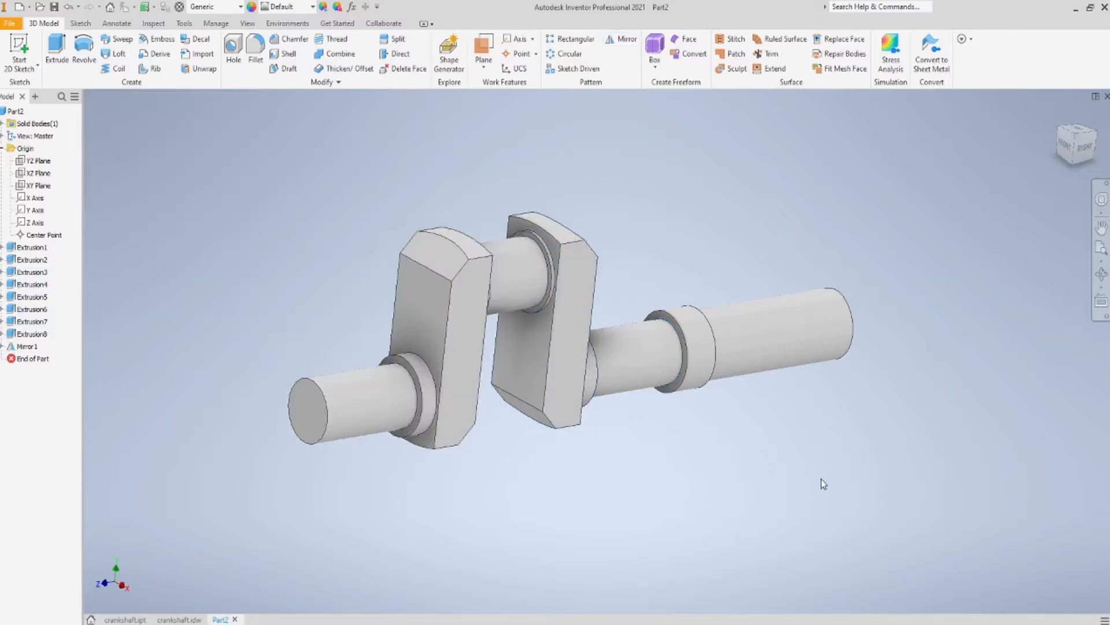
Inspect the mirrored throw, then bring up the crankshaft drawing for dimensions
{"action": "left_click_drag", "start_coordinate": [824, 484], "coordinate": [795, 445]}
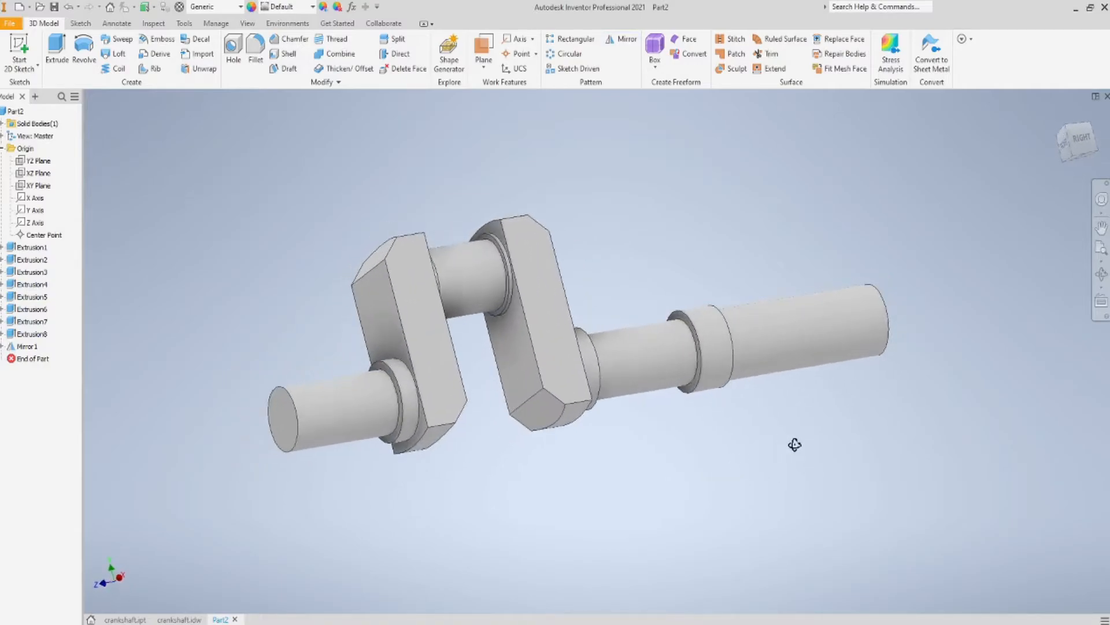
{"action": "left_click_drag", "start_coordinate": [795, 444], "coordinate": [660, 465]}
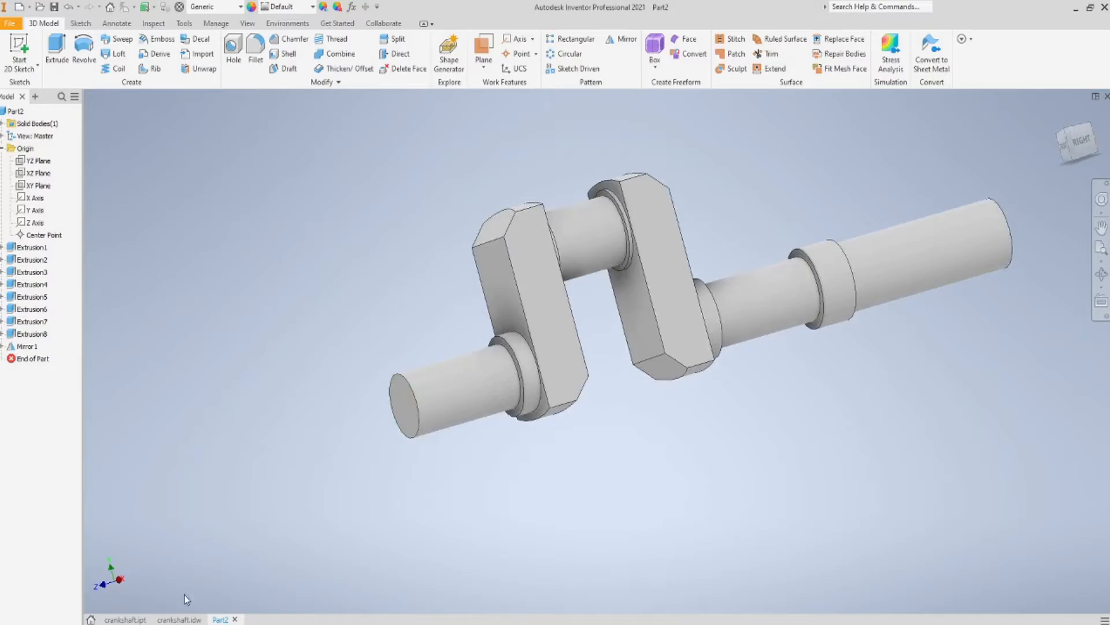
{"action": "left_click", "coordinate": [178, 618]}
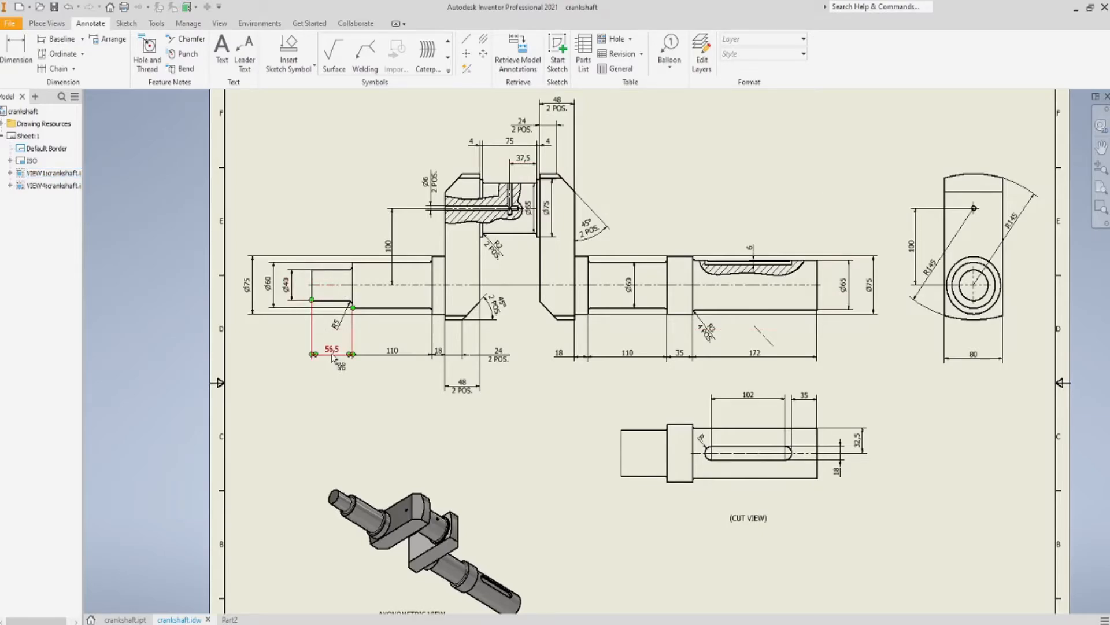
Return to Part2 to sketch the Ø40 end-step circle
{"action": "left_click", "coordinate": [233, 620]}
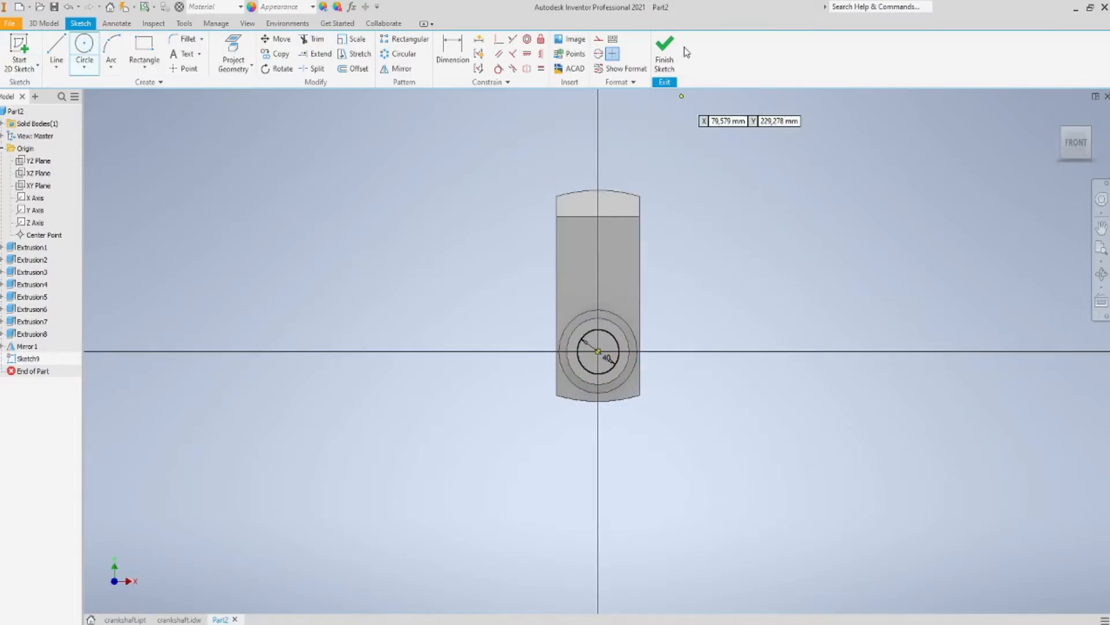
Extrude the end-face circle 56.5 mm to form the stepped shaft end
{"action": "left_click", "coordinate": [666, 47]}
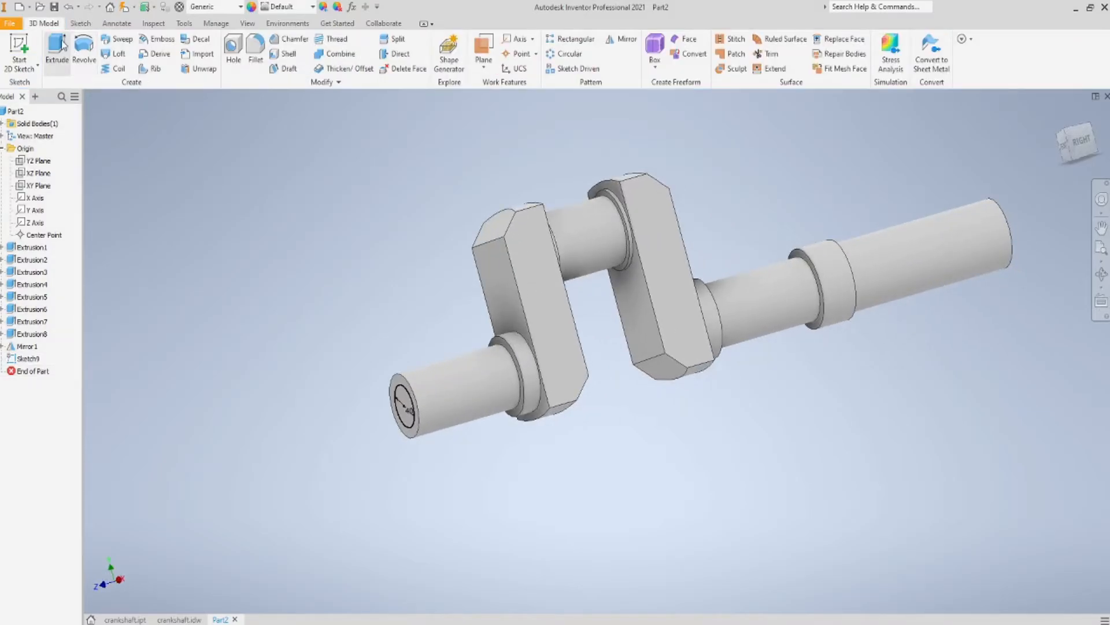
{"action": "left_click", "coordinate": [57, 49]}
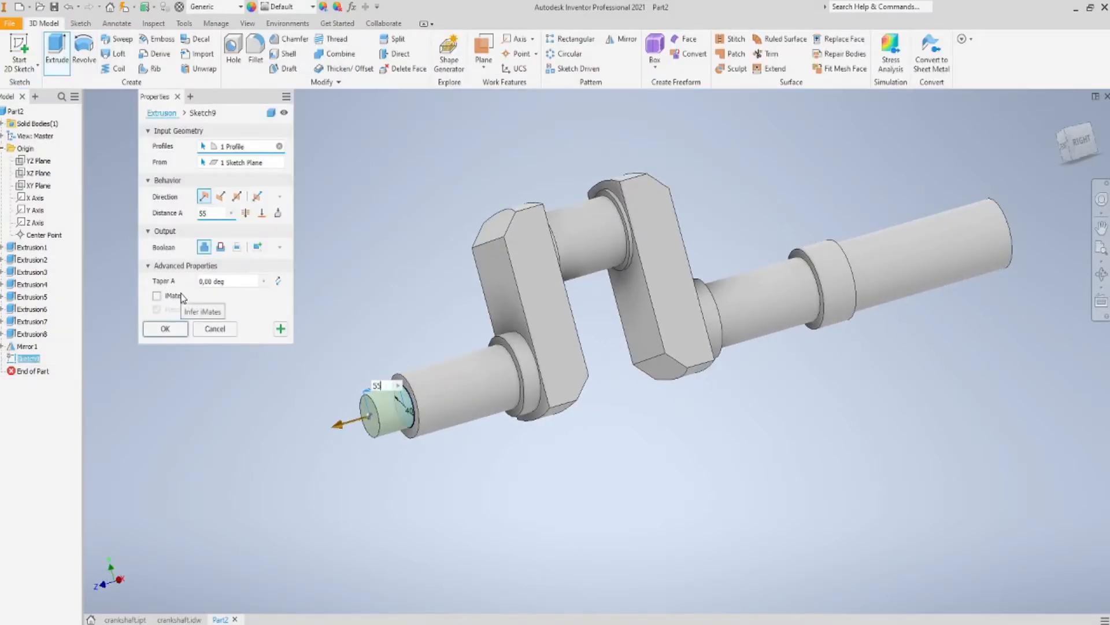
{"action": "type", "text": "5"}
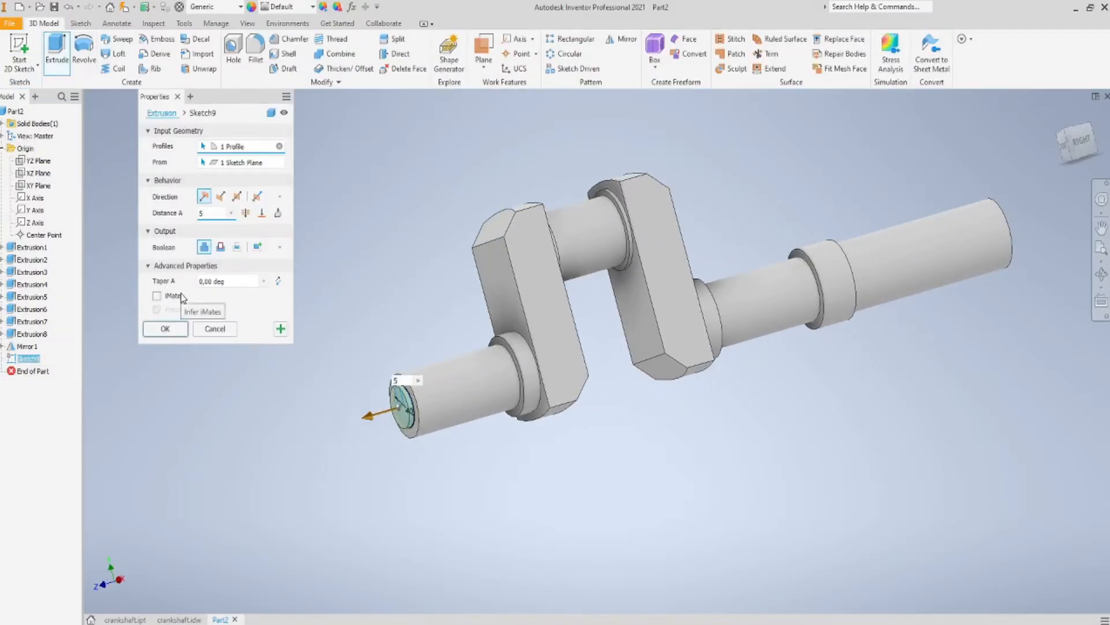
{"action": "type", "text": "56.5"}
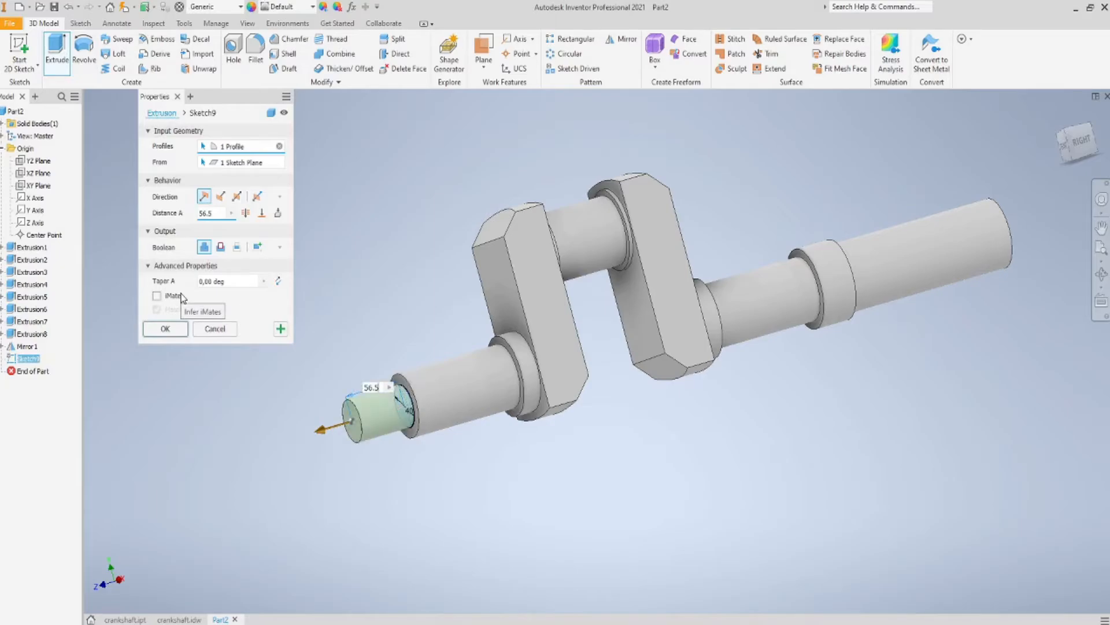
{"action": "left_click", "coordinate": [165, 329]}
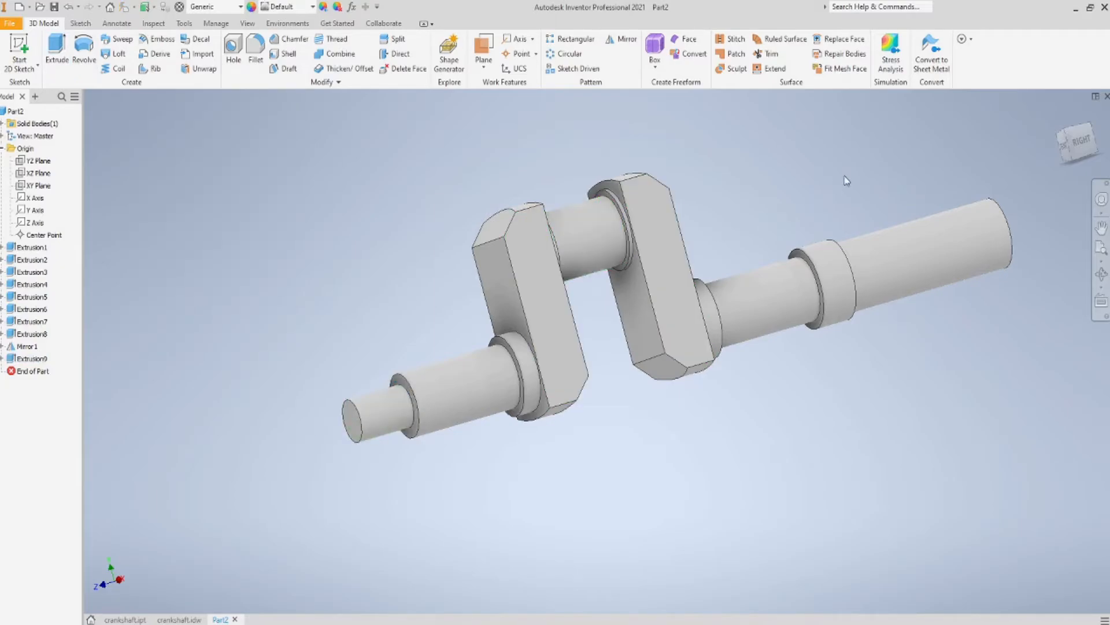
Inspect the new step side-on, then bring up the crankshaft drawing
{"action": "left_click_drag", "start_coordinate": [846, 180], "coordinate": [749, 196]}
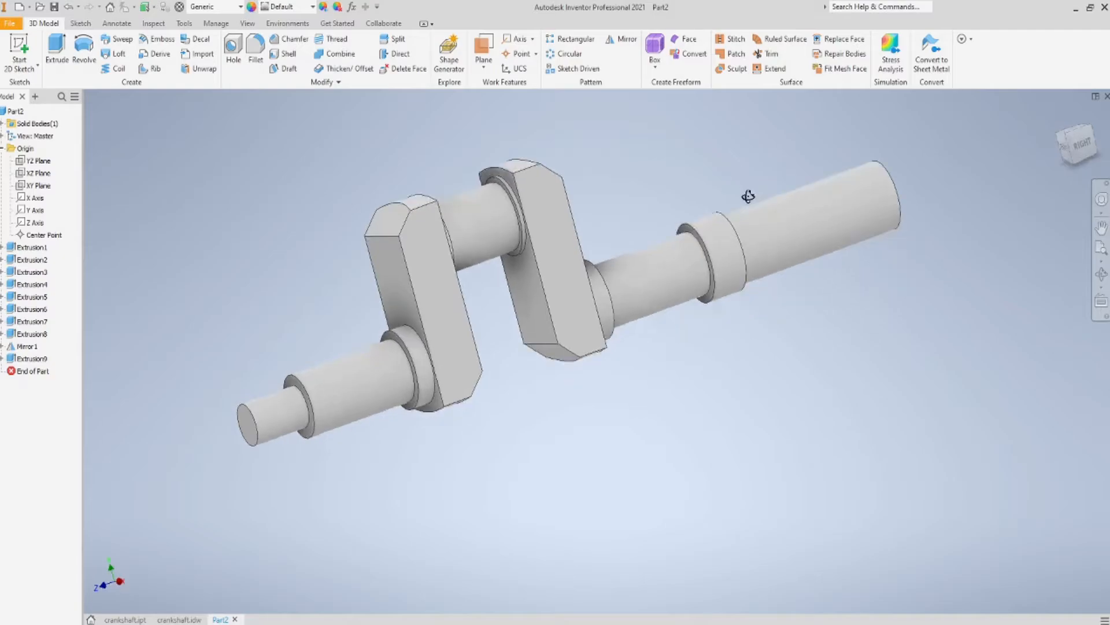
{"action": "left_click_drag", "start_coordinate": [748, 196], "coordinate": [754, 147]}
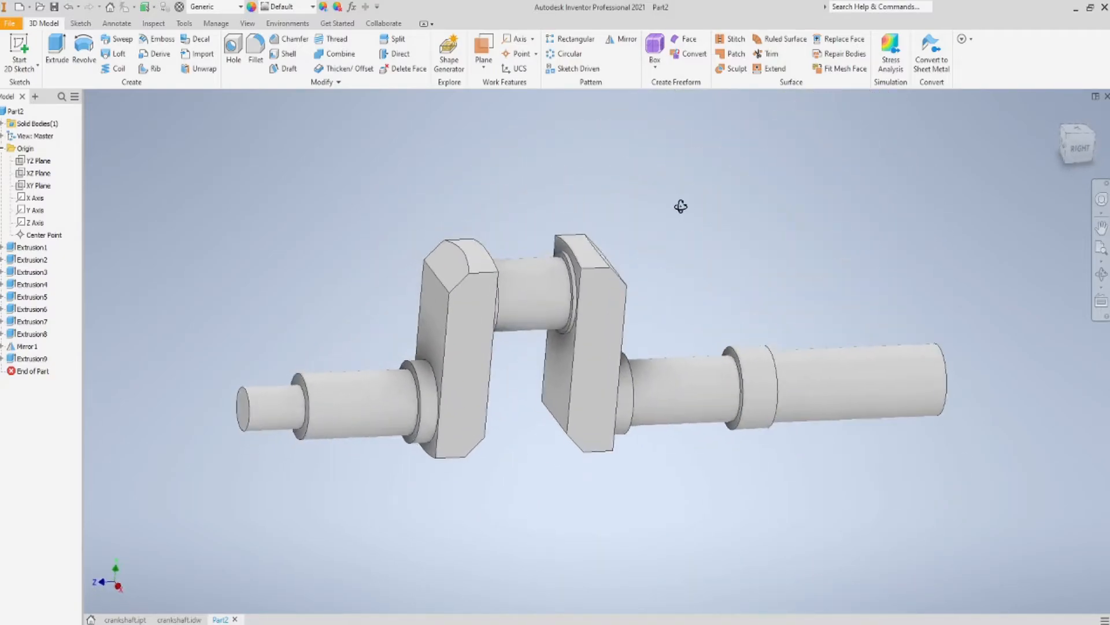
{"action": "left_click_drag", "start_coordinate": [680, 206], "coordinate": [647, 208]}
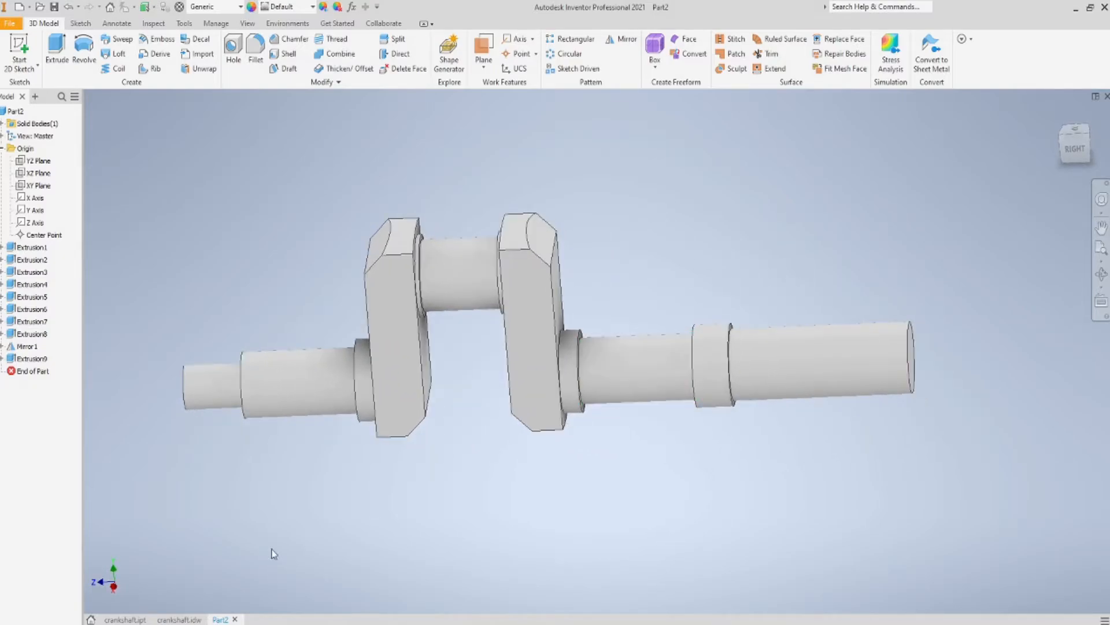
{"action": "left_click", "coordinate": [182, 618]}
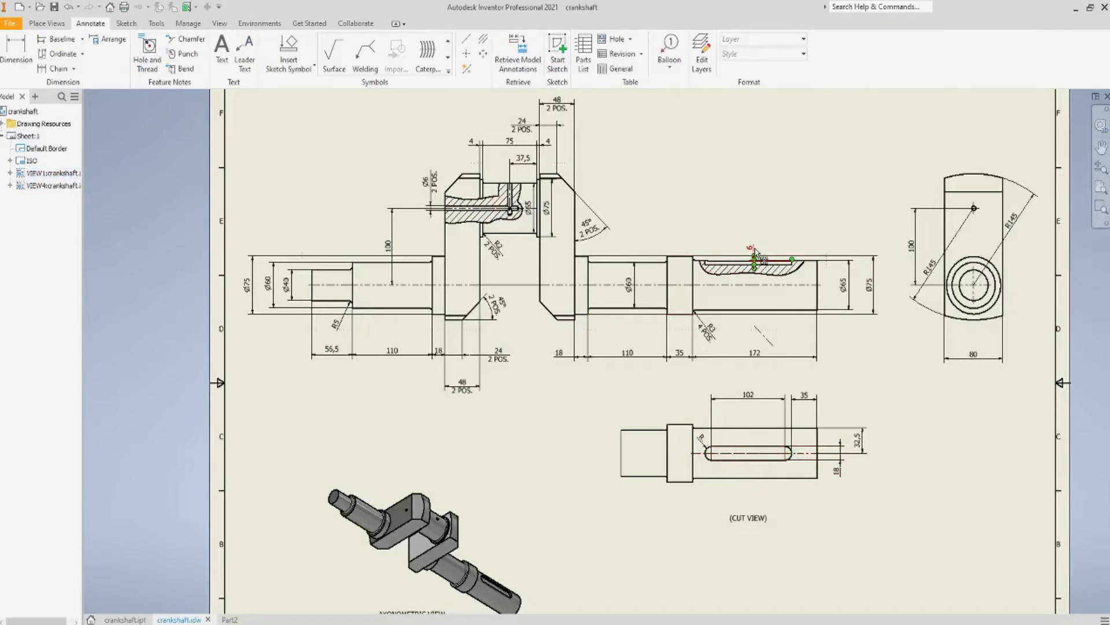
Check the keyway depth dimension on the drawing and return to the part model
{"action": "left_click", "coordinate": [888, 397]}
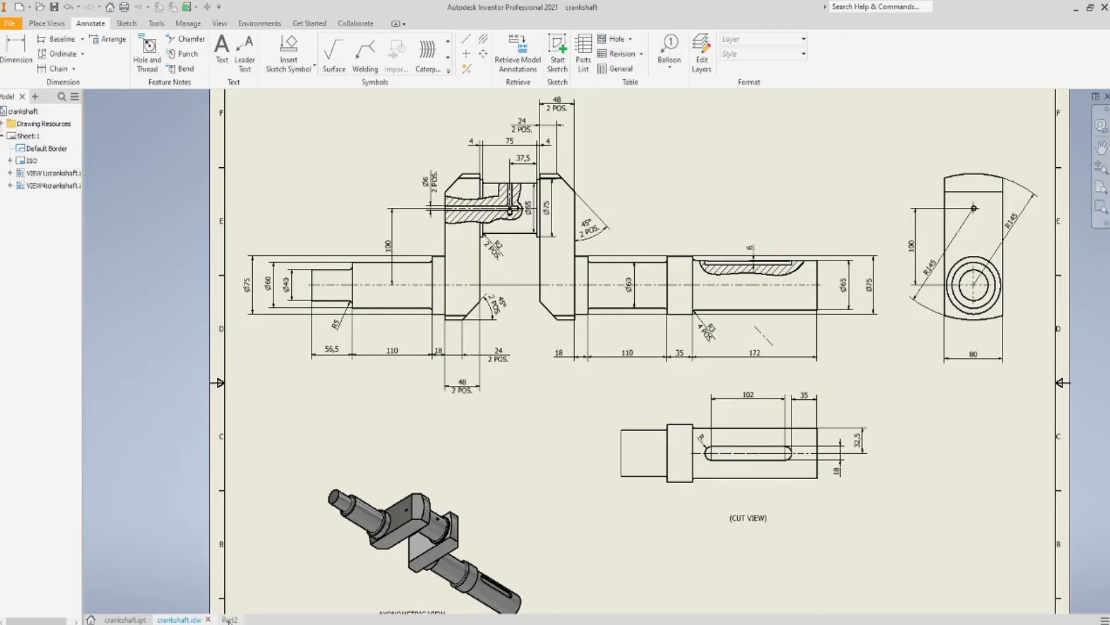
{"action": "left_click", "coordinate": [229, 619]}
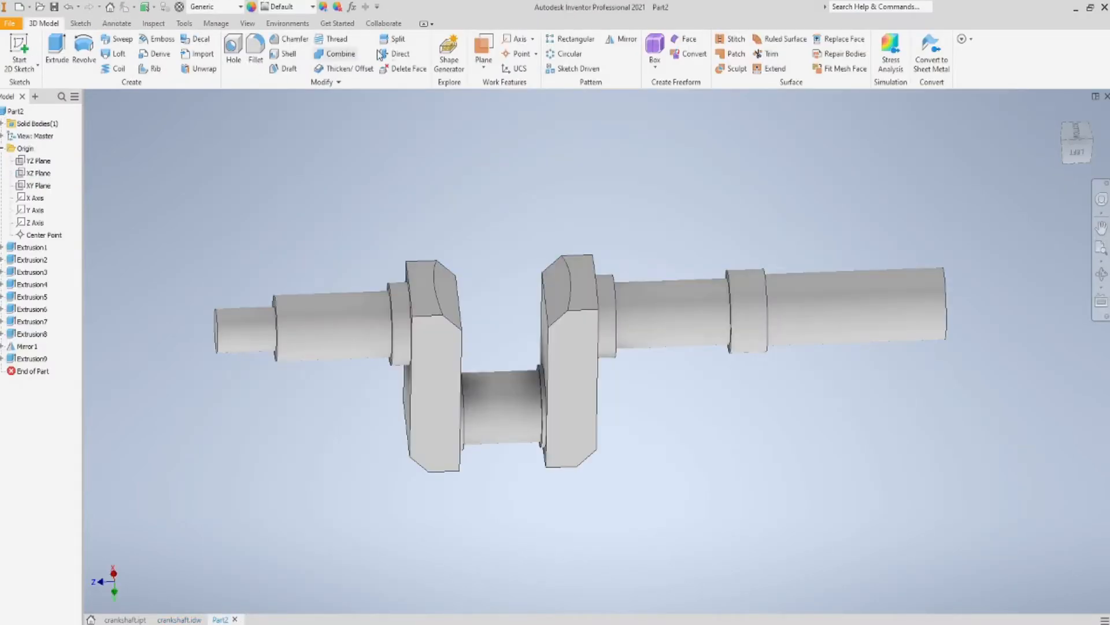
Create a work plane offset 68/2 mm from the XZ plane along the shaft axis
{"action": "left_click", "coordinate": [483, 62]}
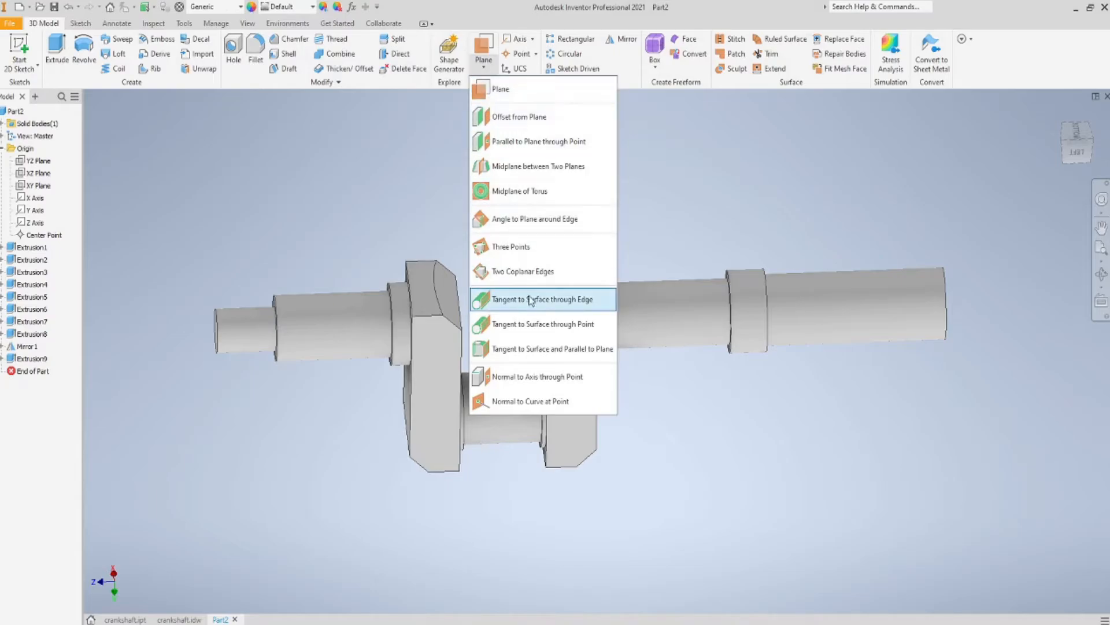
{"action": "mouse_move", "coordinate": [531, 299]}
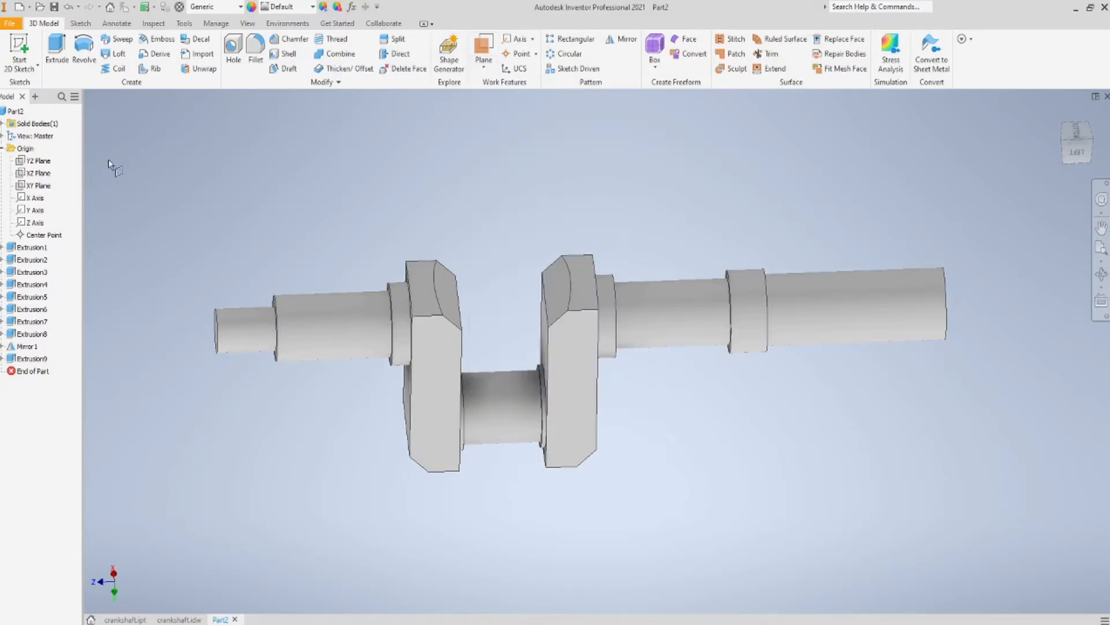
{"action": "left_click", "coordinate": [33, 173]}
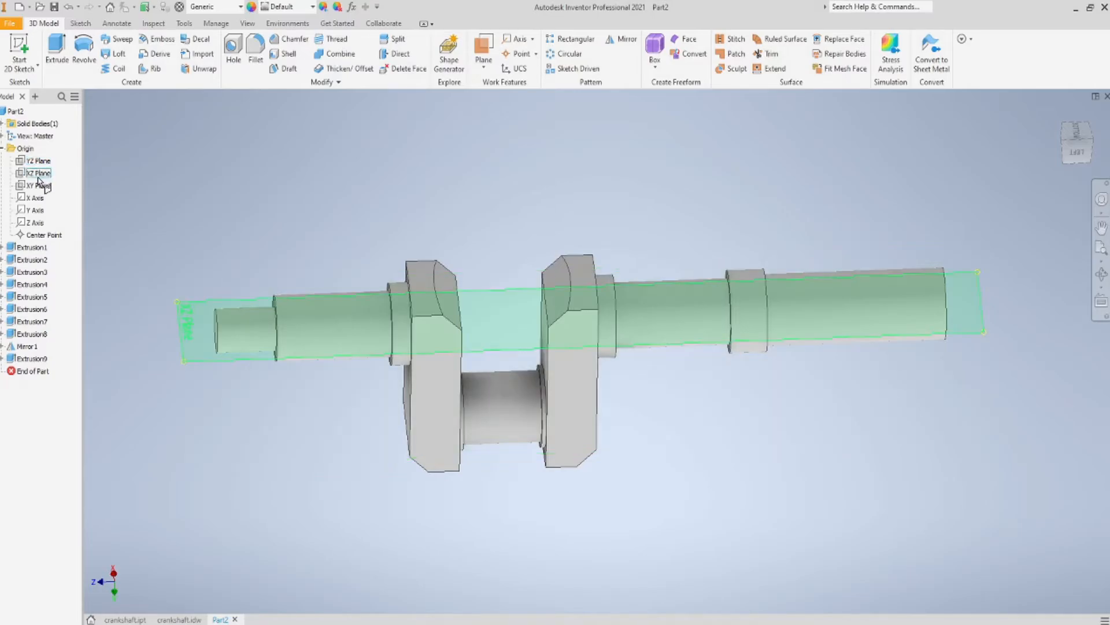
{"action": "left_click", "coordinate": [36, 160]}
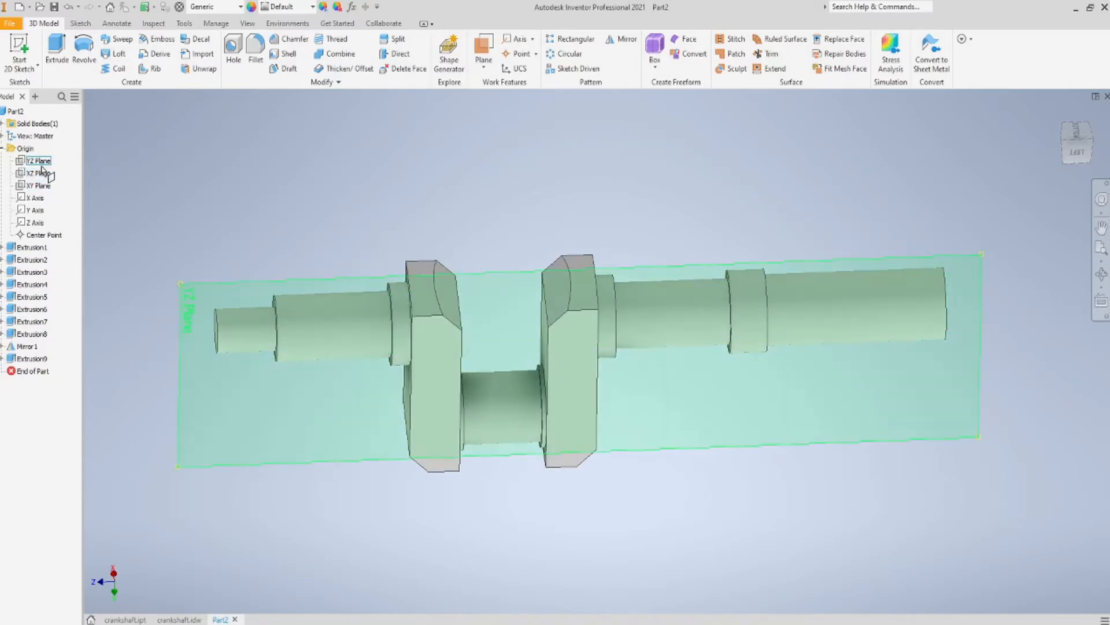
{"action": "left_click", "coordinate": [36, 173]}
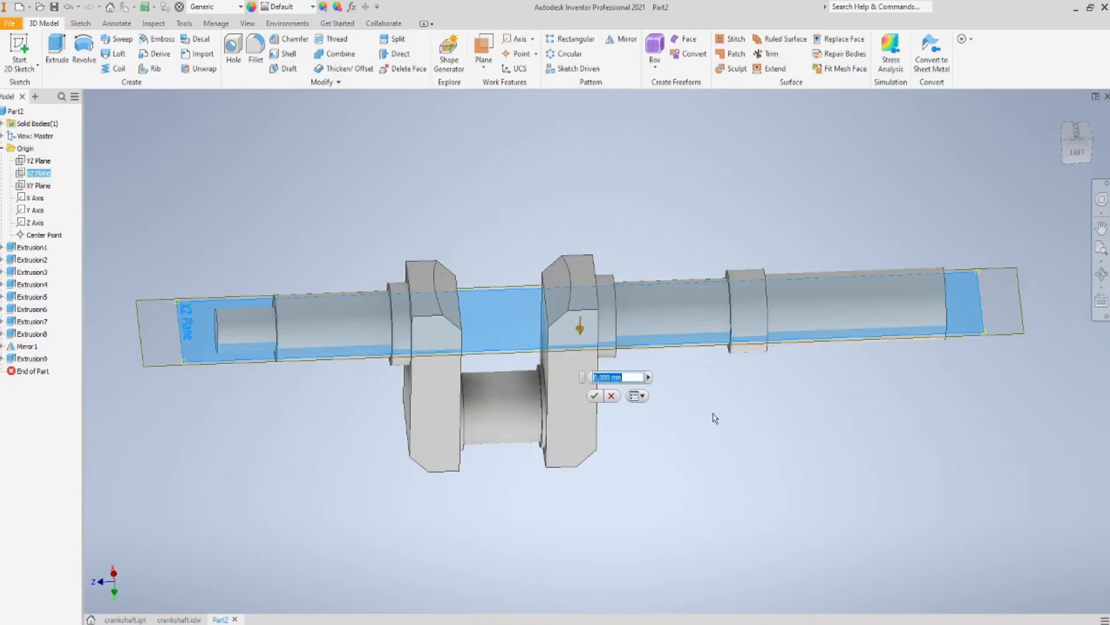
{"action": "left_click_drag", "start_coordinate": [716, 417], "coordinate": [673, 404]}
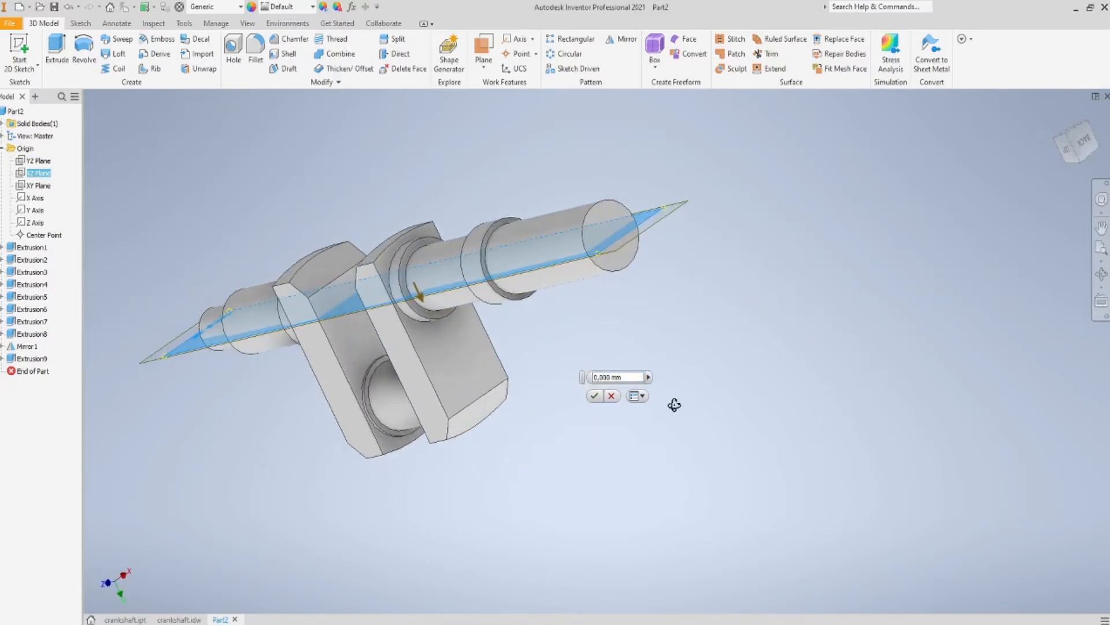
{"action": "left_click", "coordinate": [617, 376]}
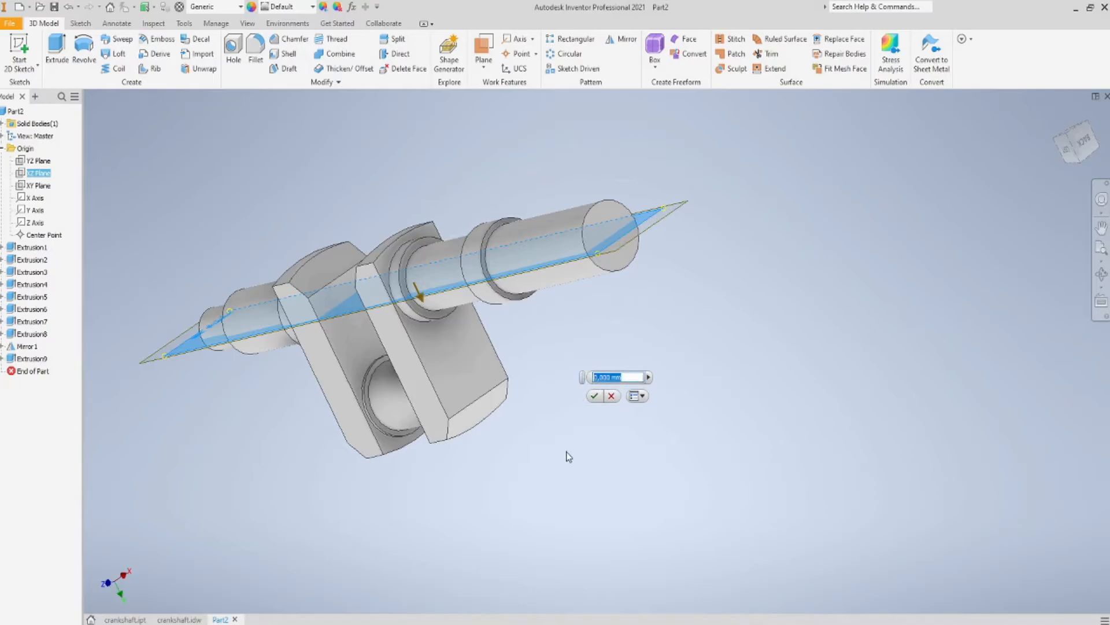
{"action": "type", "text": "68/2"}
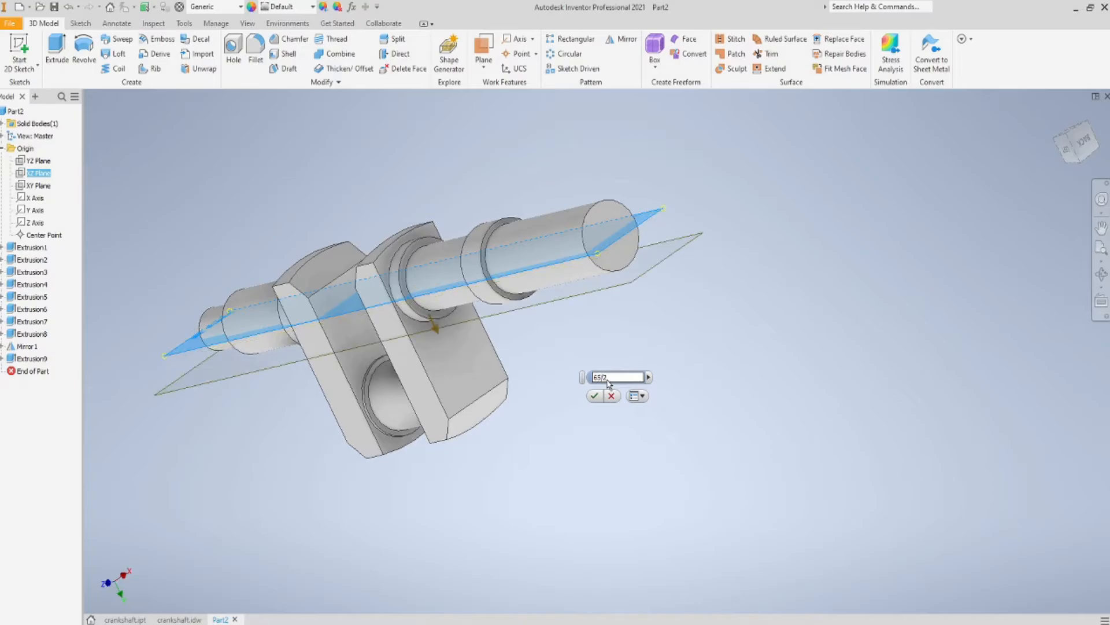
{"action": "left_click", "coordinate": [593, 396]}
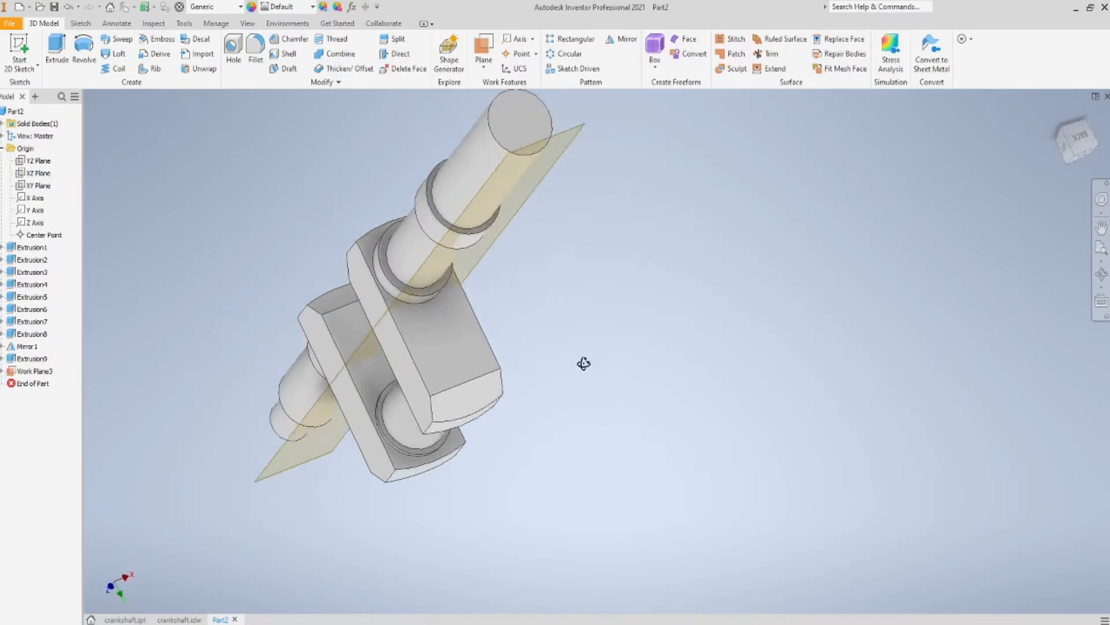
Orbit and view the model from the top to check the new plane's position
{"action": "left_click_drag", "start_coordinate": [584, 364], "coordinate": [624, 214]}
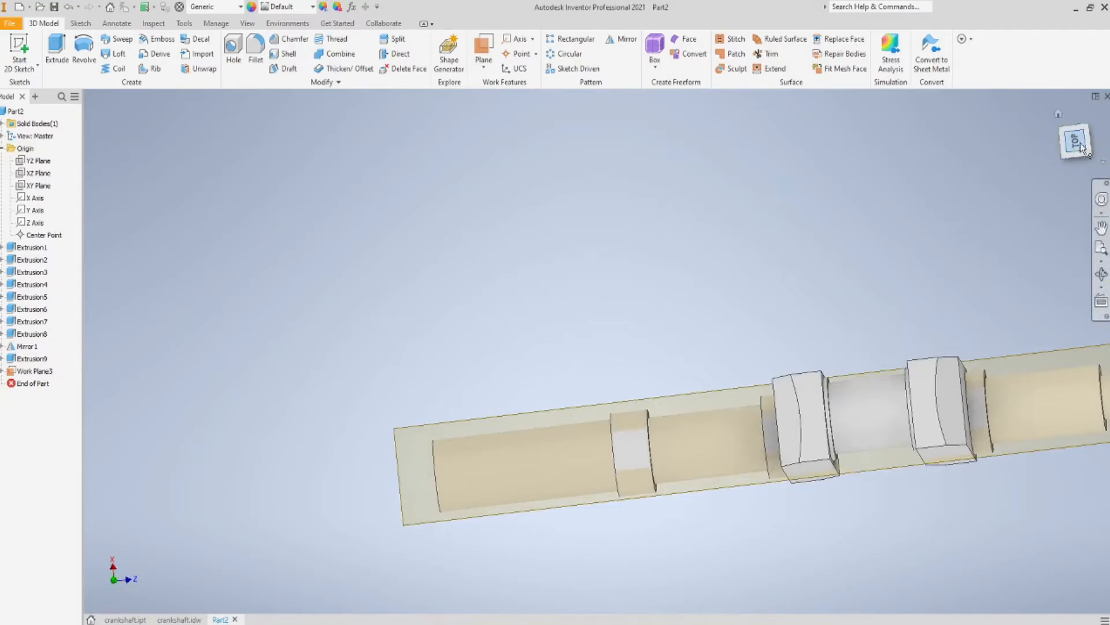
{"action": "left_click", "coordinate": [1077, 140]}
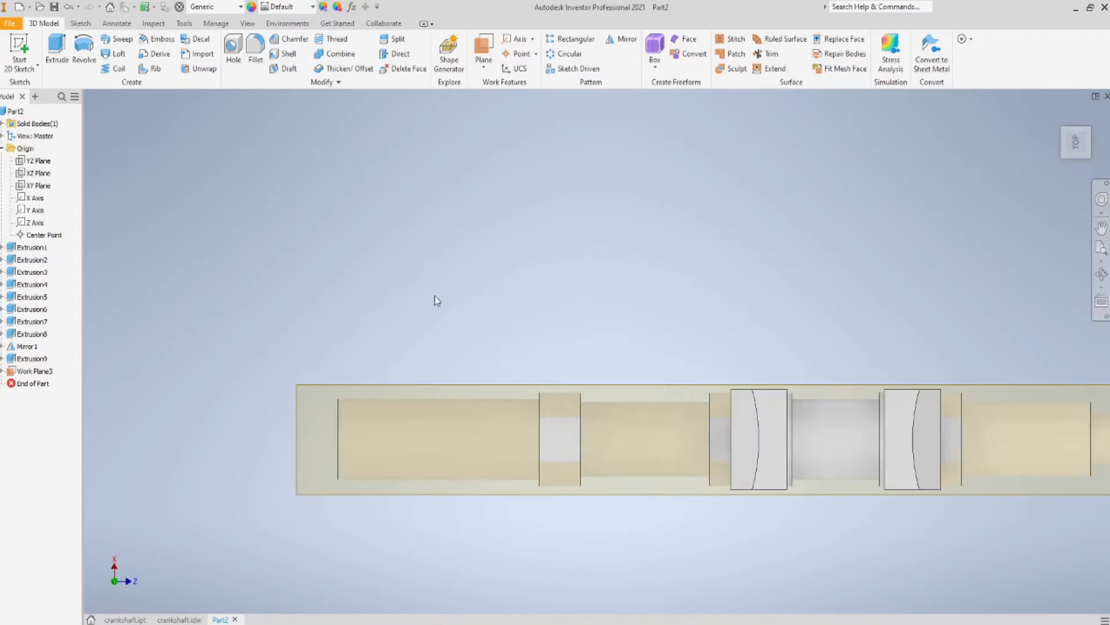
{"action": "left_click_drag", "start_coordinate": [436, 300], "coordinate": [460, 228]}
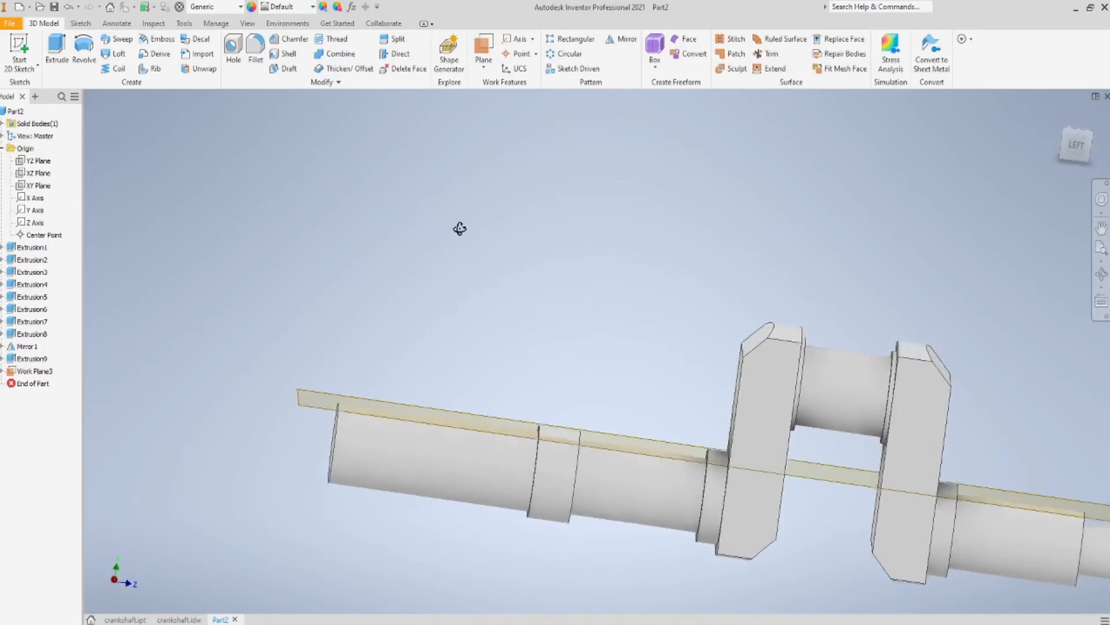
Sketch the keyway slot on the work plane and dimension it 102 long, 18 wide, 35 from the end
{"action": "left_click_drag", "start_coordinate": [460, 227], "coordinate": [731, 269]}
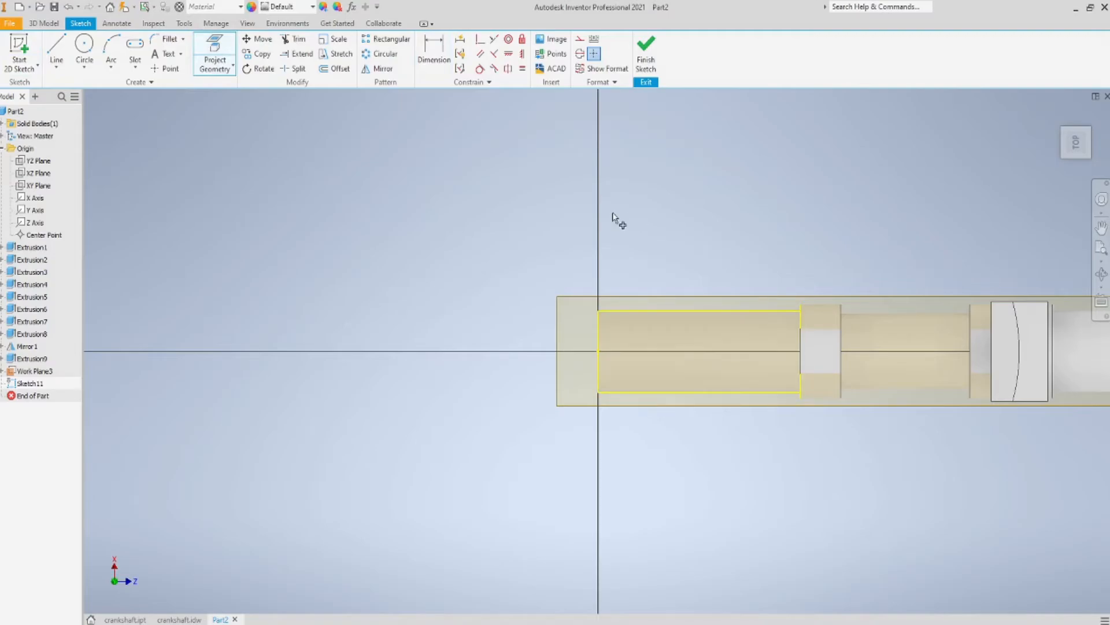
{"action": "left_click", "coordinate": [135, 69]}
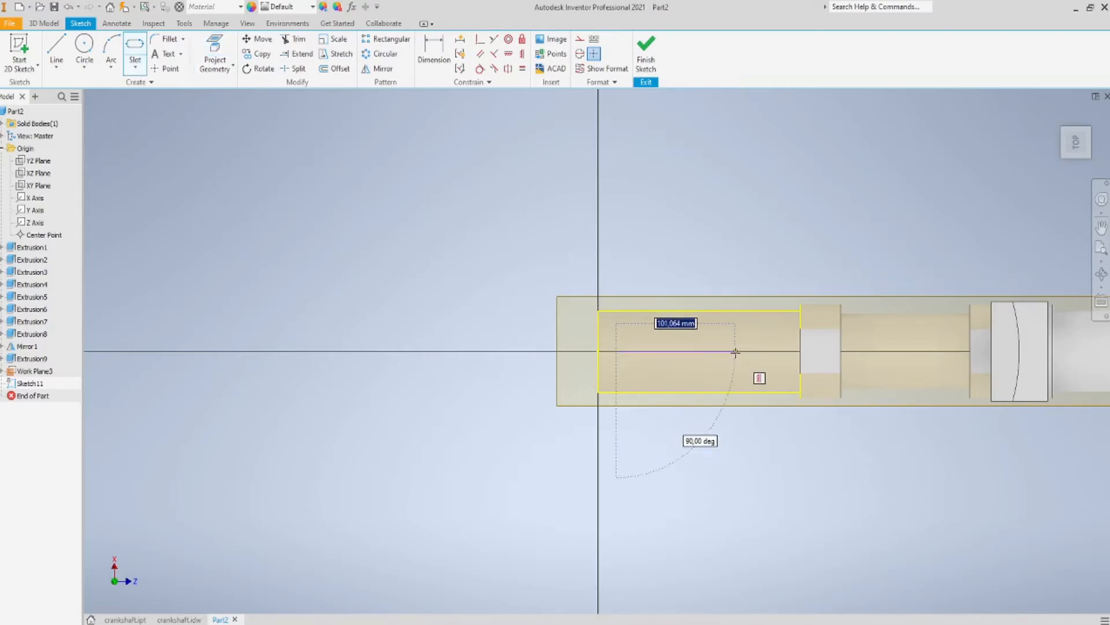
{"action": "left_click", "coordinate": [734, 352]}
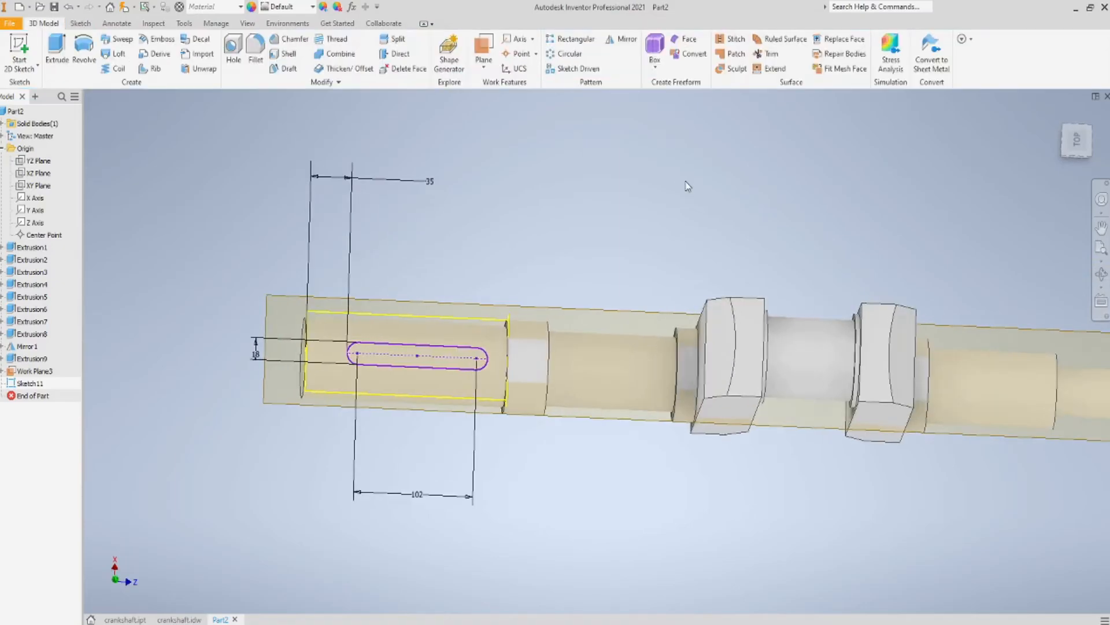
Cut the slot profile 6 mm into the shaft end as a keyway and hide the work plane
{"action": "left_click", "coordinate": [57, 49]}
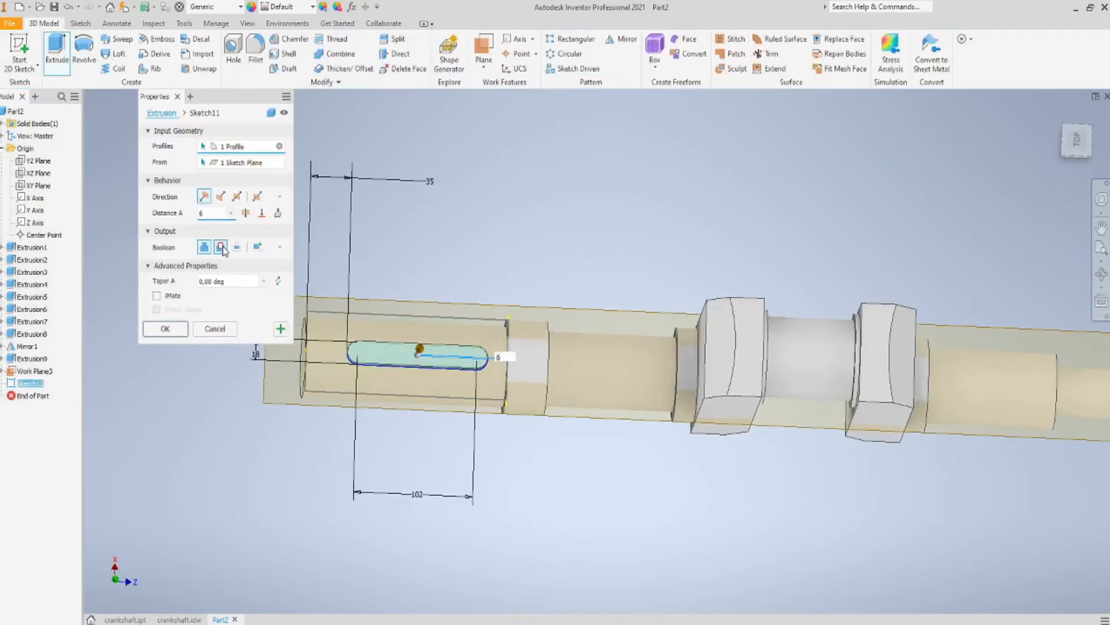
{"action": "left_click", "coordinate": [221, 197]}
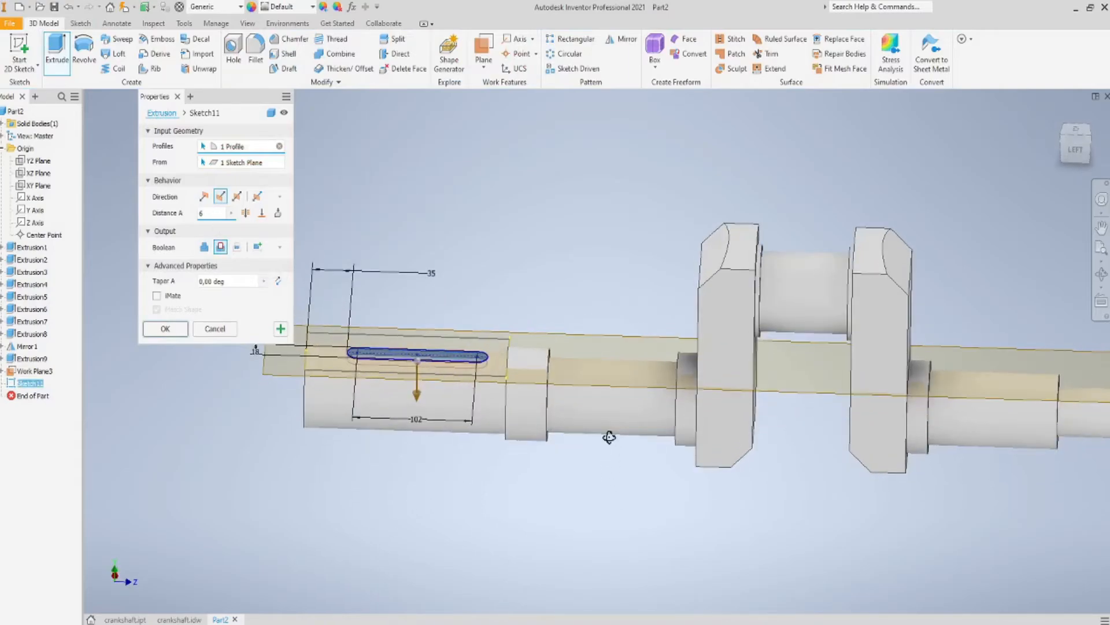
{"action": "left_click", "coordinate": [166, 328]}
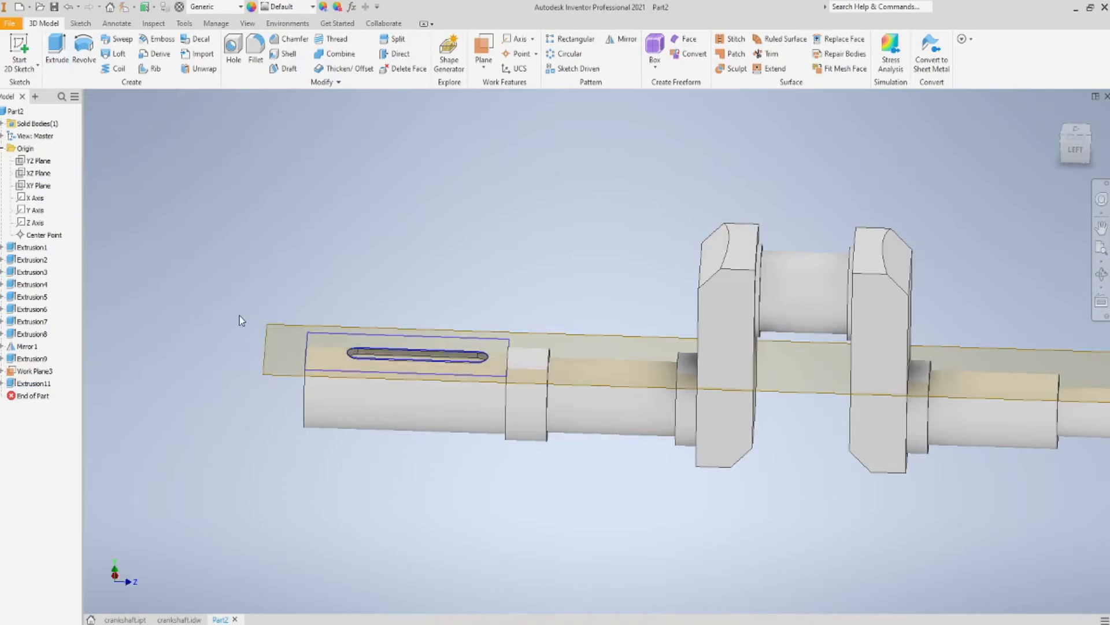
{"action": "right_click", "coordinate": [30, 370]}
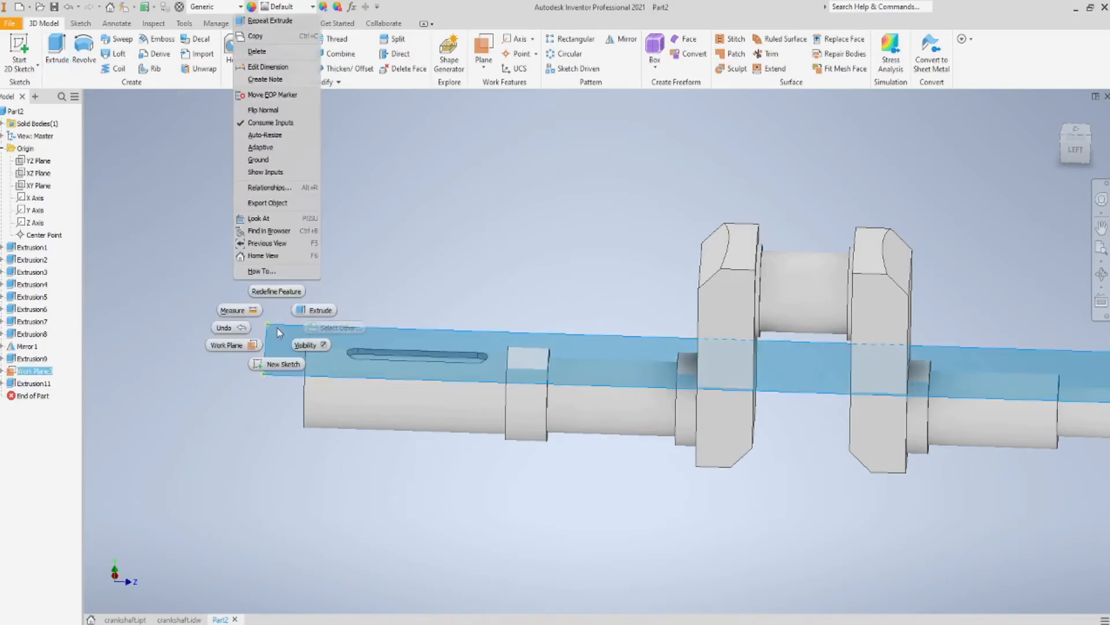
{"action": "mouse_move", "coordinate": [267, 67]}
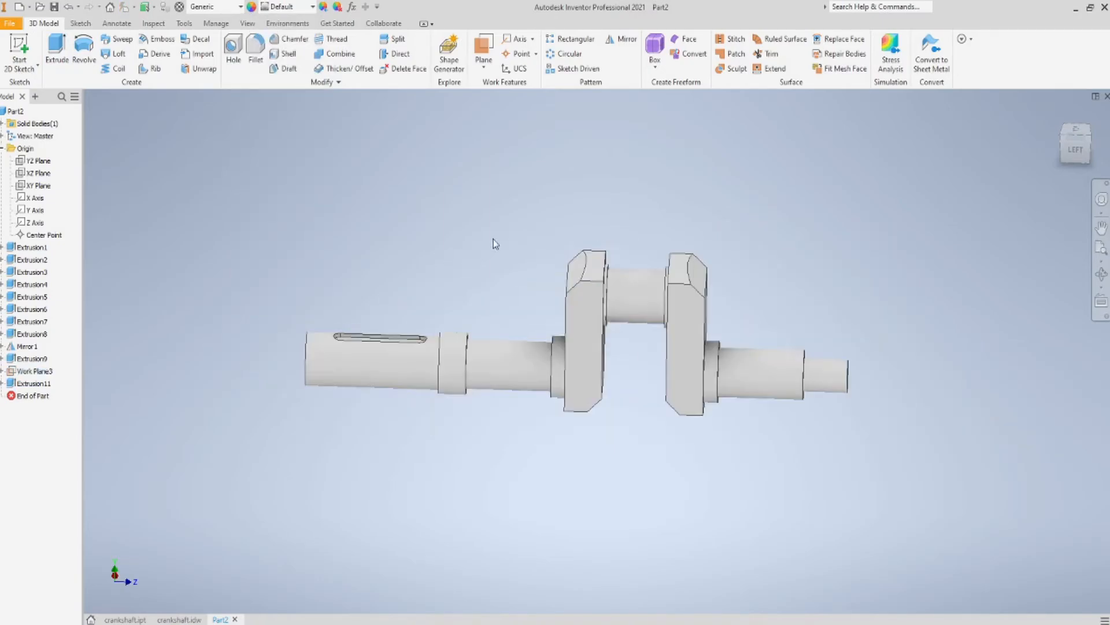
{"action": "left_click_drag", "start_coordinate": [496, 244], "coordinate": [506, 482]}
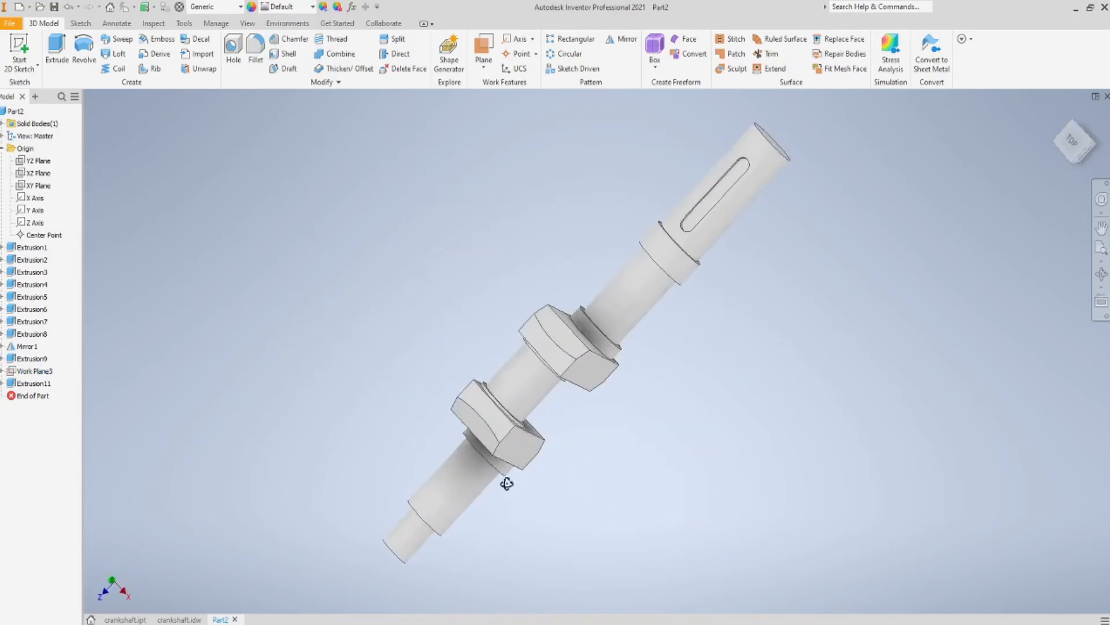
{"action": "left_click_drag", "start_coordinate": [506, 483], "coordinate": [331, 620]}
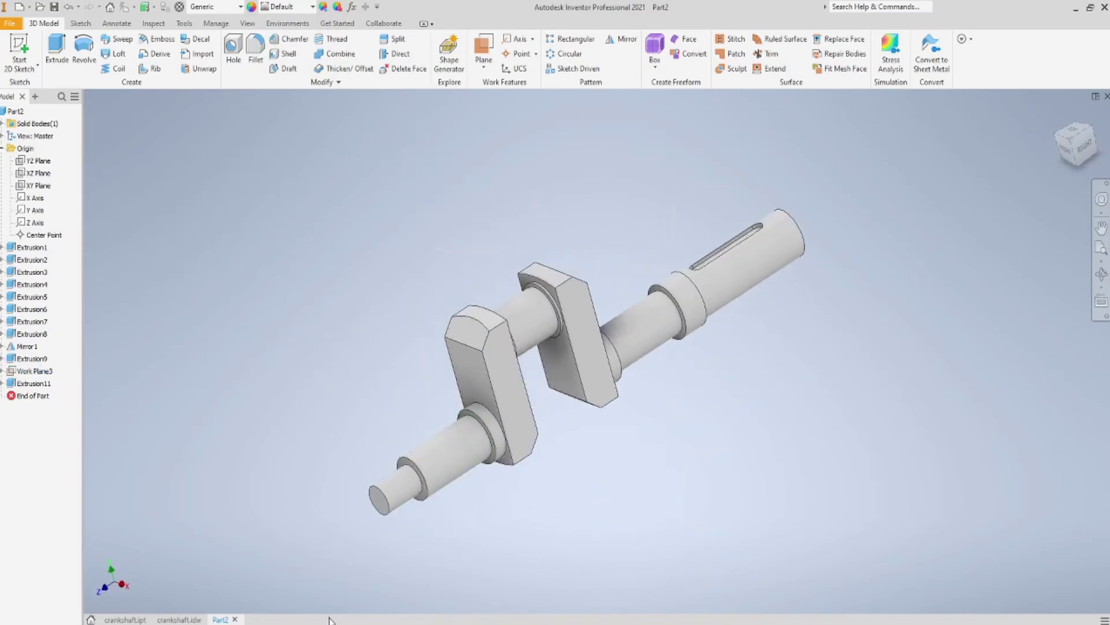
{"action": "left_click", "coordinate": [179, 619]}
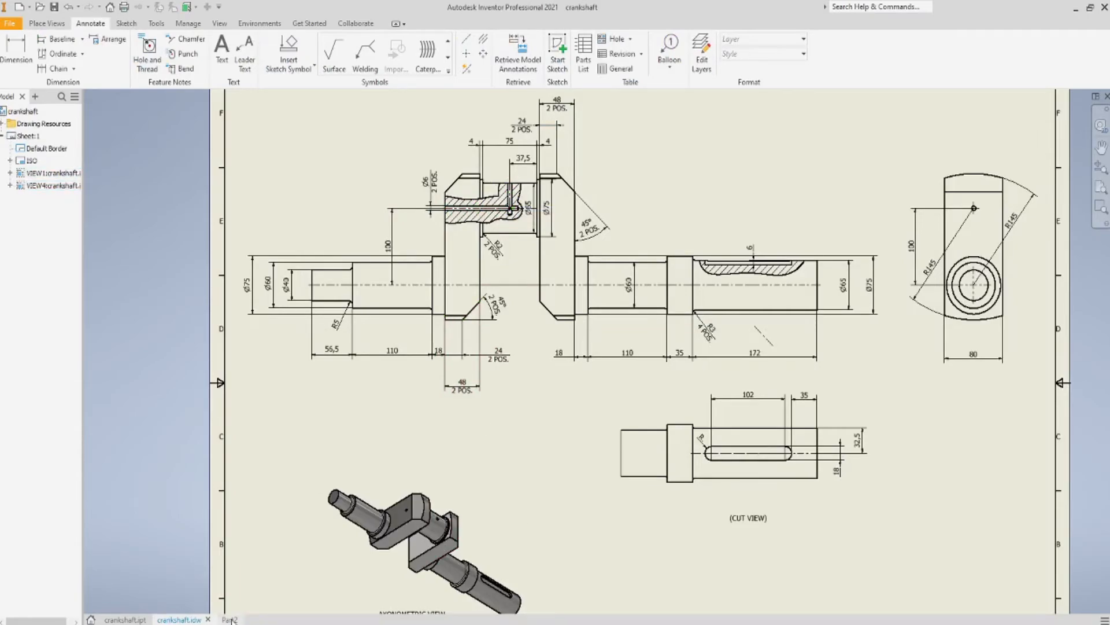
{"action": "left_click", "coordinate": [221, 619]}
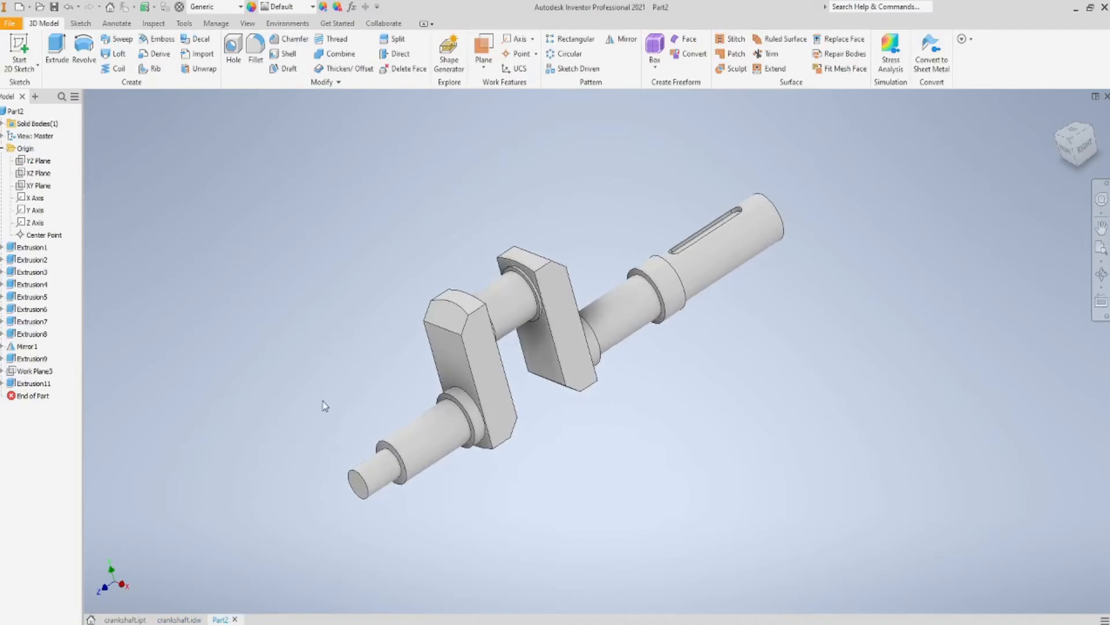
{"action": "mouse_move", "coordinate": [184, 194]}
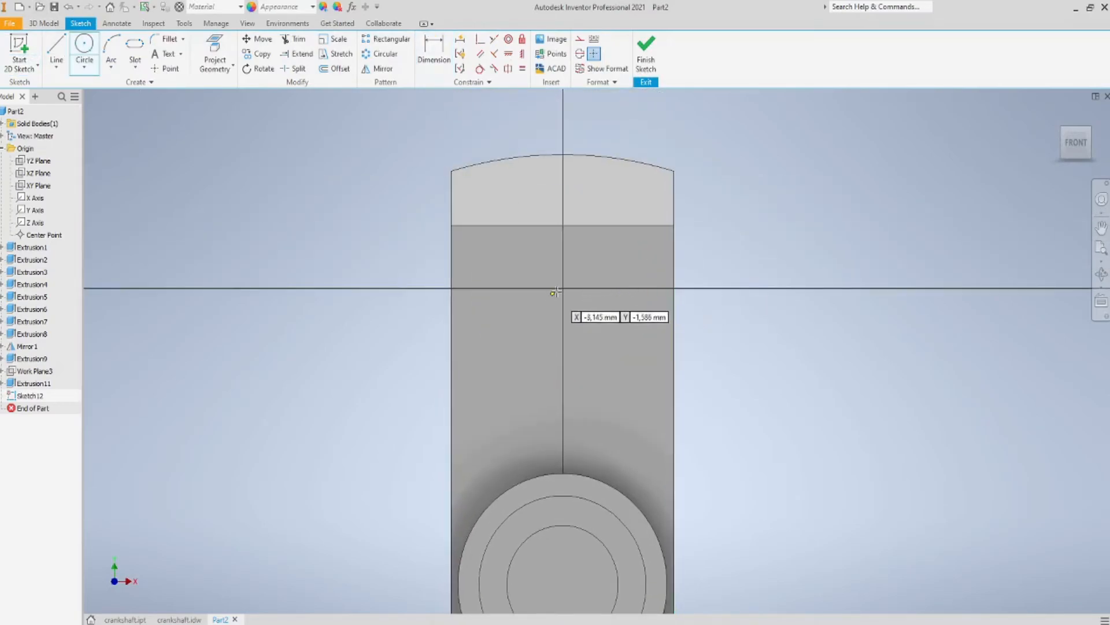
Place a point on the web face and drill a 6 mm oil hole with a drill-point tip there
{"action": "left_click", "coordinate": [559, 292]}
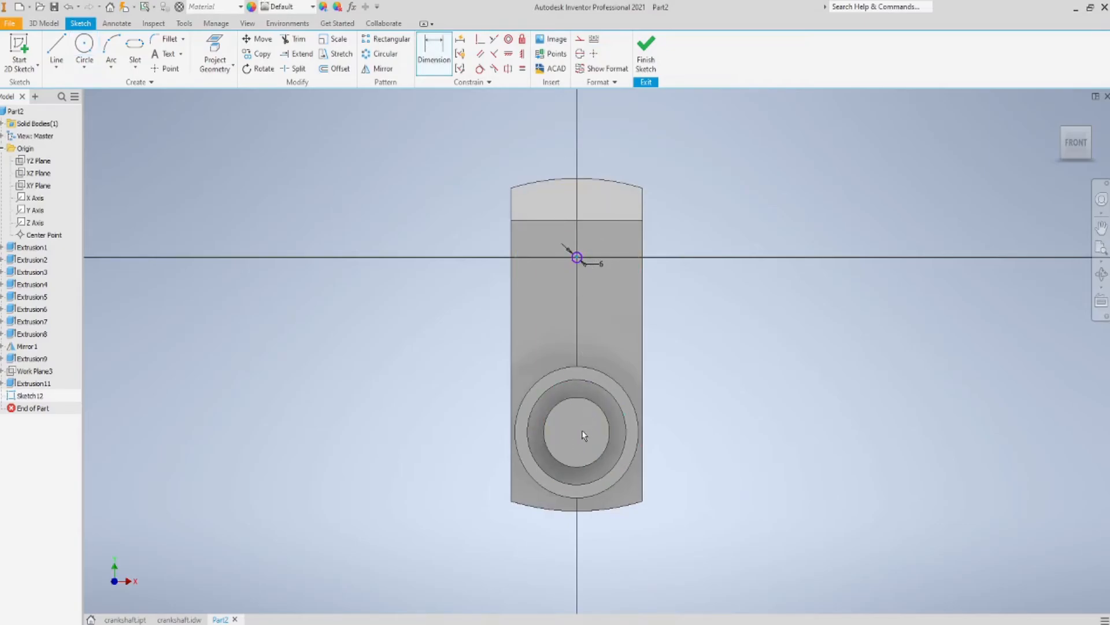
{"action": "left_click", "coordinate": [722, 354]}
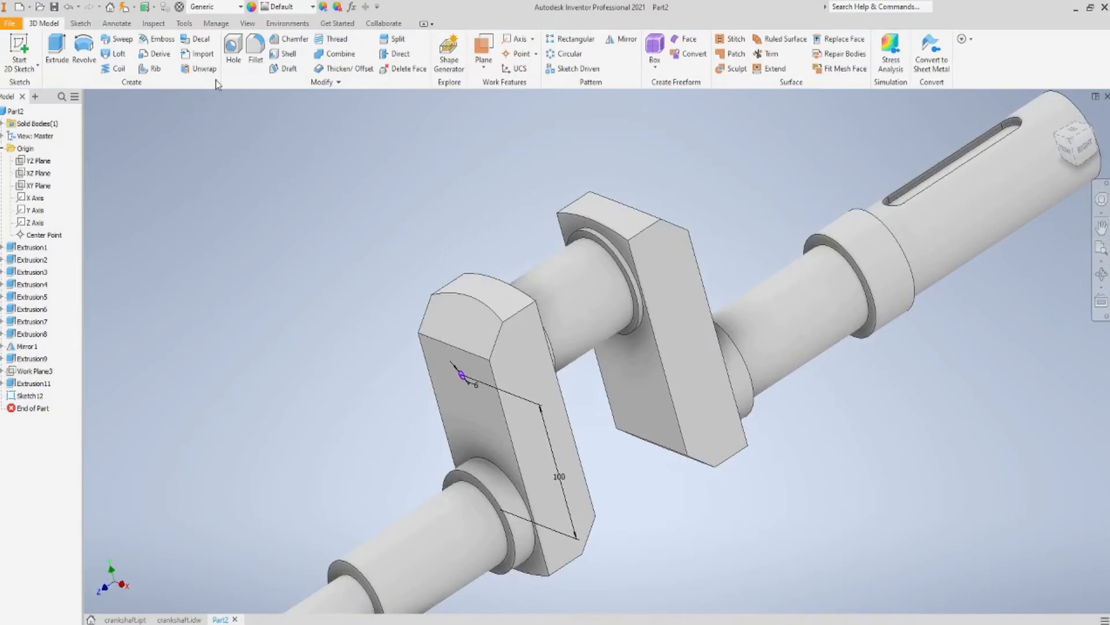
{"action": "left_click", "coordinate": [229, 46]}
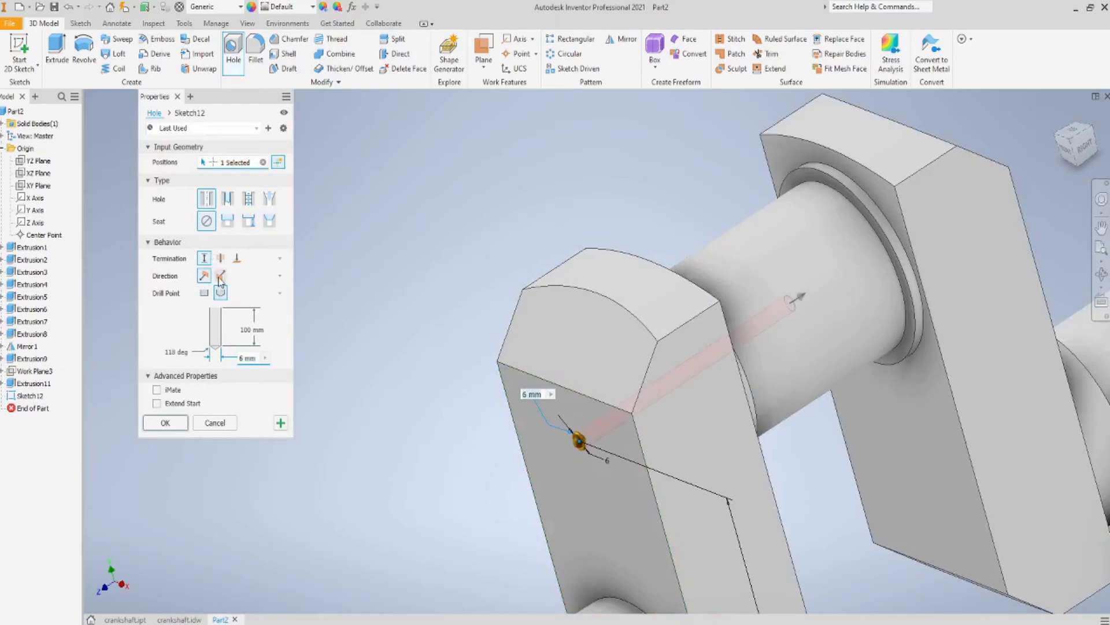
{"action": "left_click", "coordinate": [221, 293]}
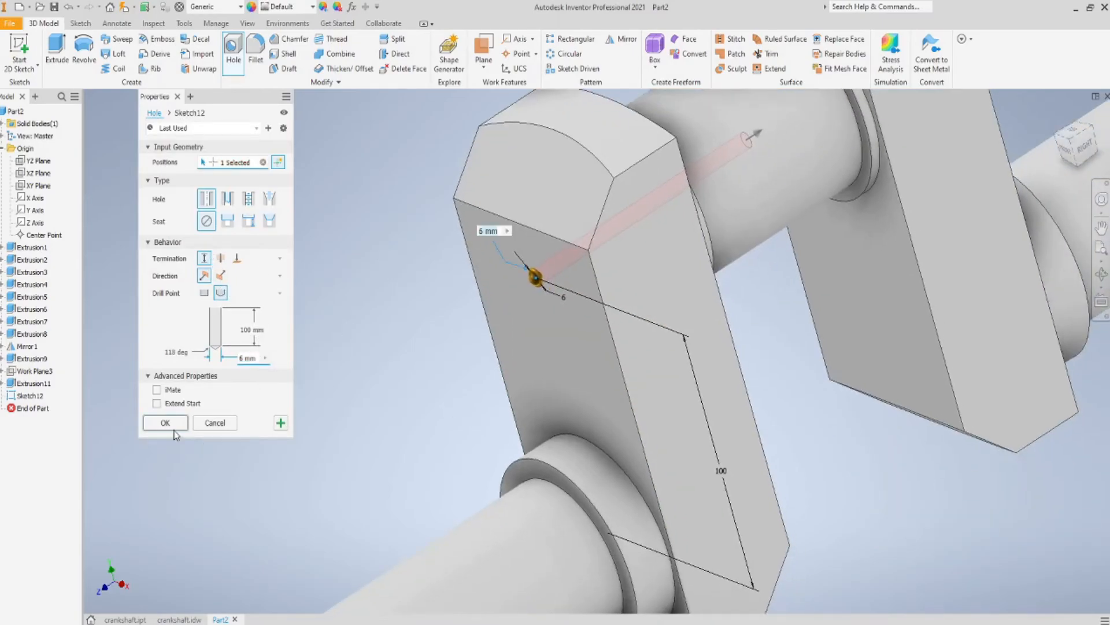
{"action": "left_click", "coordinate": [165, 422]}
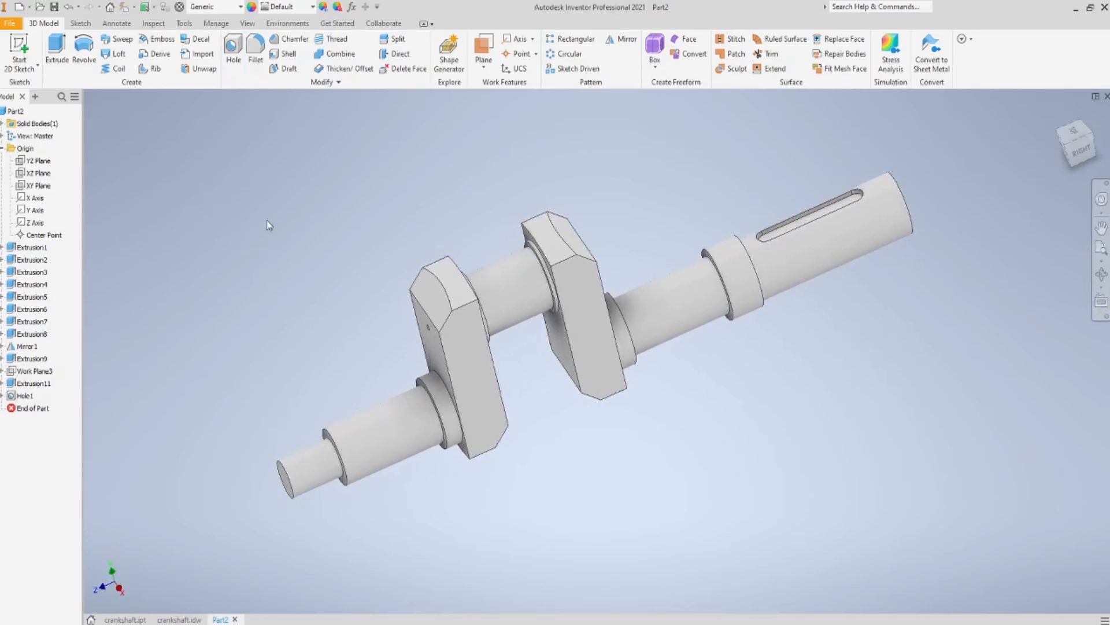
{"action": "mouse_move", "coordinate": [555, 91]}
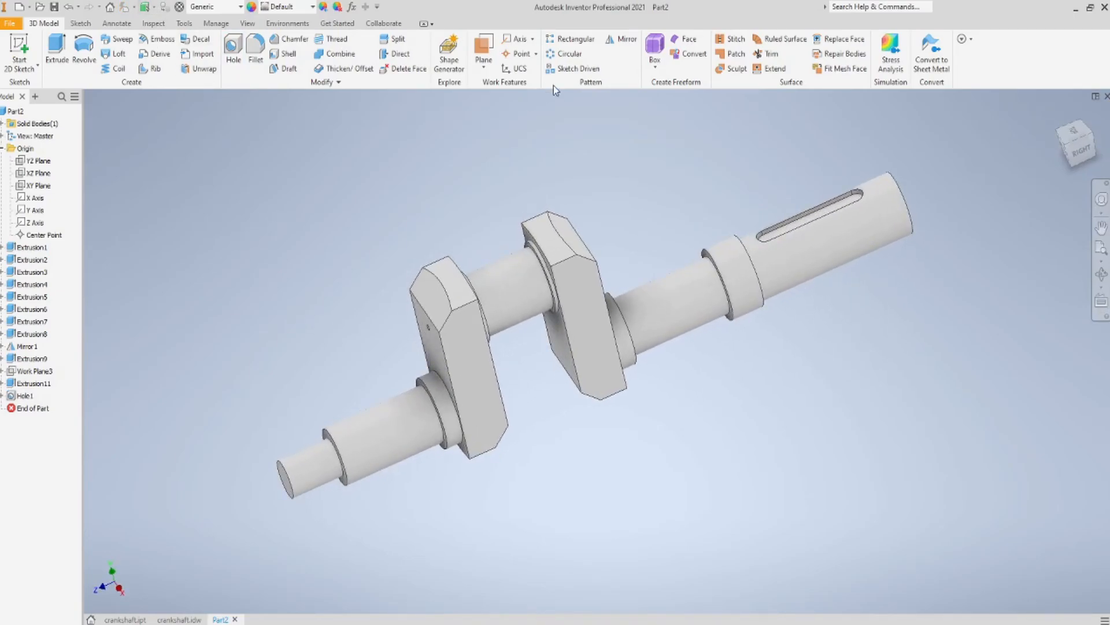
Create a work plane 100 mm offset from the XZ plane and start a sketch on it
{"action": "left_click", "coordinate": [482, 43]}
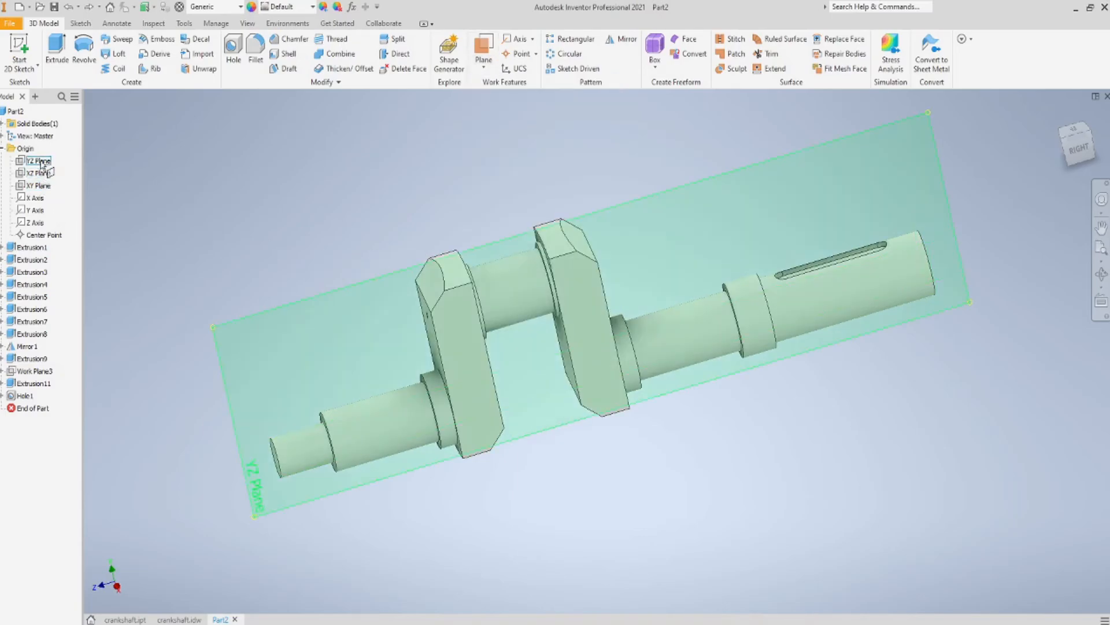
{"action": "left_click", "coordinate": [34, 173]}
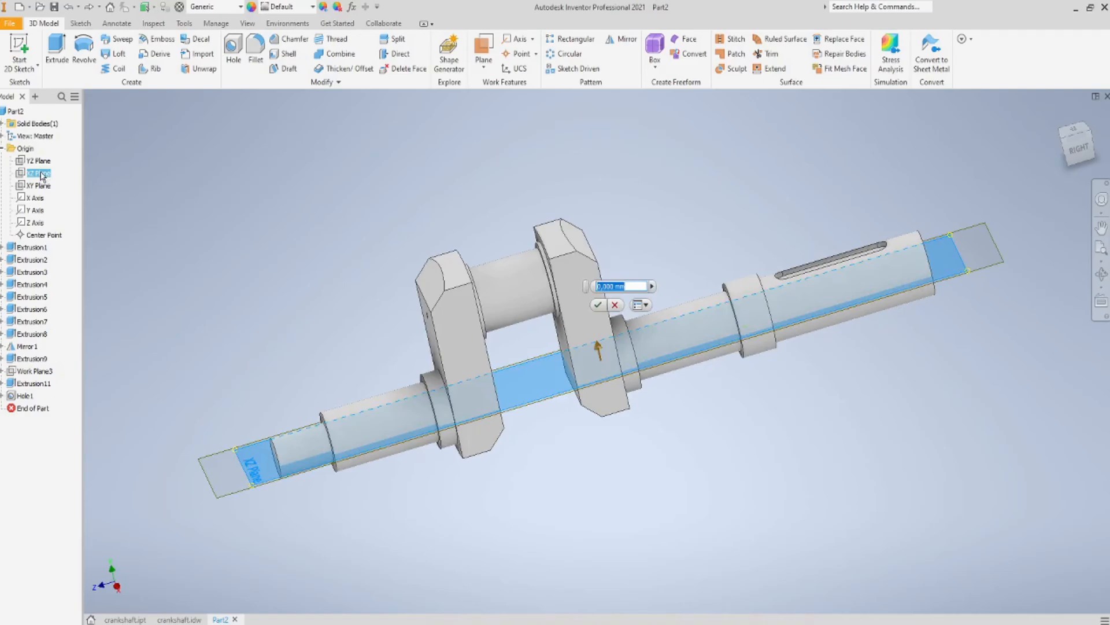
{"action": "type", "text": "100"}
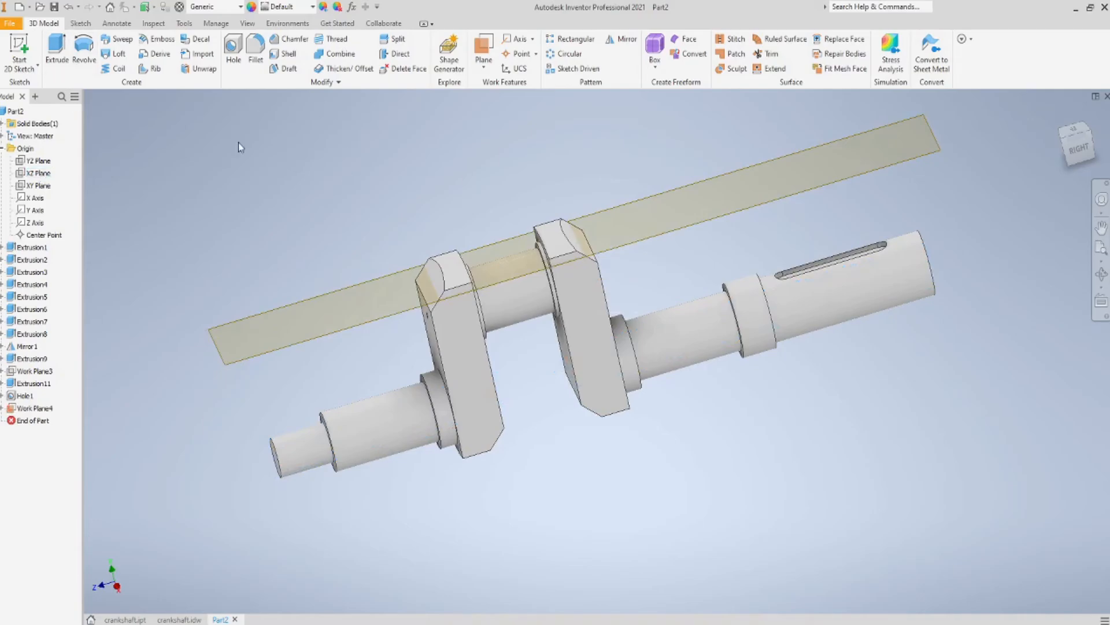
{"action": "left_click", "coordinate": [29, 407]}
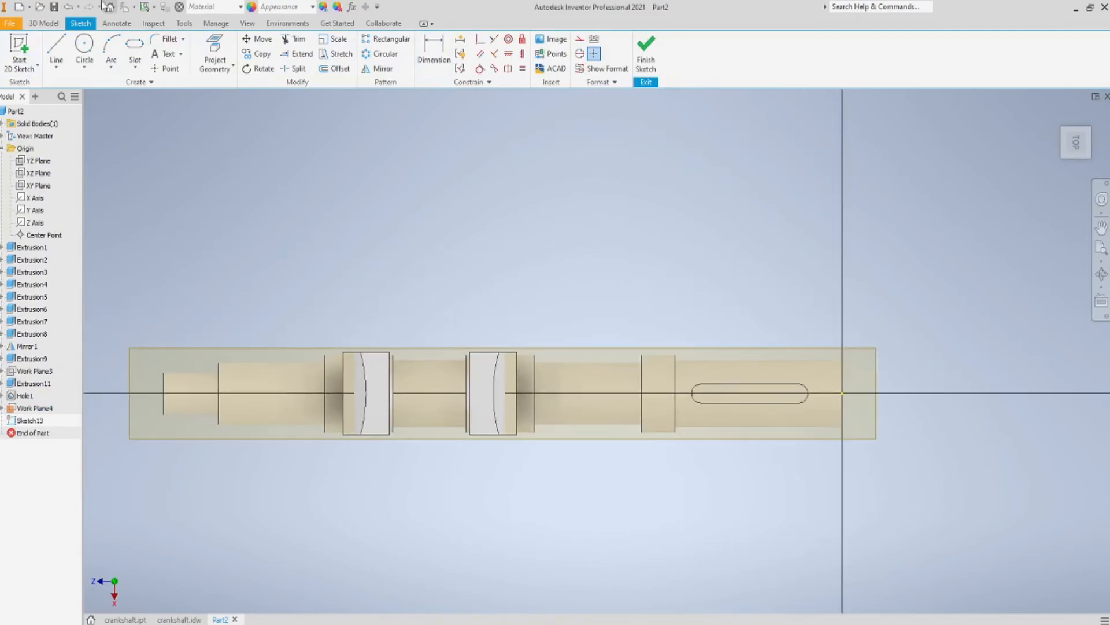
{"action": "mouse_move", "coordinate": [215, 49]}
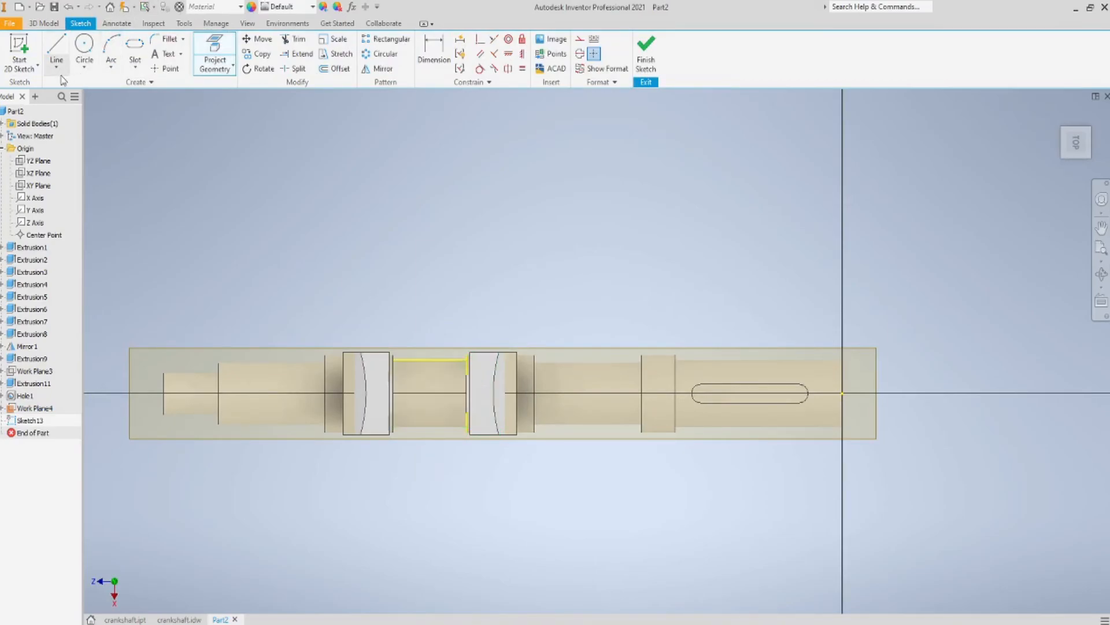
Place a point 37.5 mm from the web along the crankpin and finish the sketch
{"action": "left_click", "coordinate": [56, 69]}
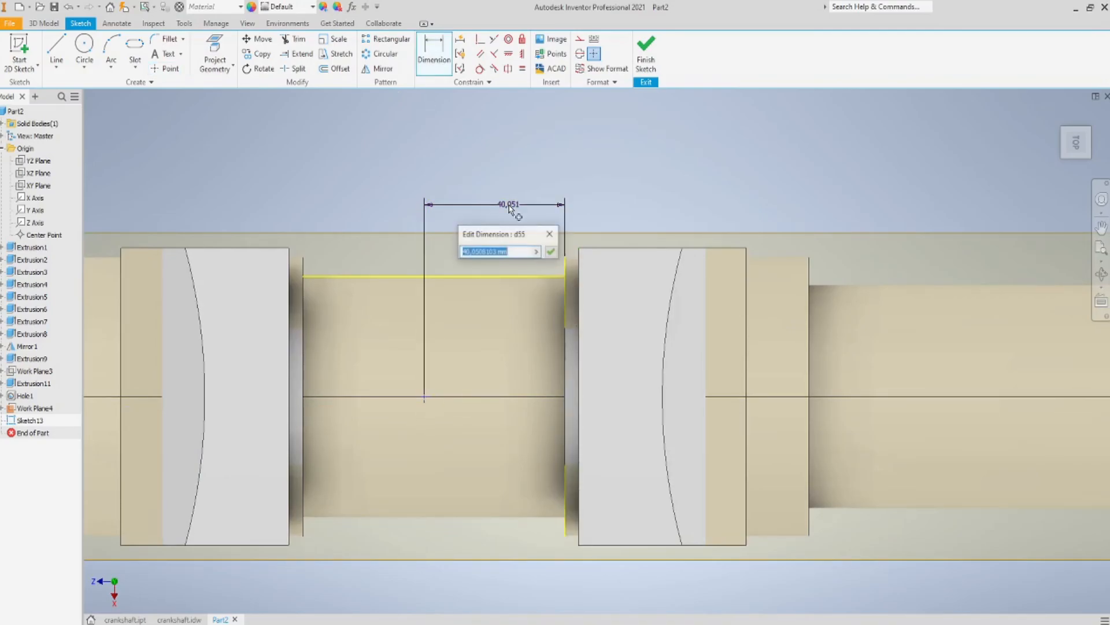
{"action": "type", "text": "37."}
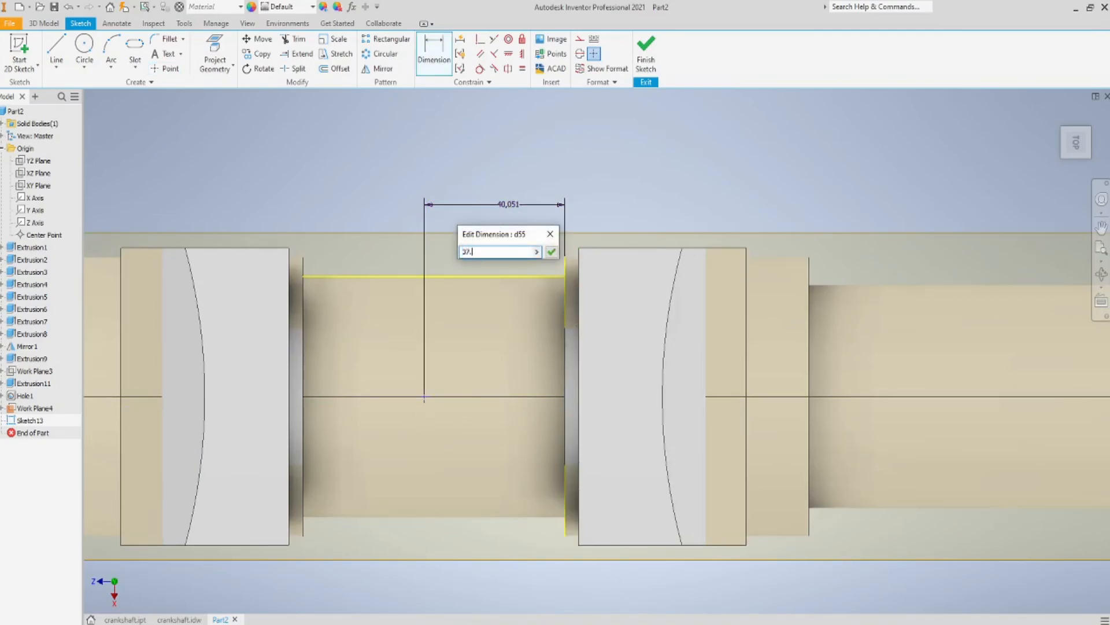
{"action": "left_click", "coordinate": [550, 251]}
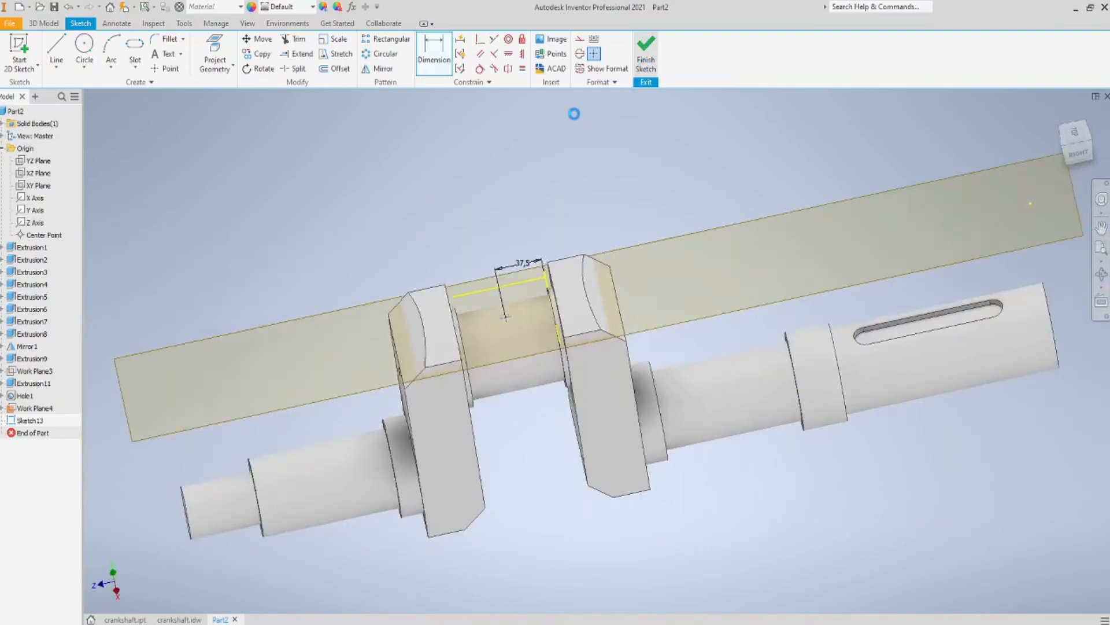
{"action": "left_click", "coordinate": [647, 47]}
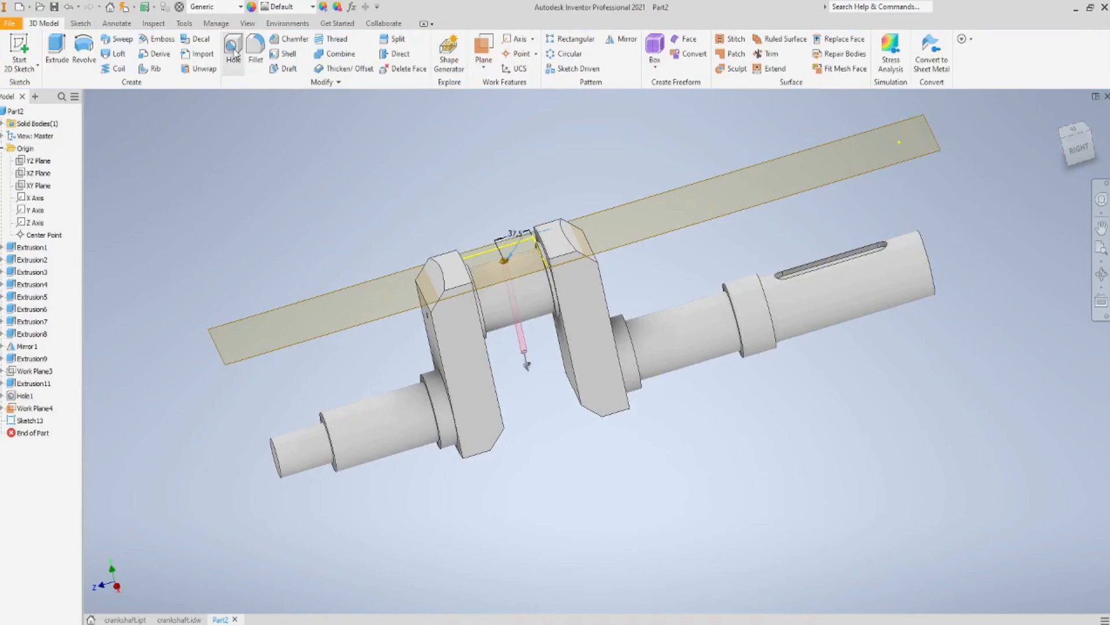
Drill a 6 mm oil hole 40 mm deep into the crankpin at the sketched point
{"action": "left_click", "coordinate": [232, 49]}
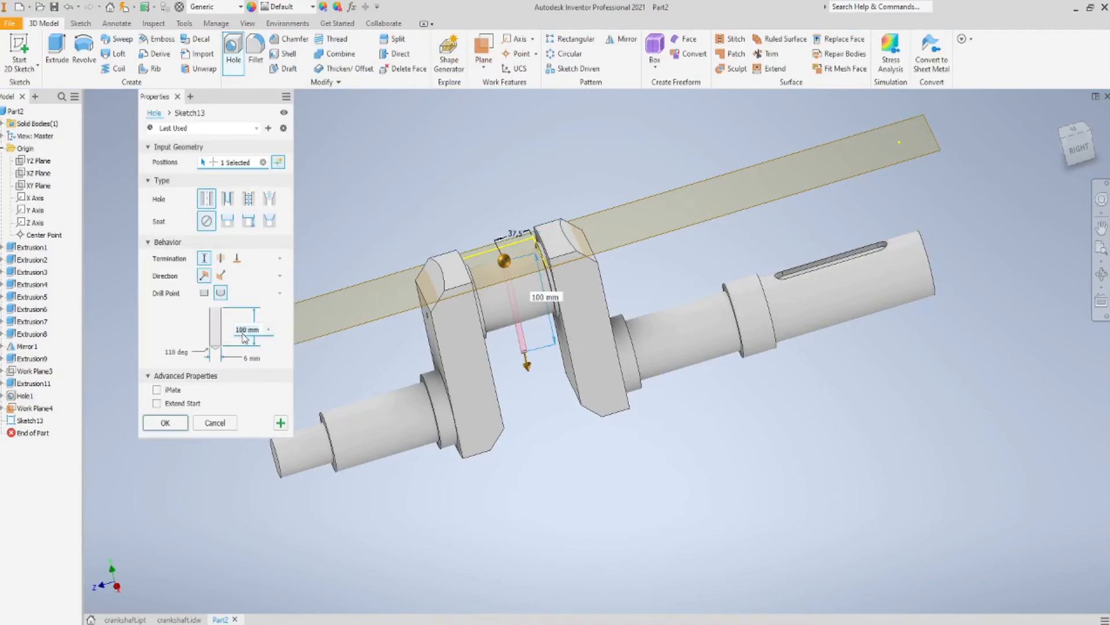
{"action": "type", "text": "7 mm"}
{"action": "type", "text": "40"}
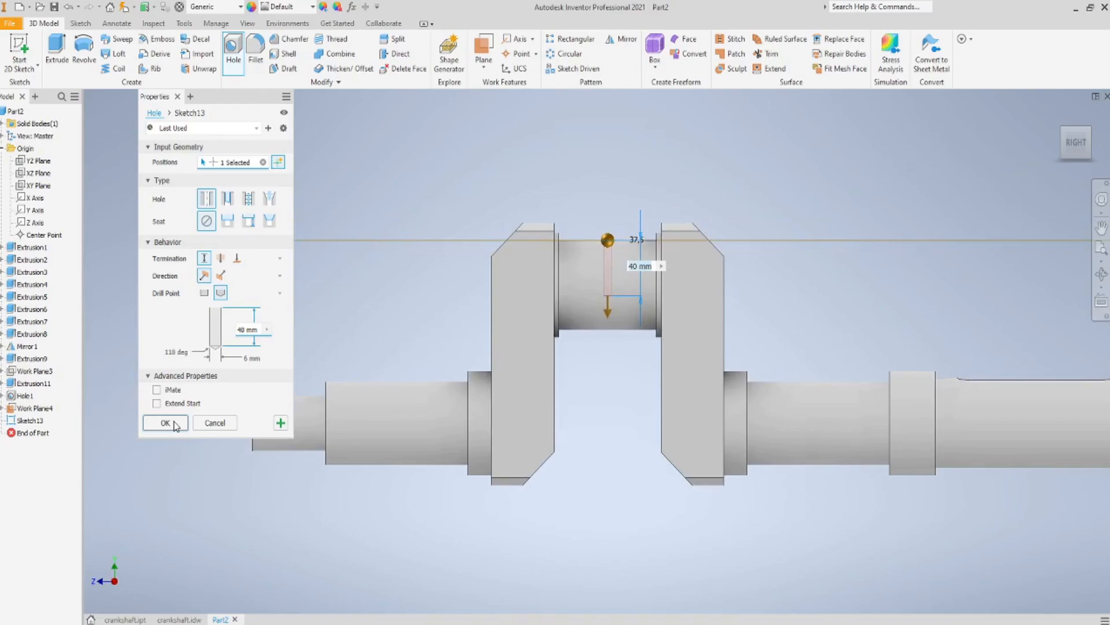
{"action": "left_click", "coordinate": [165, 423]}
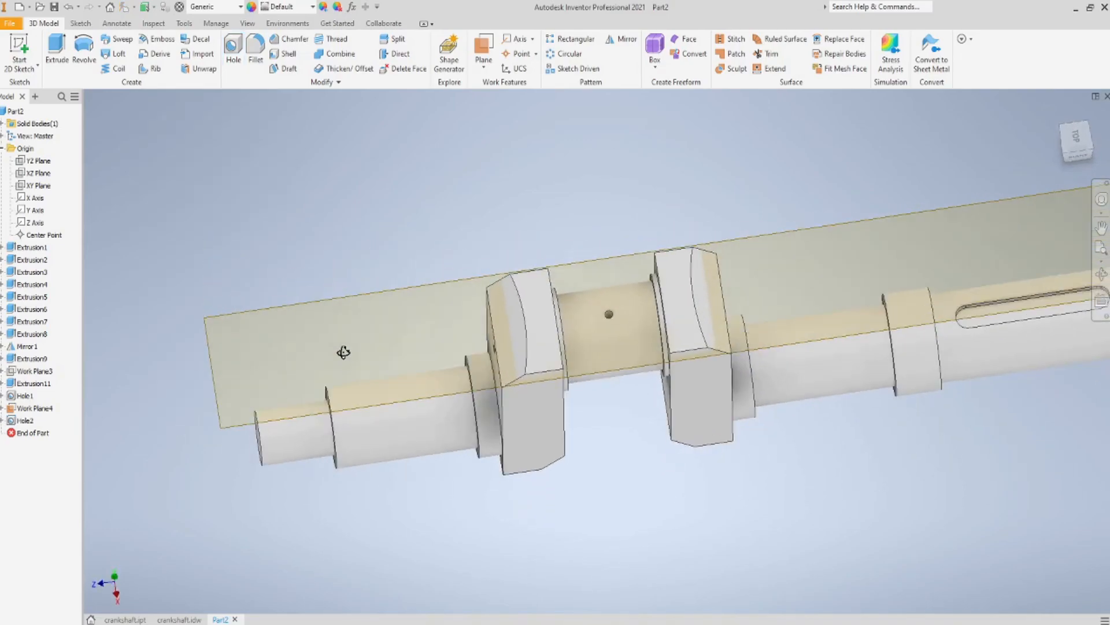